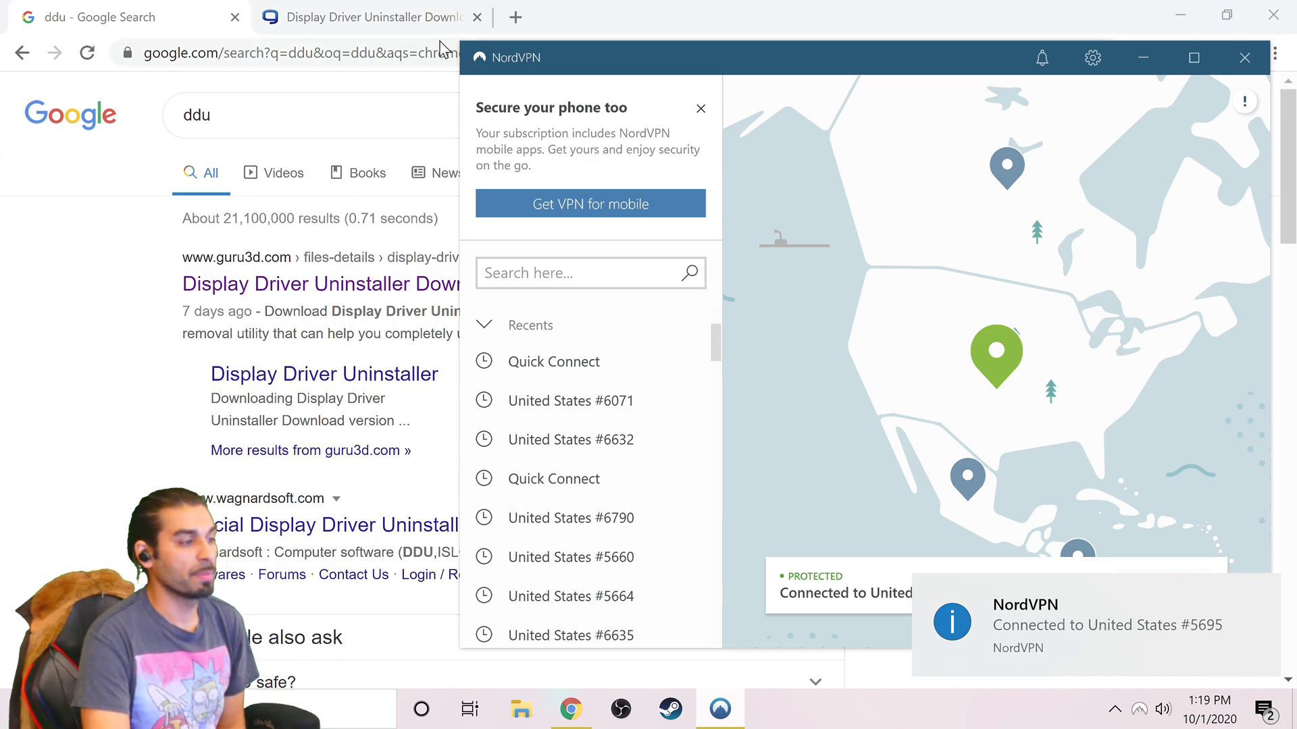
pyautogui.moveTo(1117, 182)
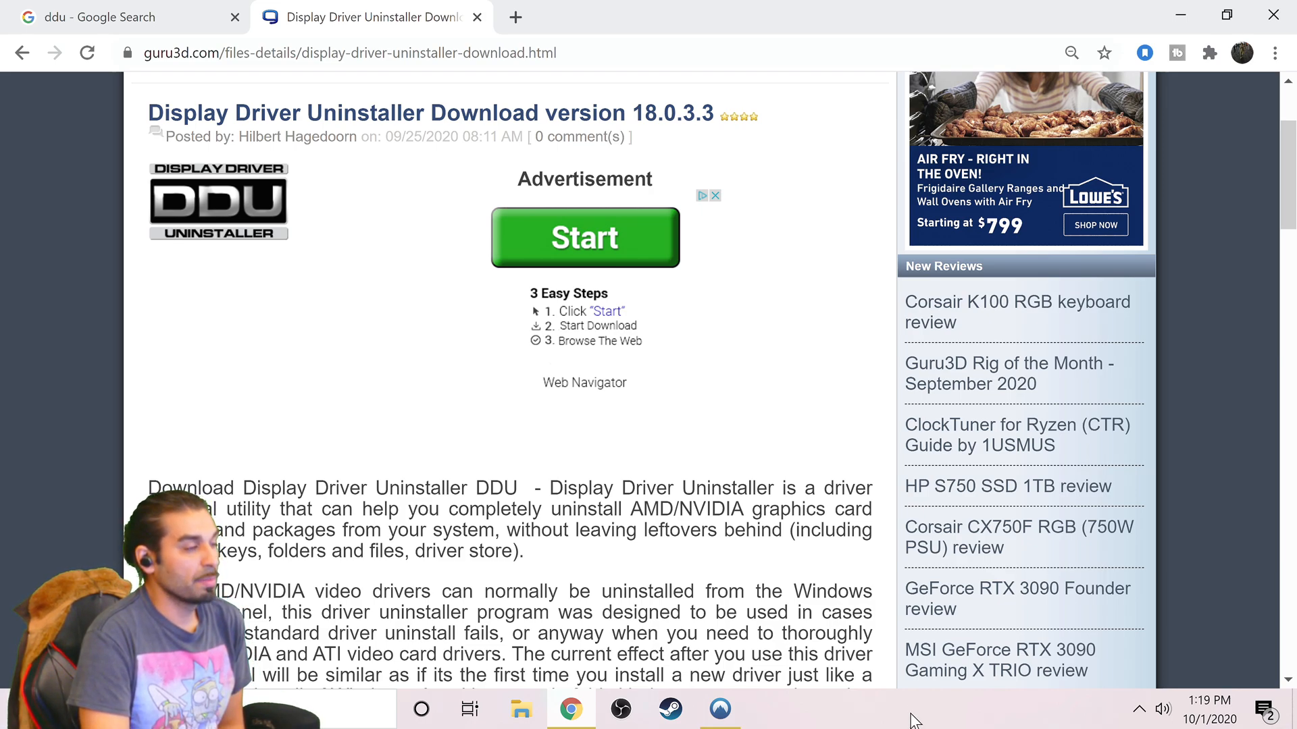
pyautogui.moveTo(401, 262)
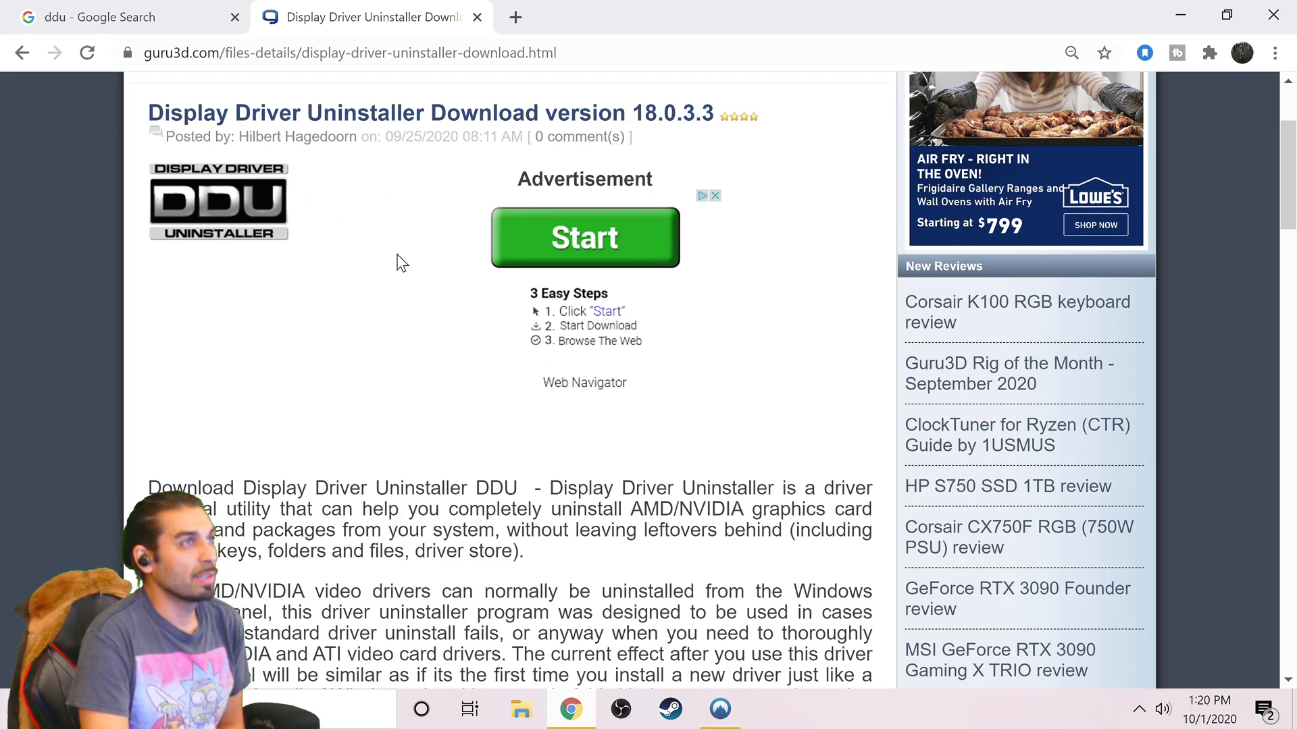
pyautogui.moveTo(716, 201)
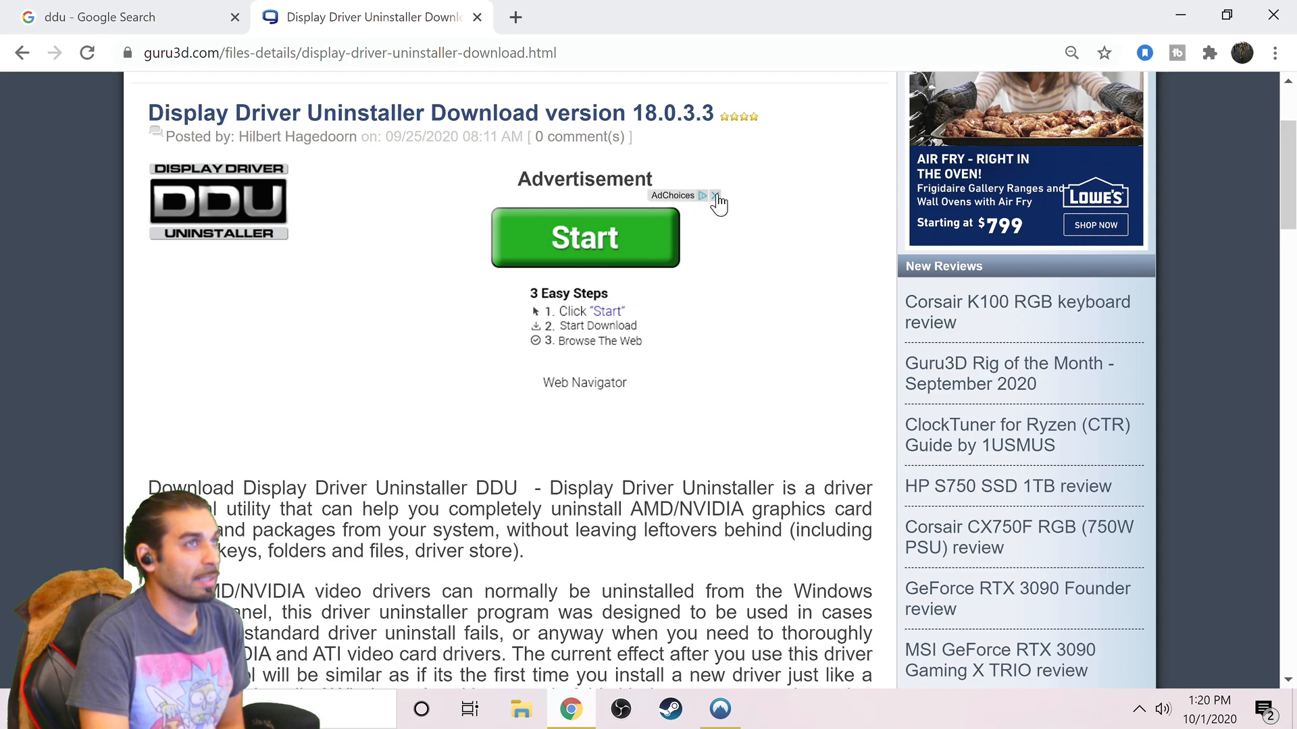
# Dismiss the ad, reach Download Locations and start DDU 18.0.3.3 from the US East Coast mirror.
pyautogui.click(714, 197)
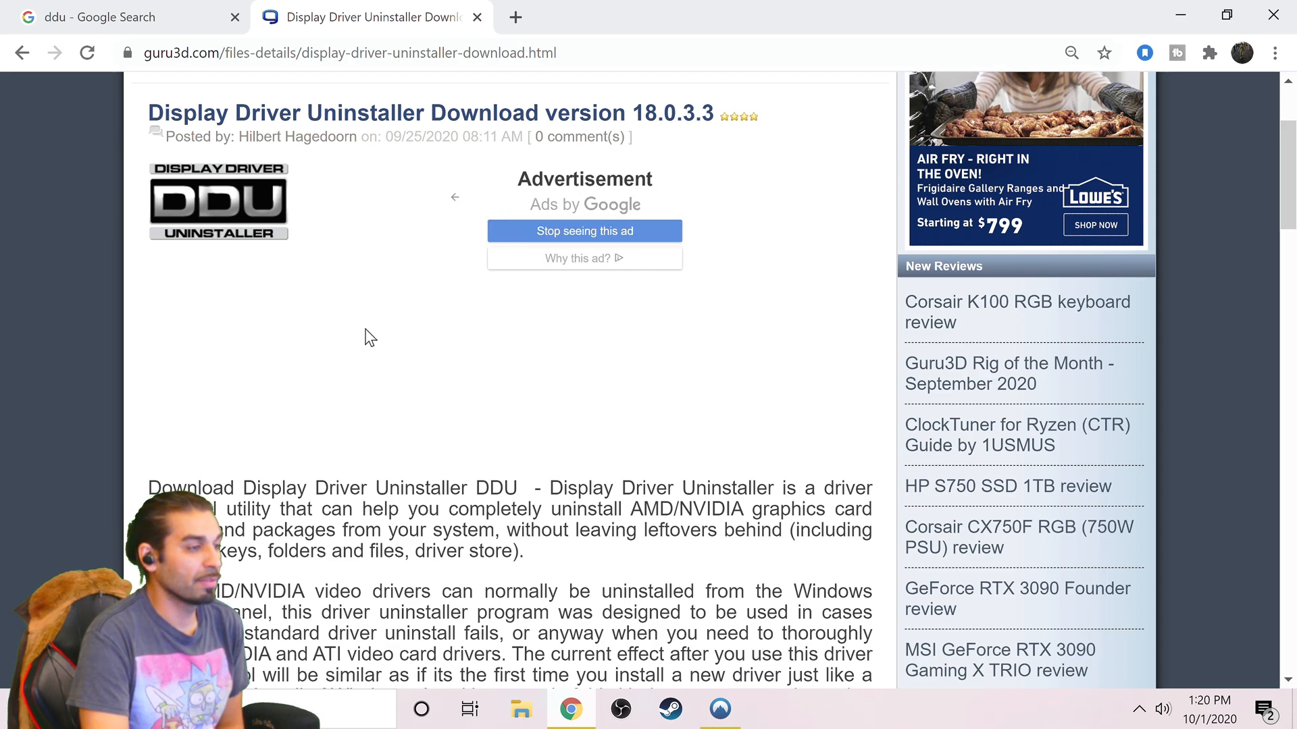
pyautogui.moveTo(316, 300)
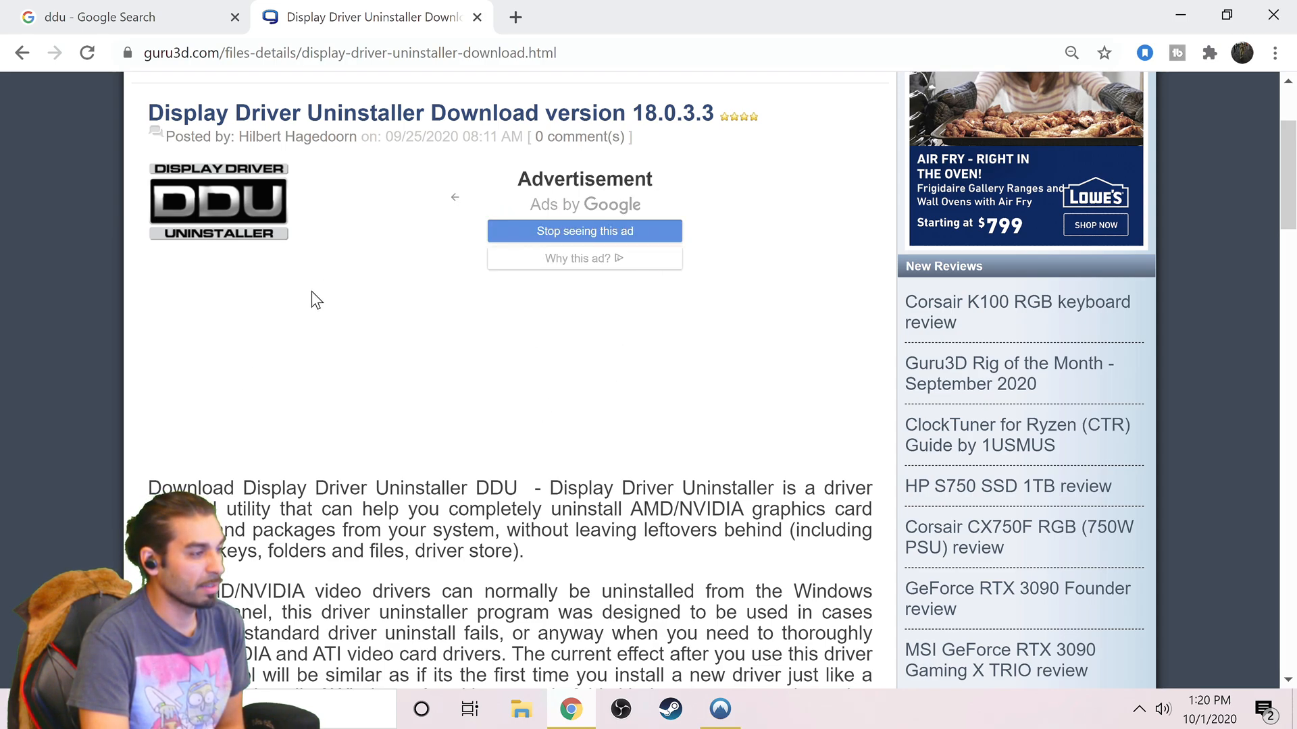
pyautogui.scroll(-3)
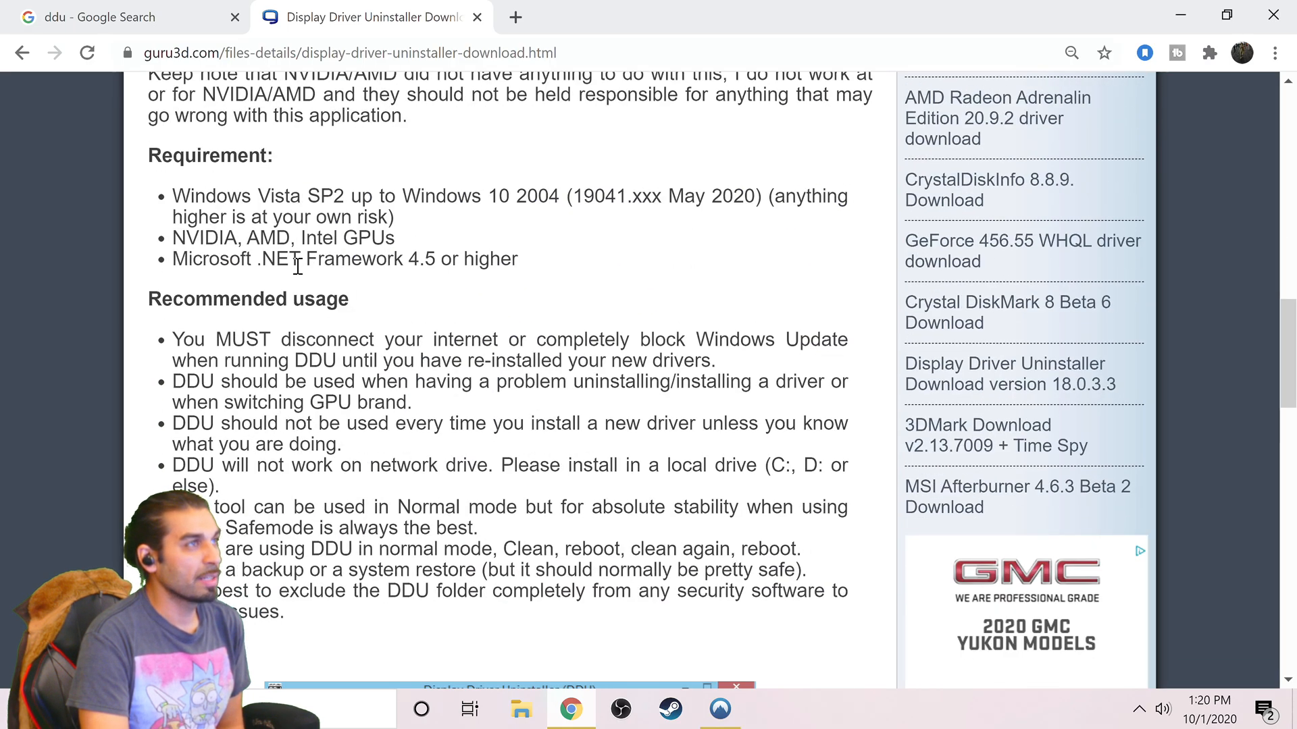
pyautogui.scroll(-3)
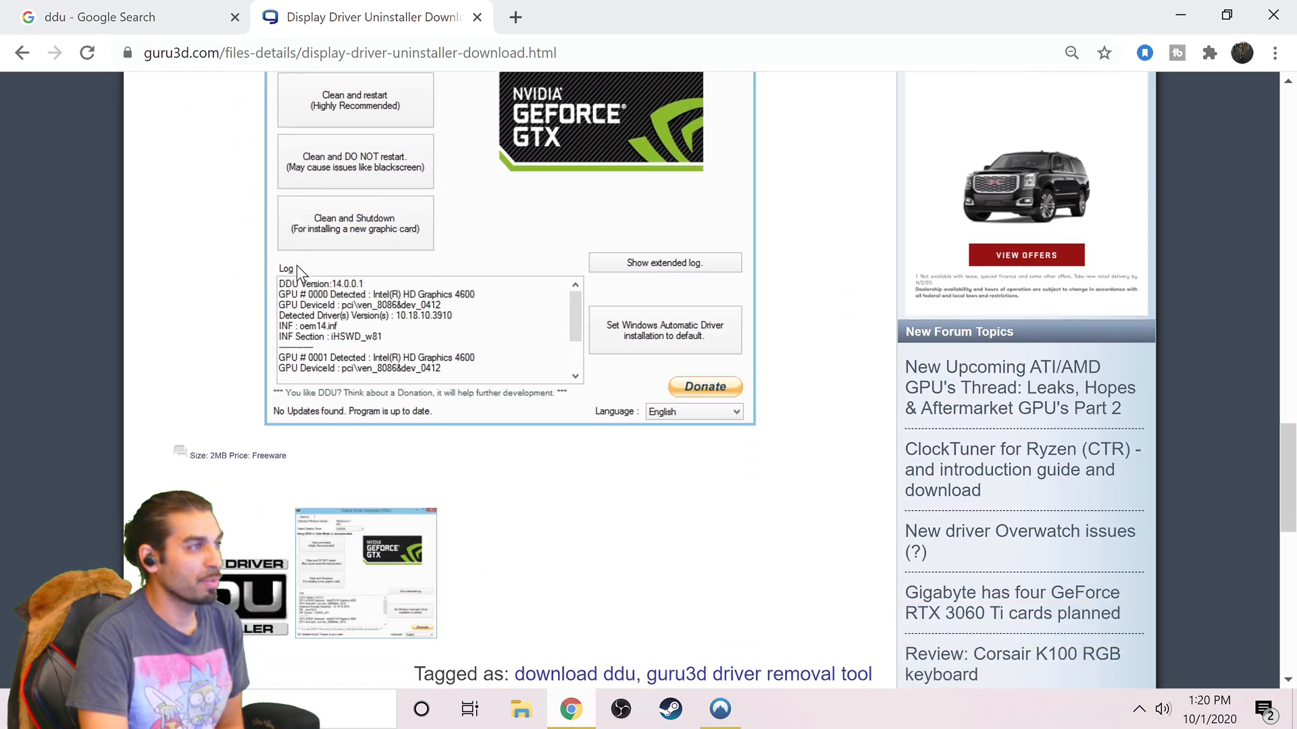
pyautogui.scroll(-3)
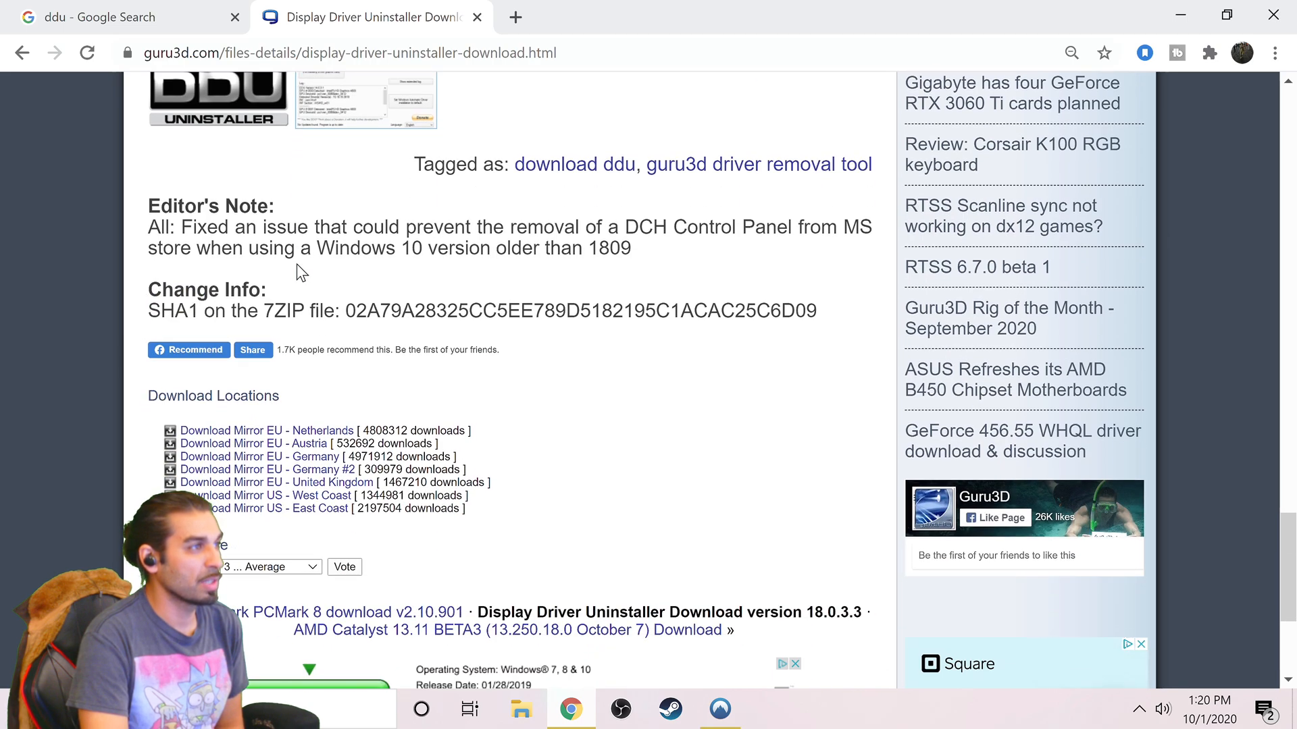
pyautogui.moveTo(248, 514)
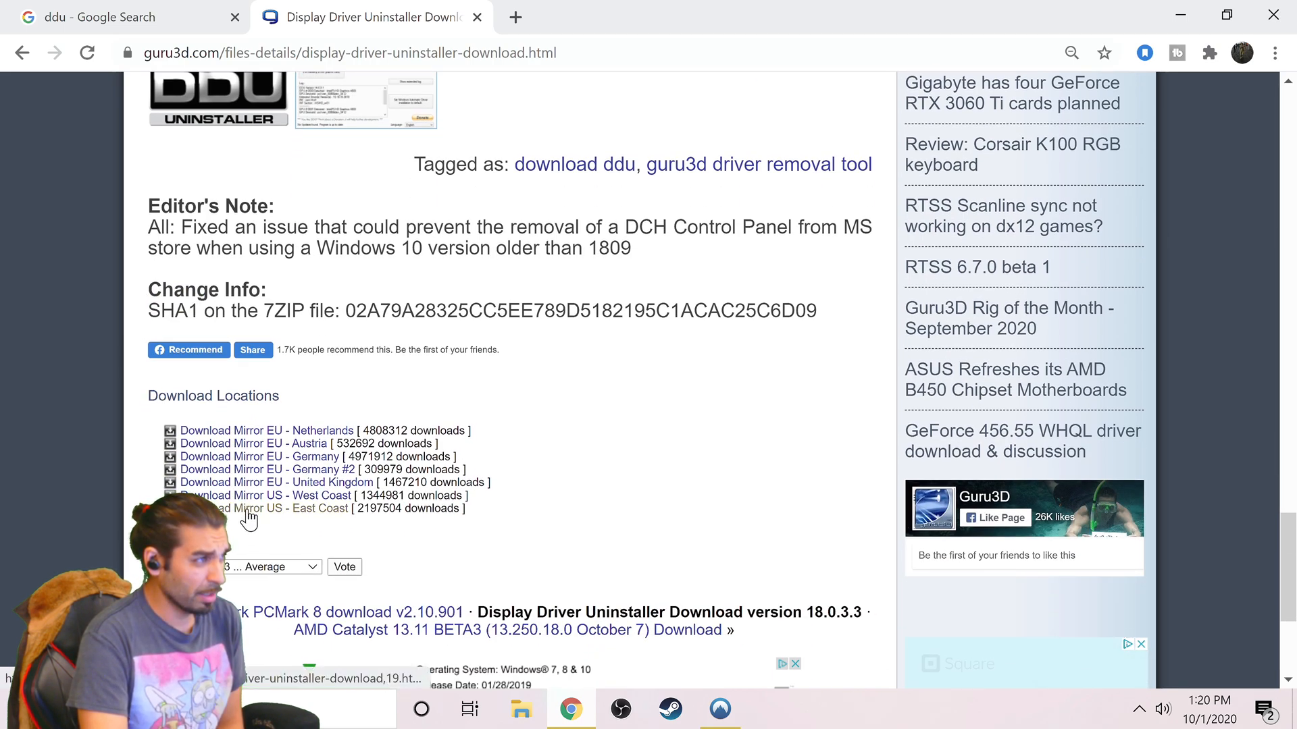
pyautogui.click(263, 496)
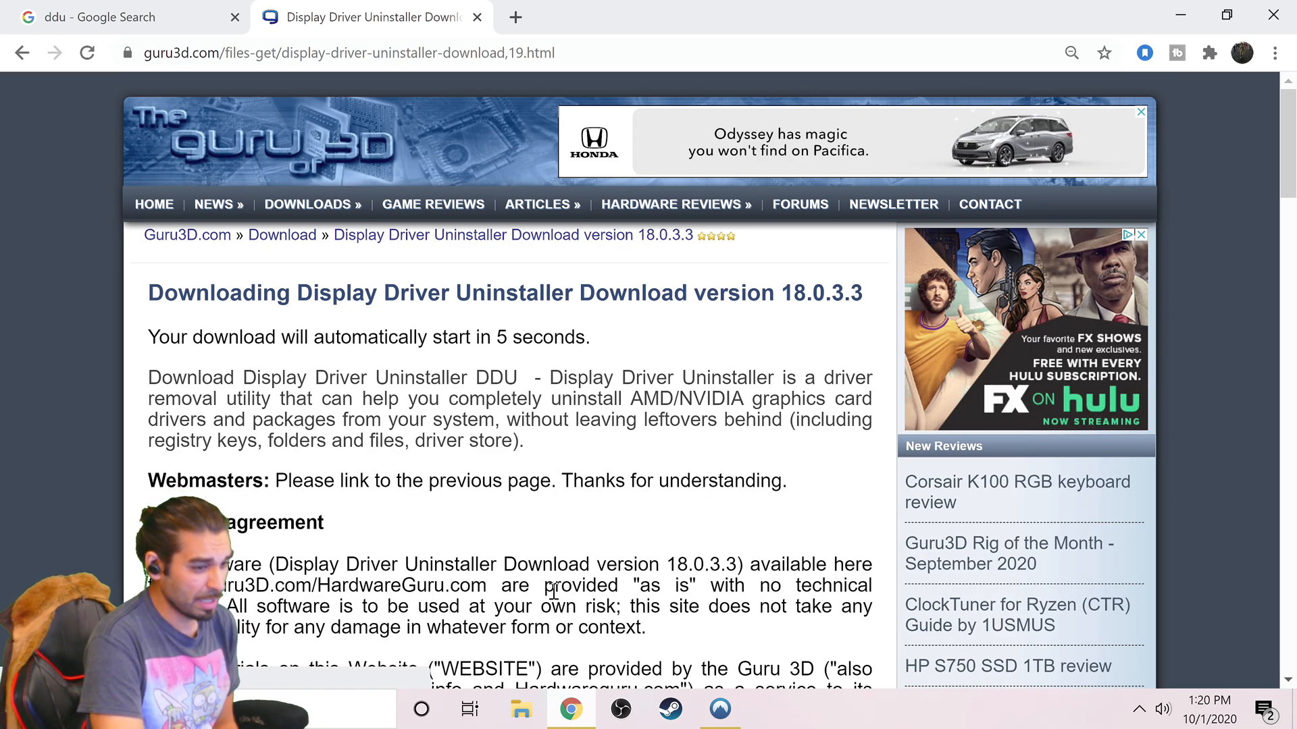
# Keep the DDU zip despite Chrome's warning and show it in the Downloads folder.
pyautogui.click(319, 664)
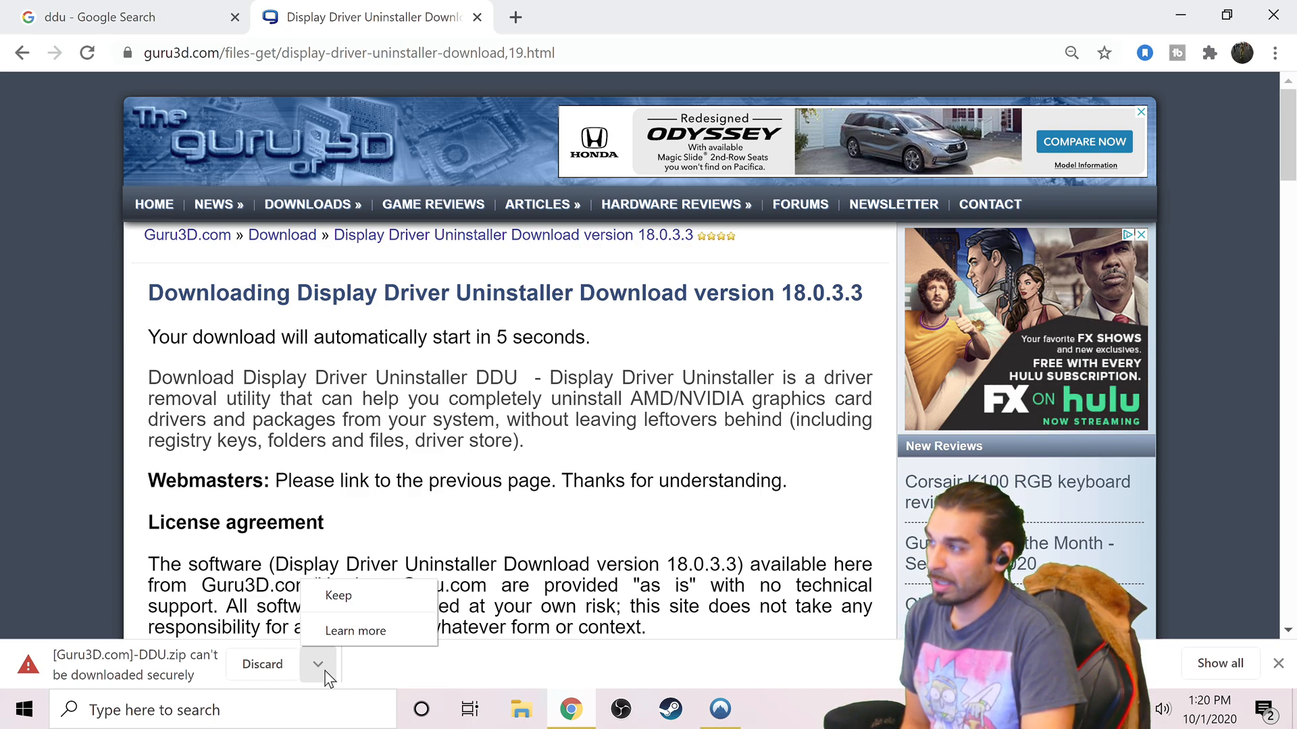
pyautogui.click(337, 595)
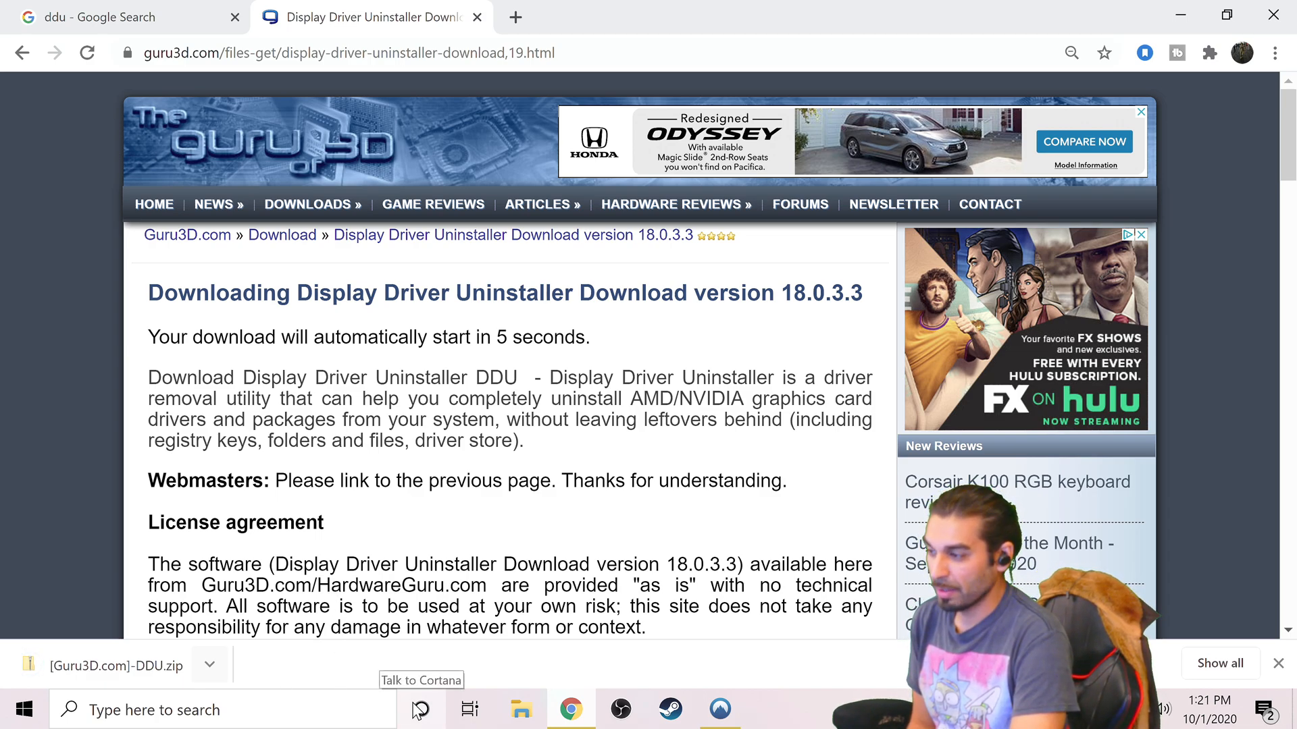
pyautogui.click(209, 665)
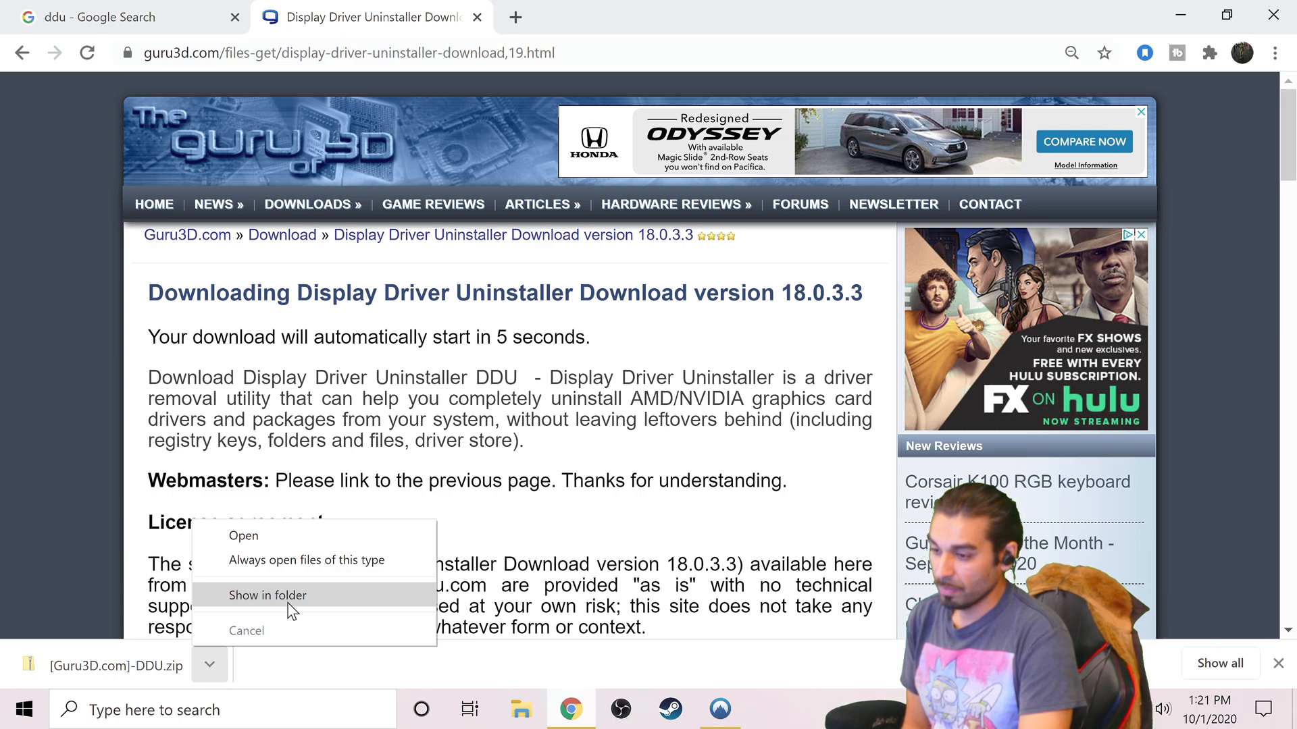
pyautogui.click(268, 596)
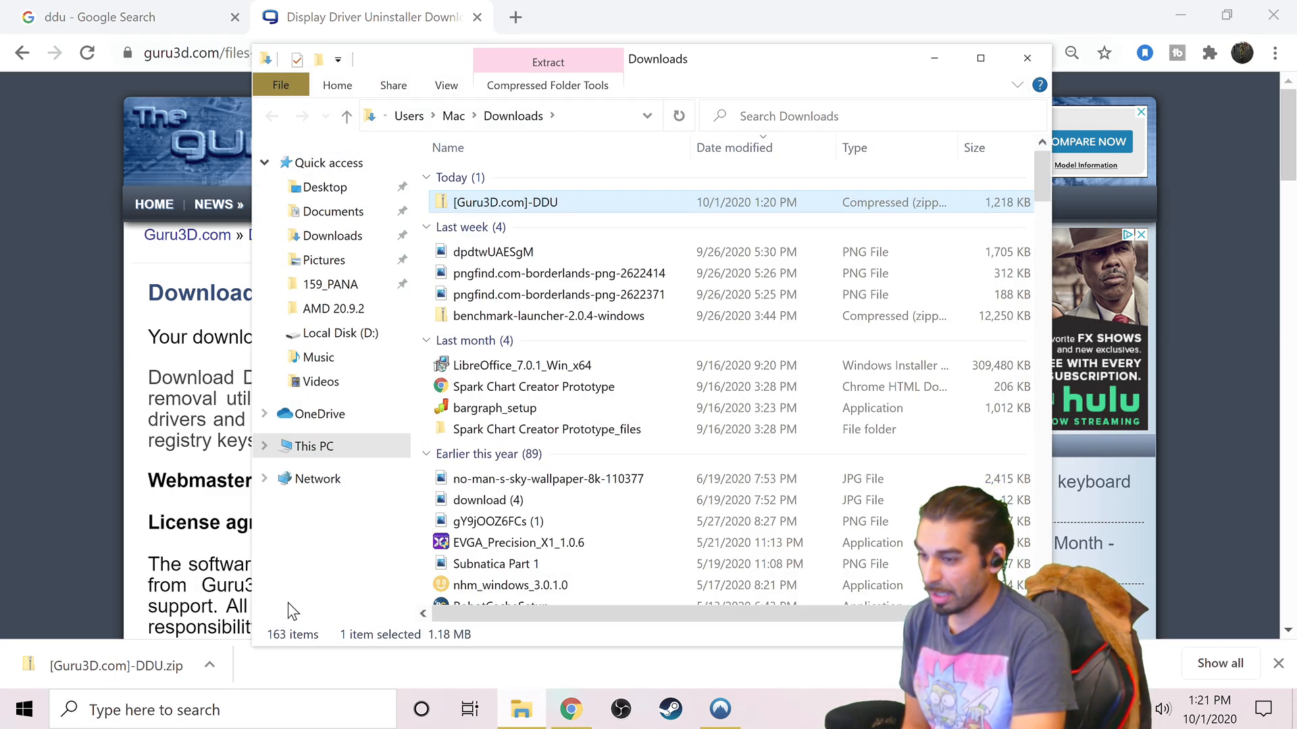
# Extract the [Guru3D.com]-DDU zip and look through the extracted folders.
pyautogui.rightClick(506, 201)
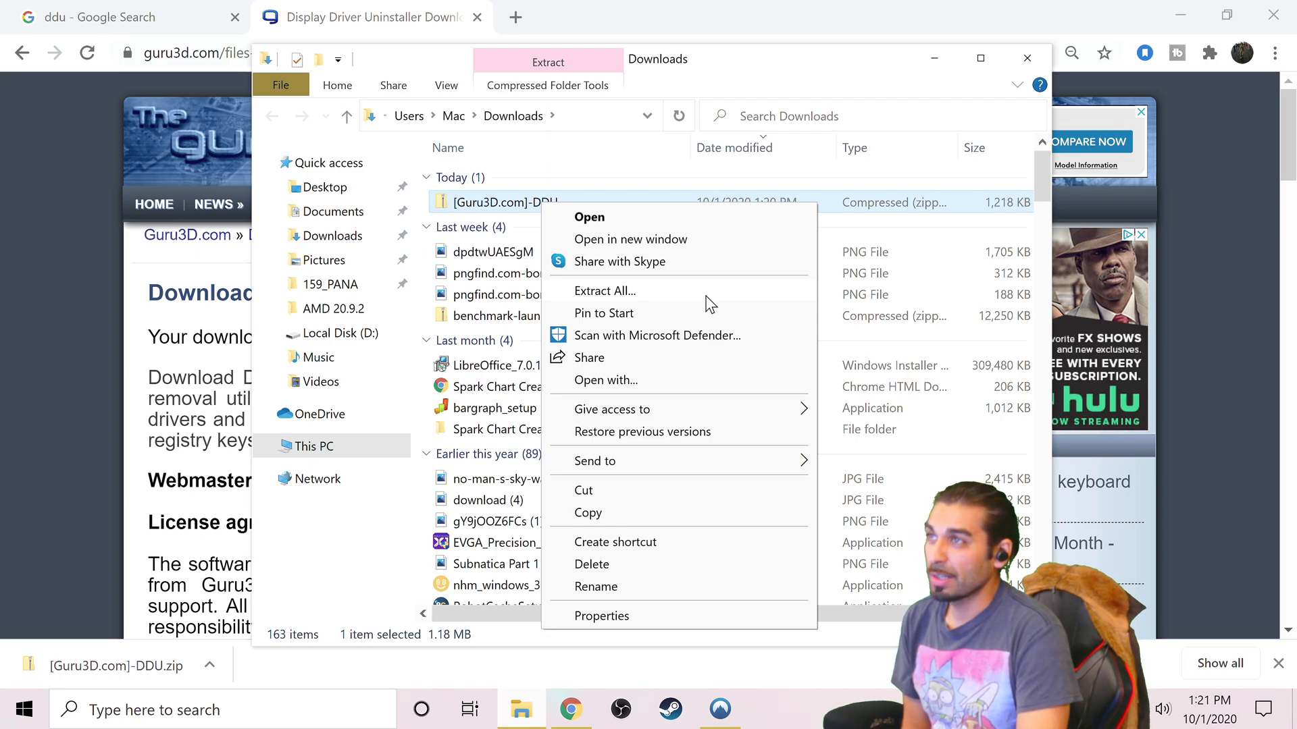
pyautogui.click(605, 290)
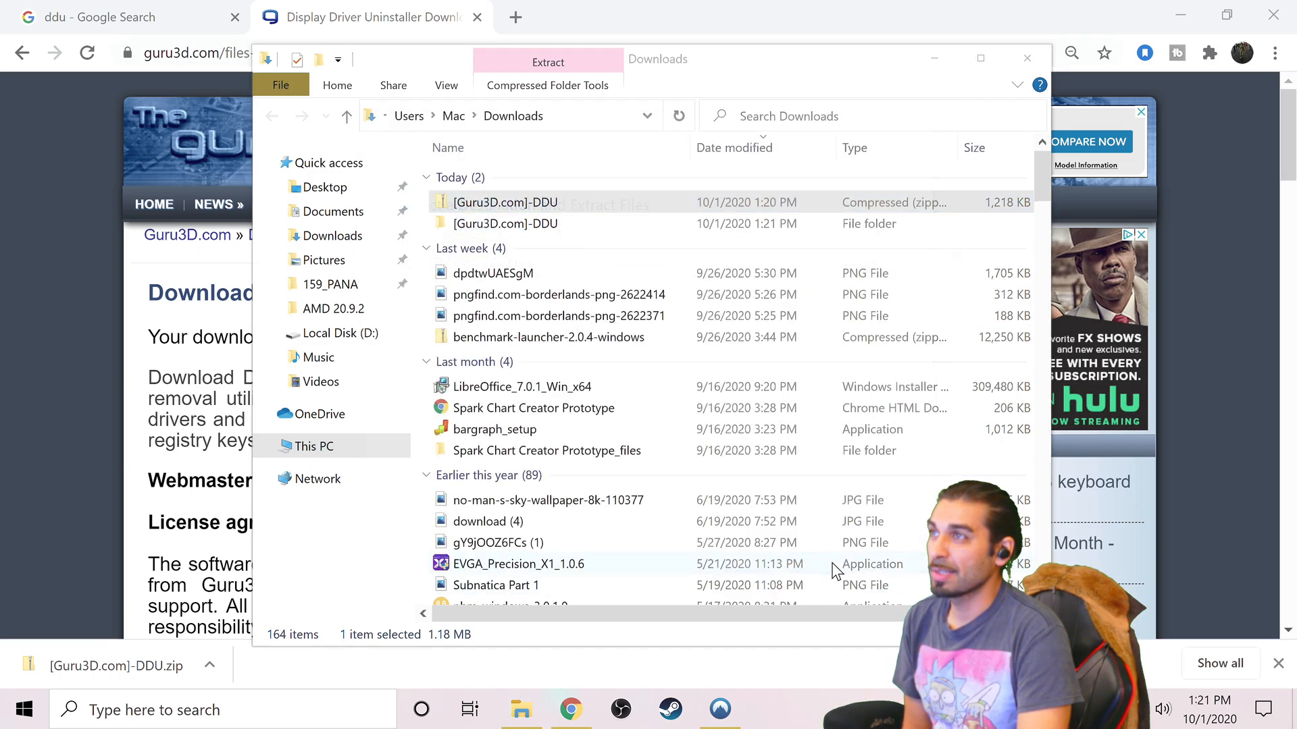
pyautogui.doubleClick(505, 223)
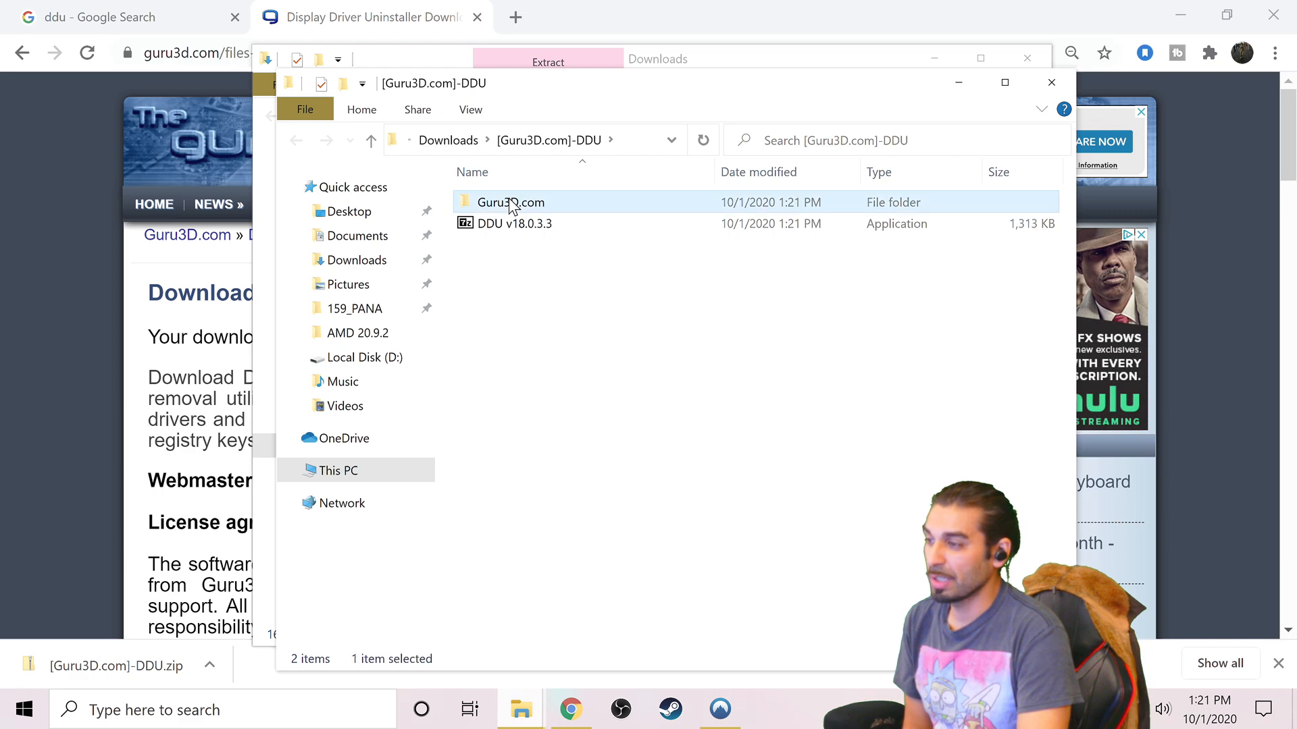
pyautogui.doubleClick(510, 201)
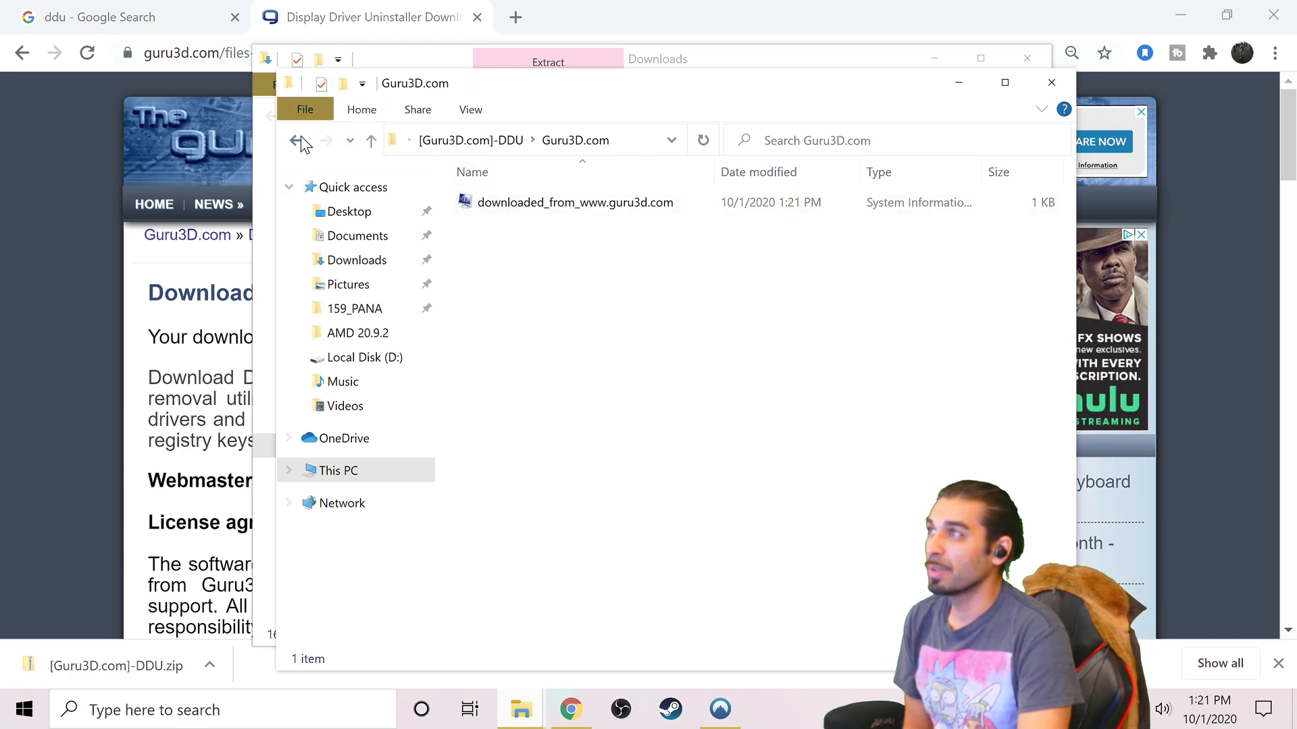
pyautogui.click(298, 139)
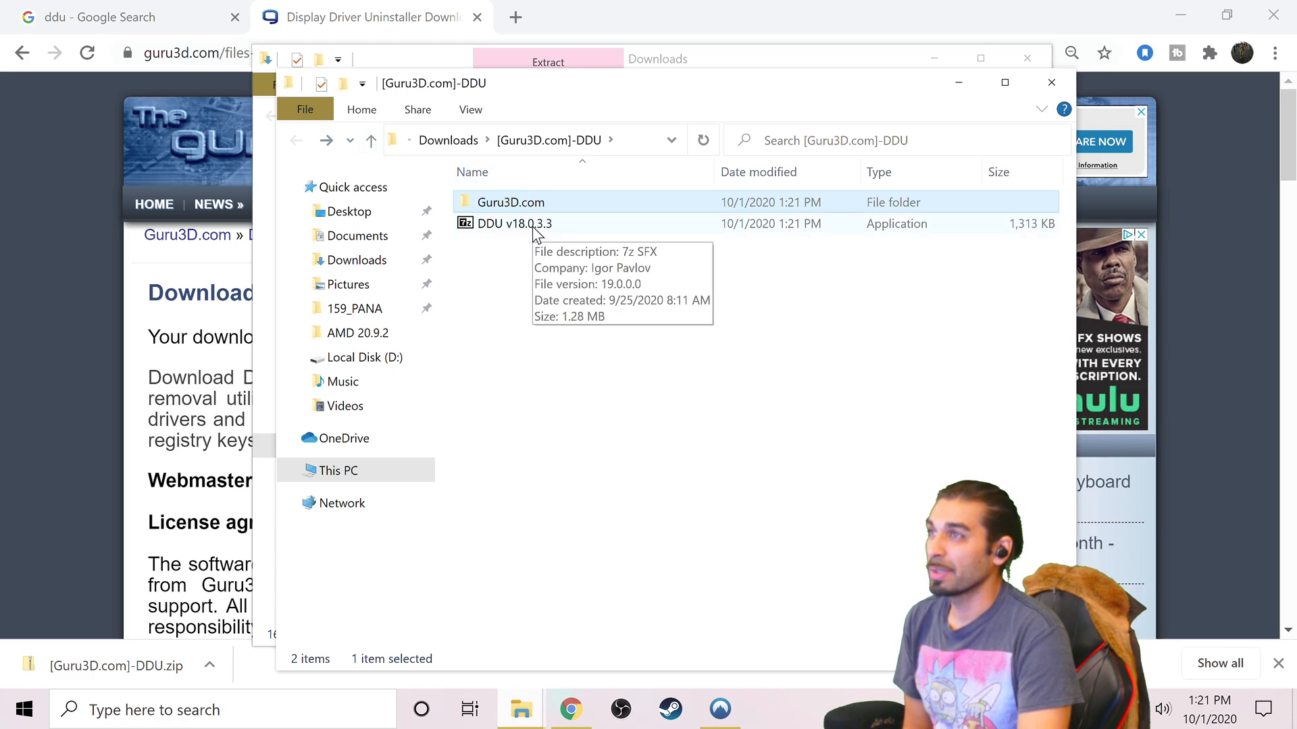
# Run the DDU v18.0.3.3 self-extracting archive into the download folder and open the resulting folder.
pyautogui.doubleClick(514, 222)
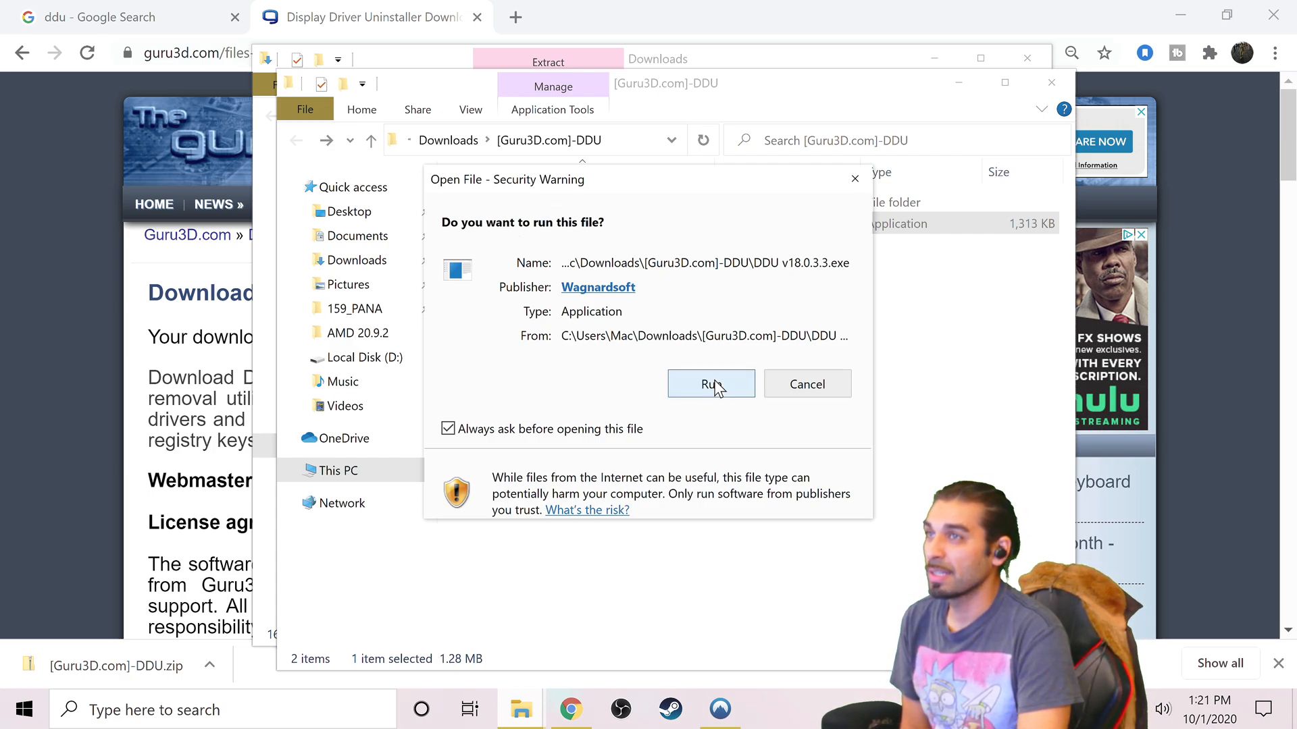
pyautogui.click(709, 384)
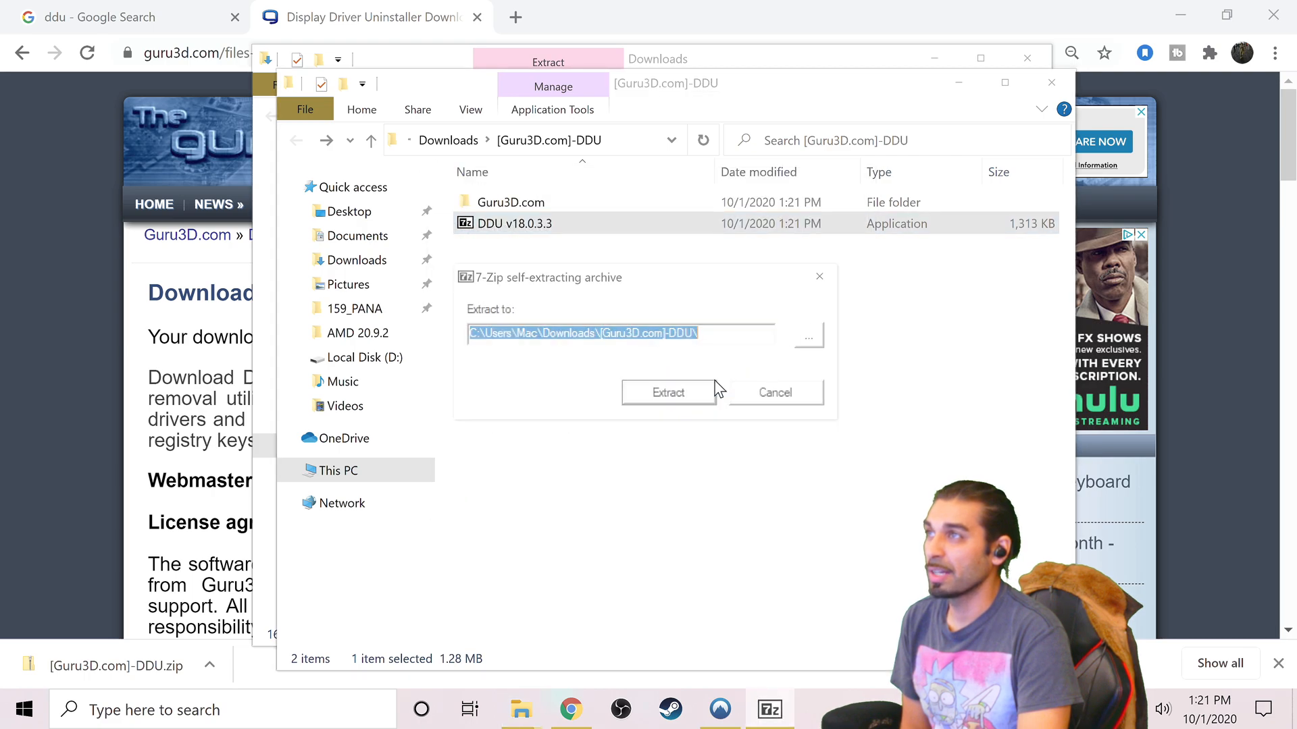
pyautogui.click(667, 391)
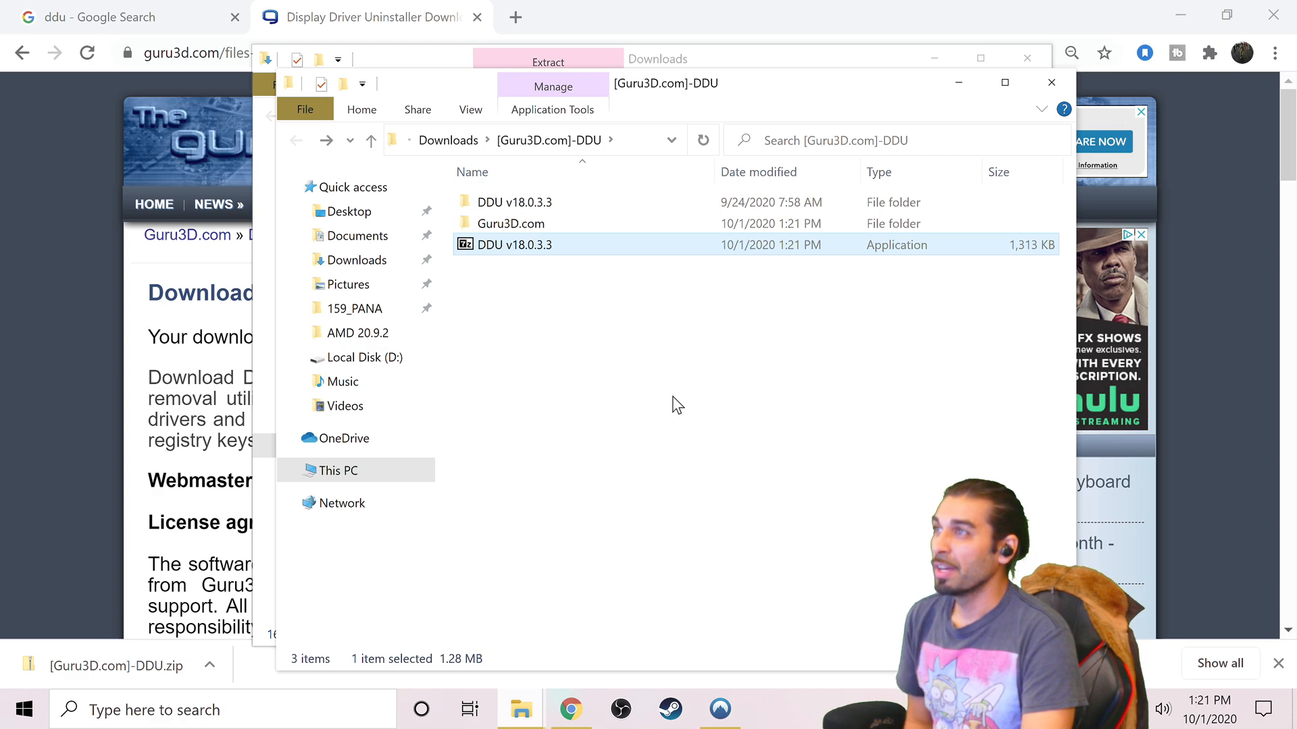
pyautogui.moveTo(666, 401)
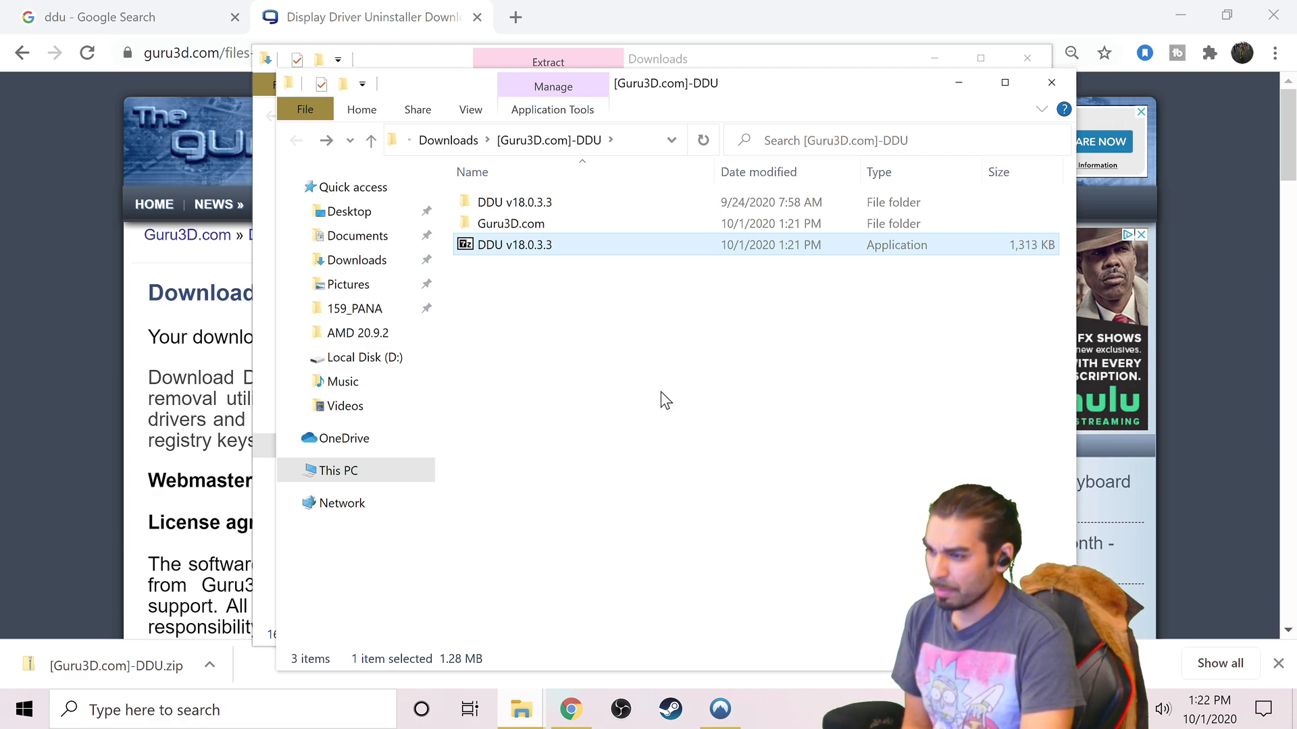
pyautogui.moveTo(647, 391)
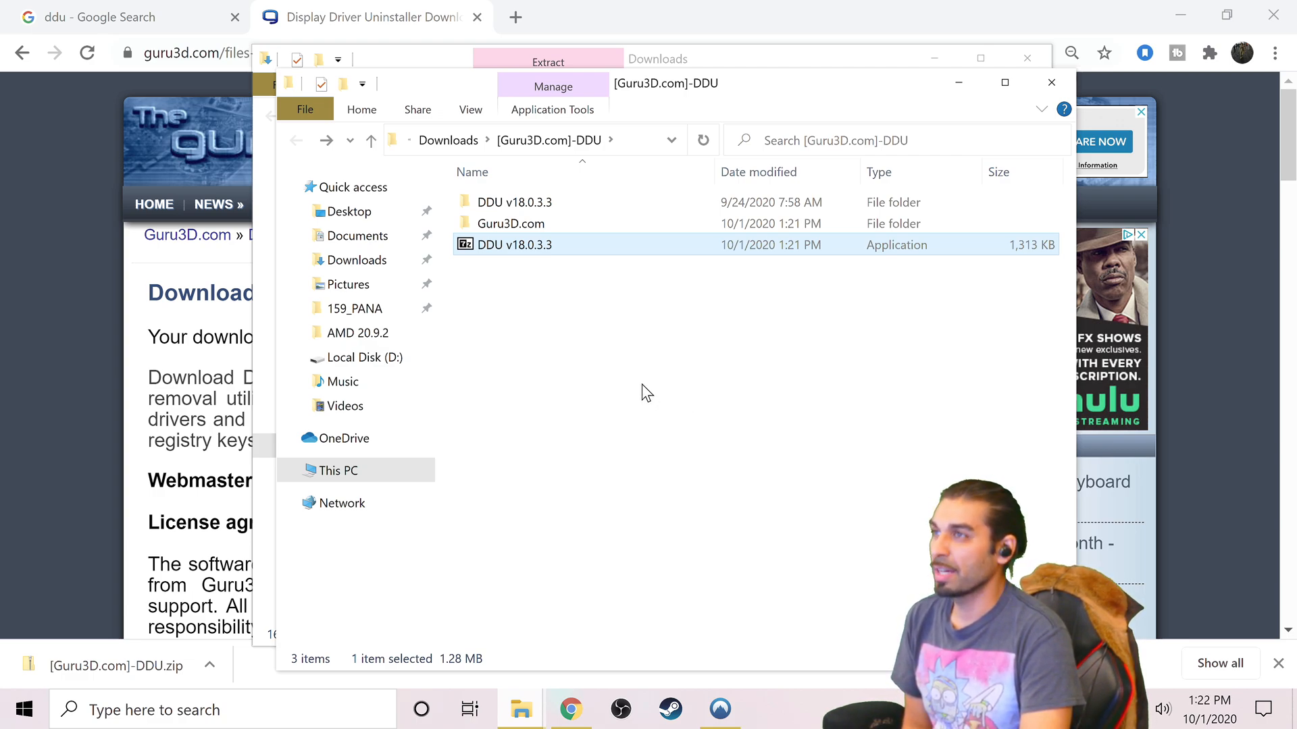
pyautogui.moveTo(765, 601)
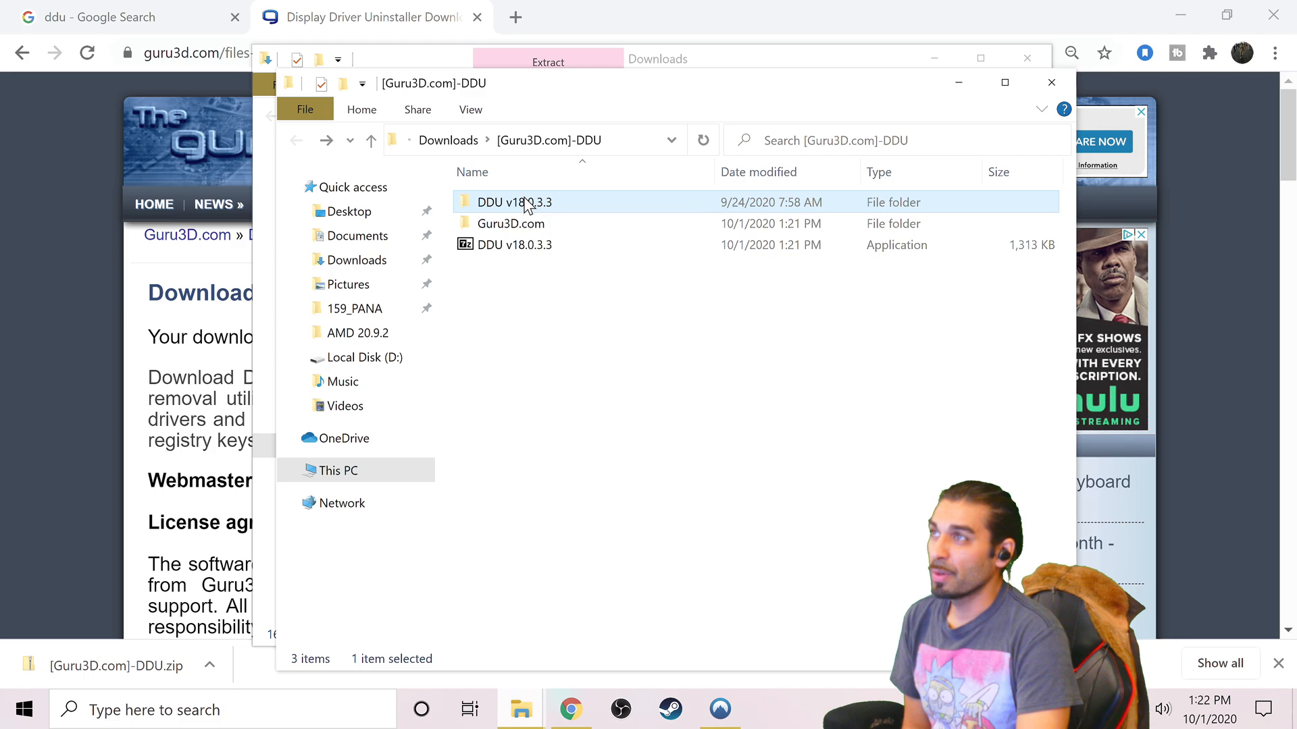
pyautogui.doubleClick(513, 201)
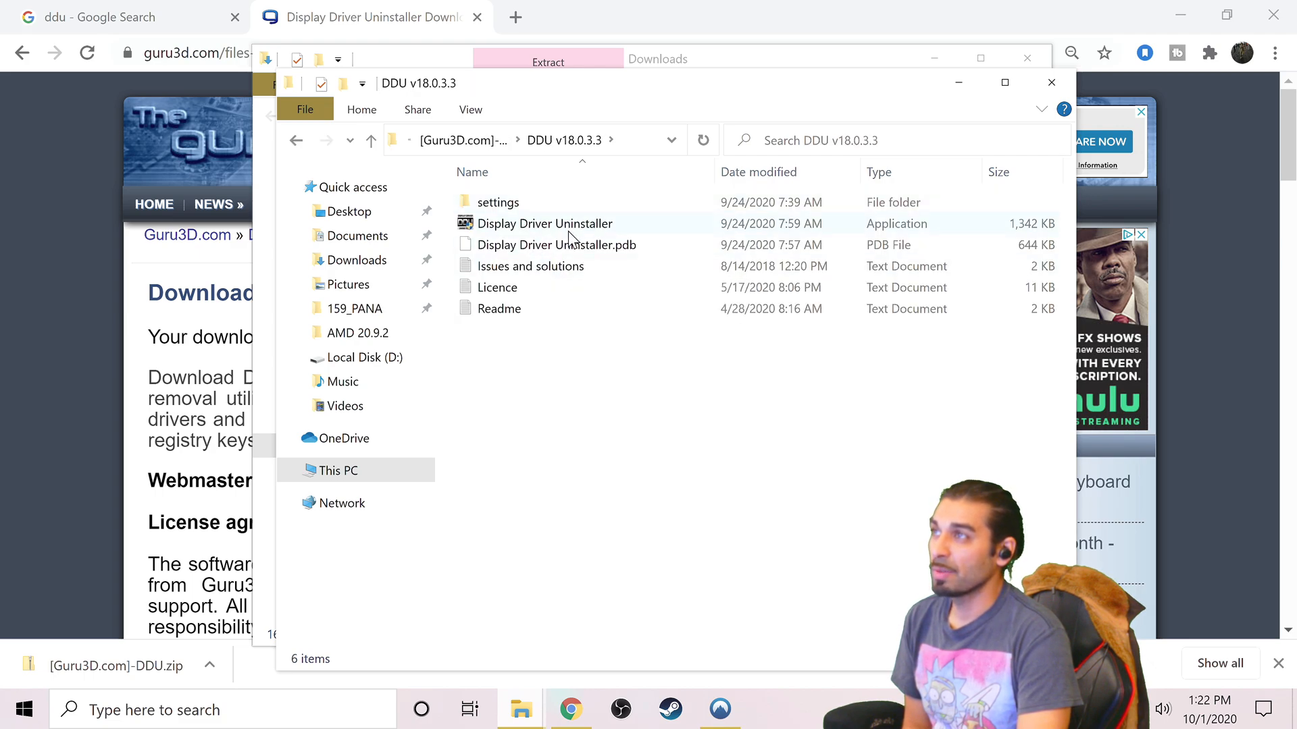
pyautogui.moveTo(544, 223)
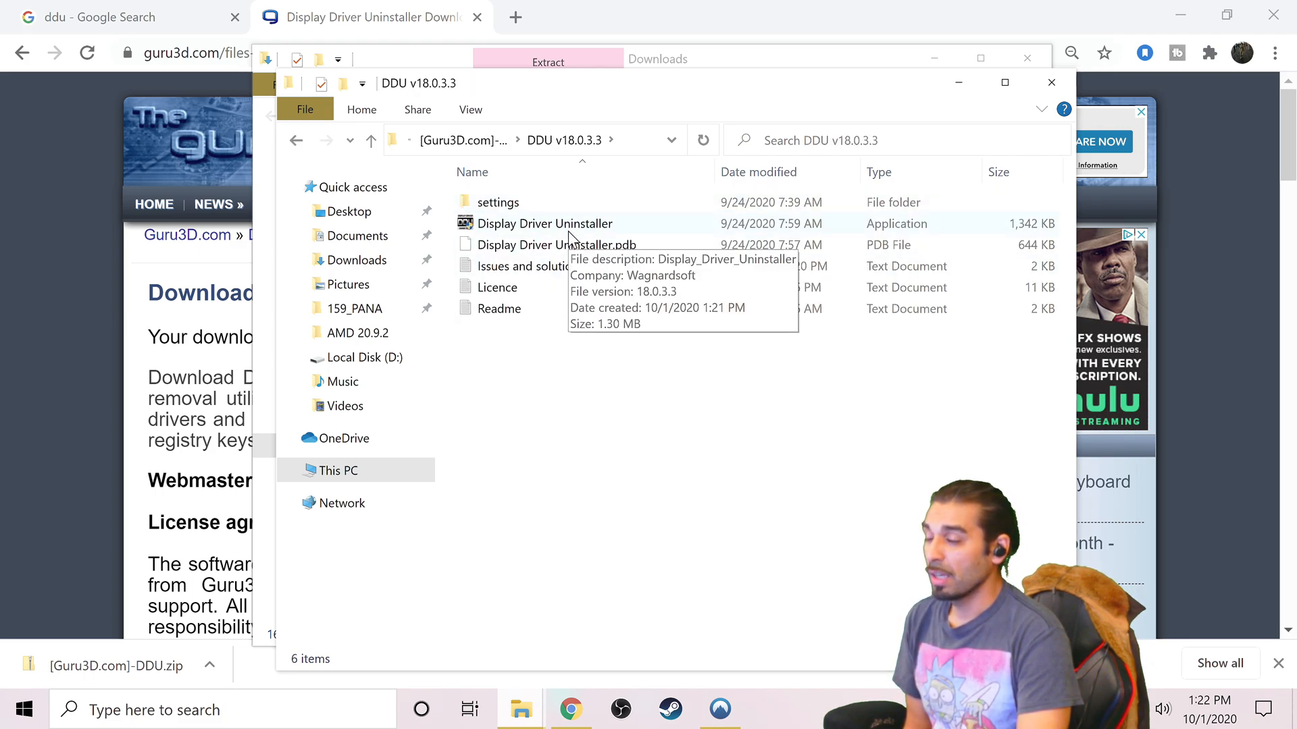
# Launch Display Driver Uninstaller with UAC permission, close its Options and acknowledge the not-in-Safe-Mode warning.
pyautogui.doubleClick(545, 222)
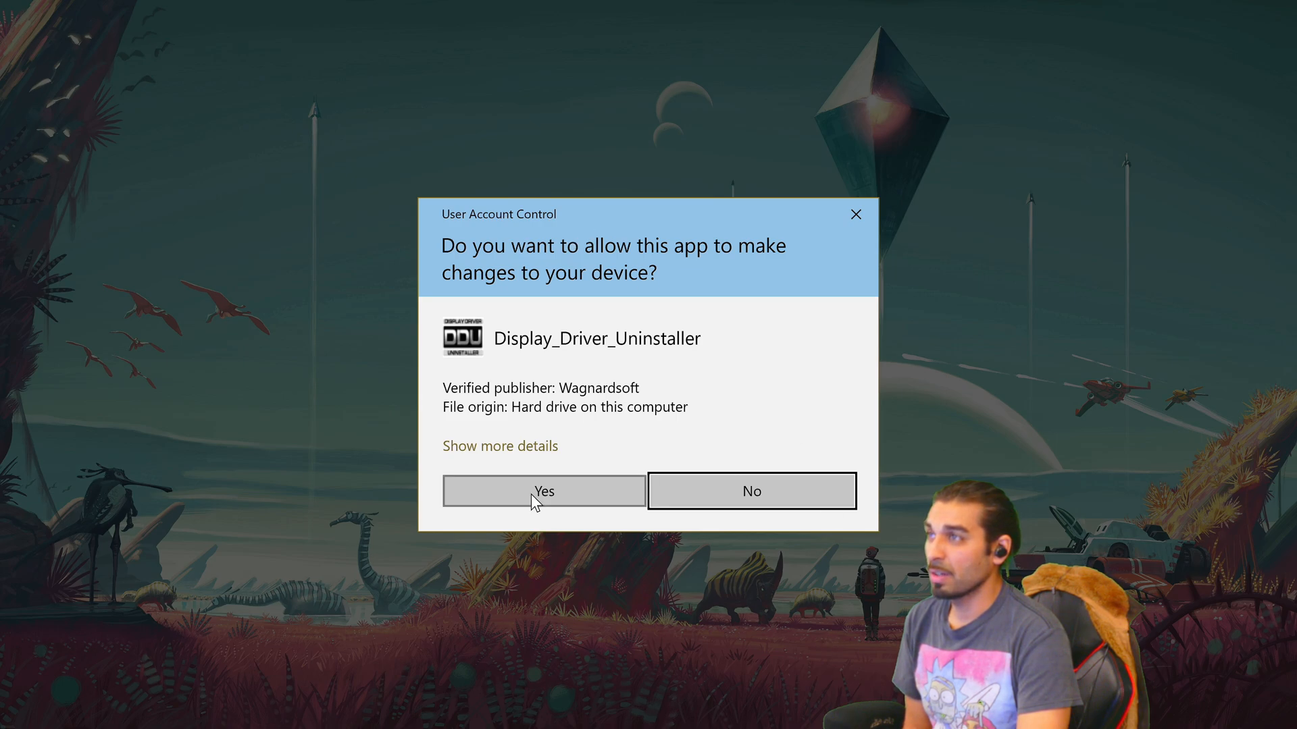
pyautogui.click(543, 490)
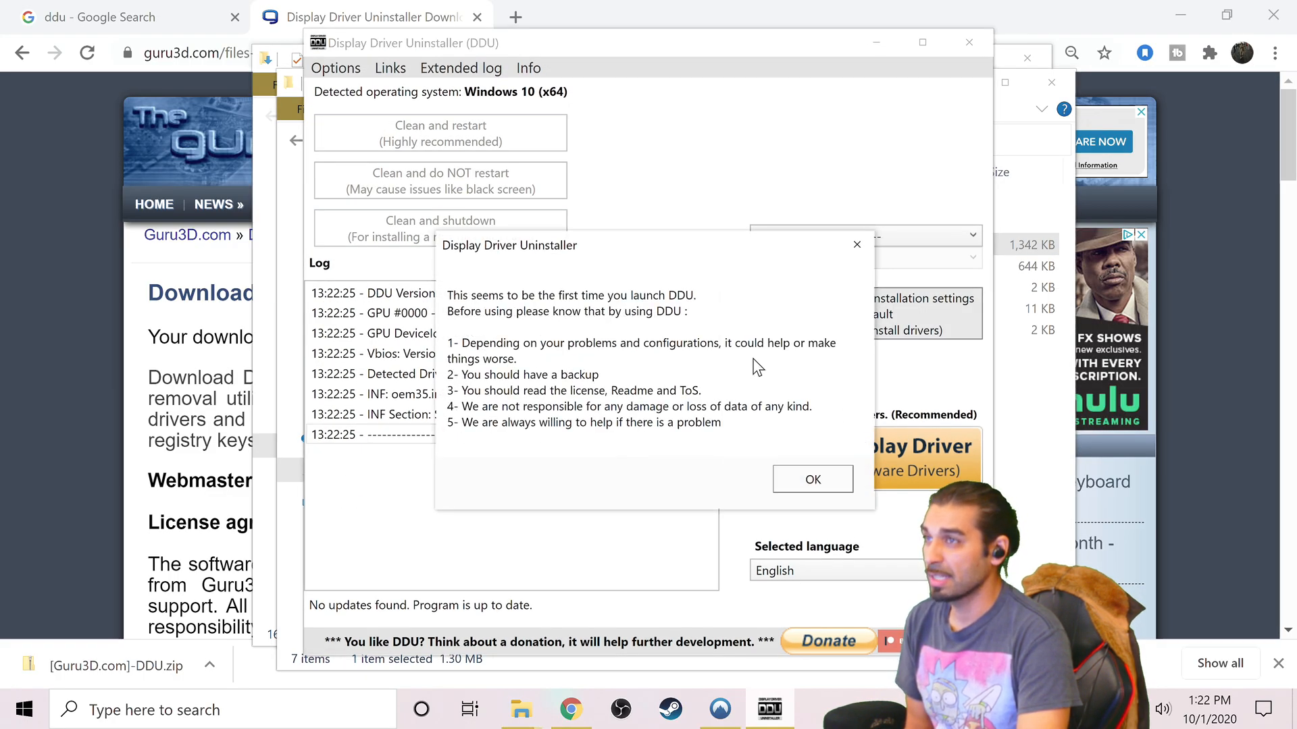
pyautogui.moveTo(756, 370)
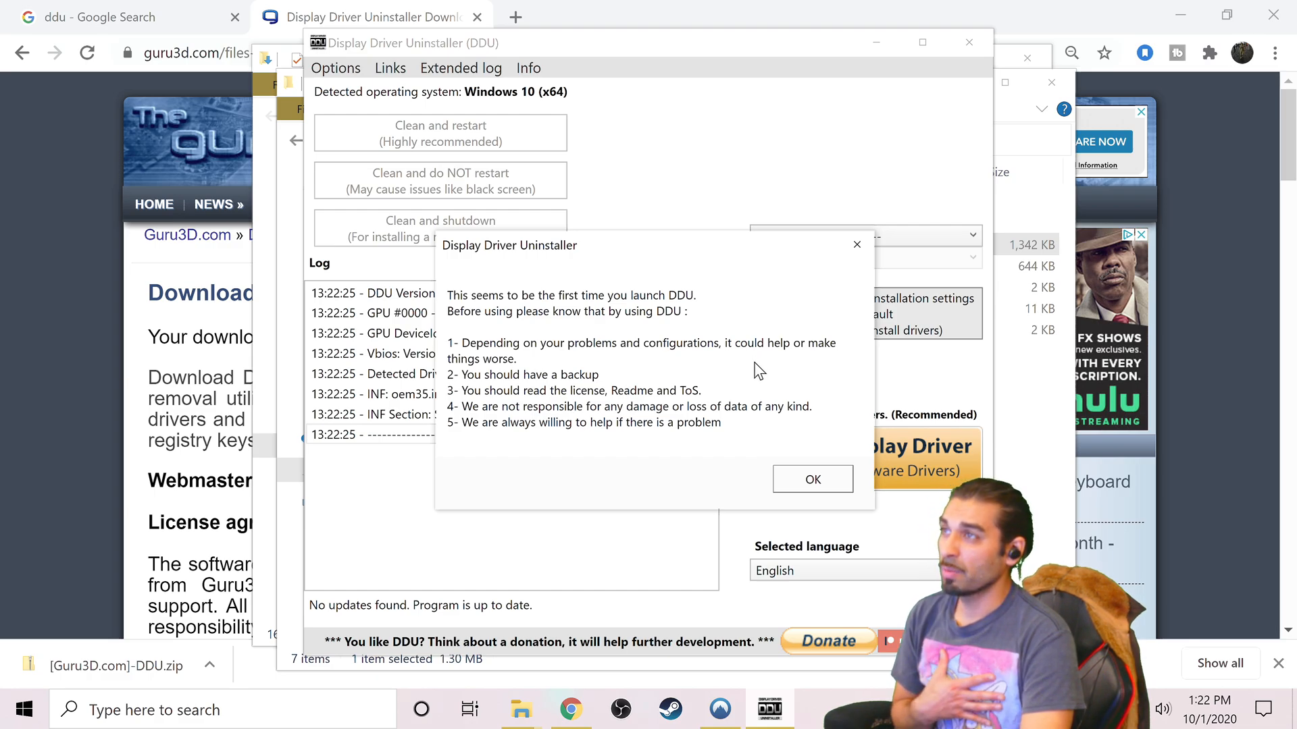
pyautogui.moveTo(793, 390)
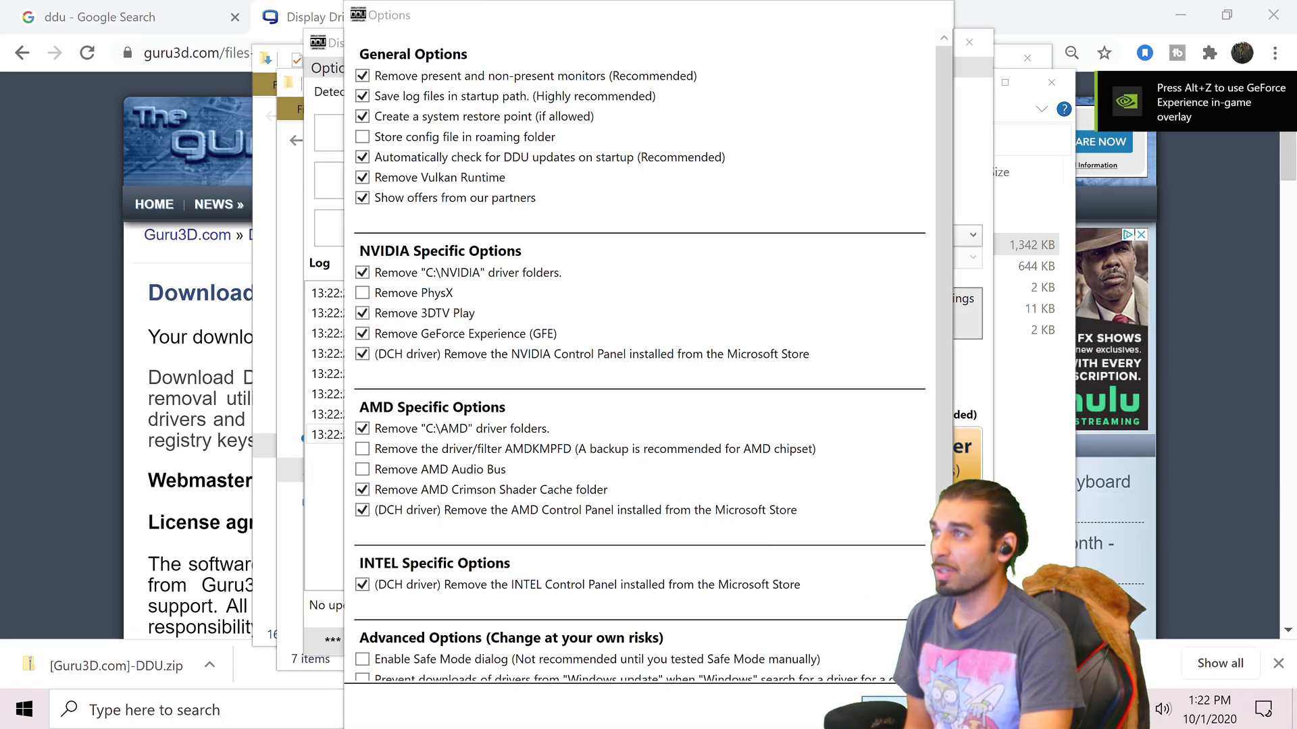
pyautogui.click(972, 42)
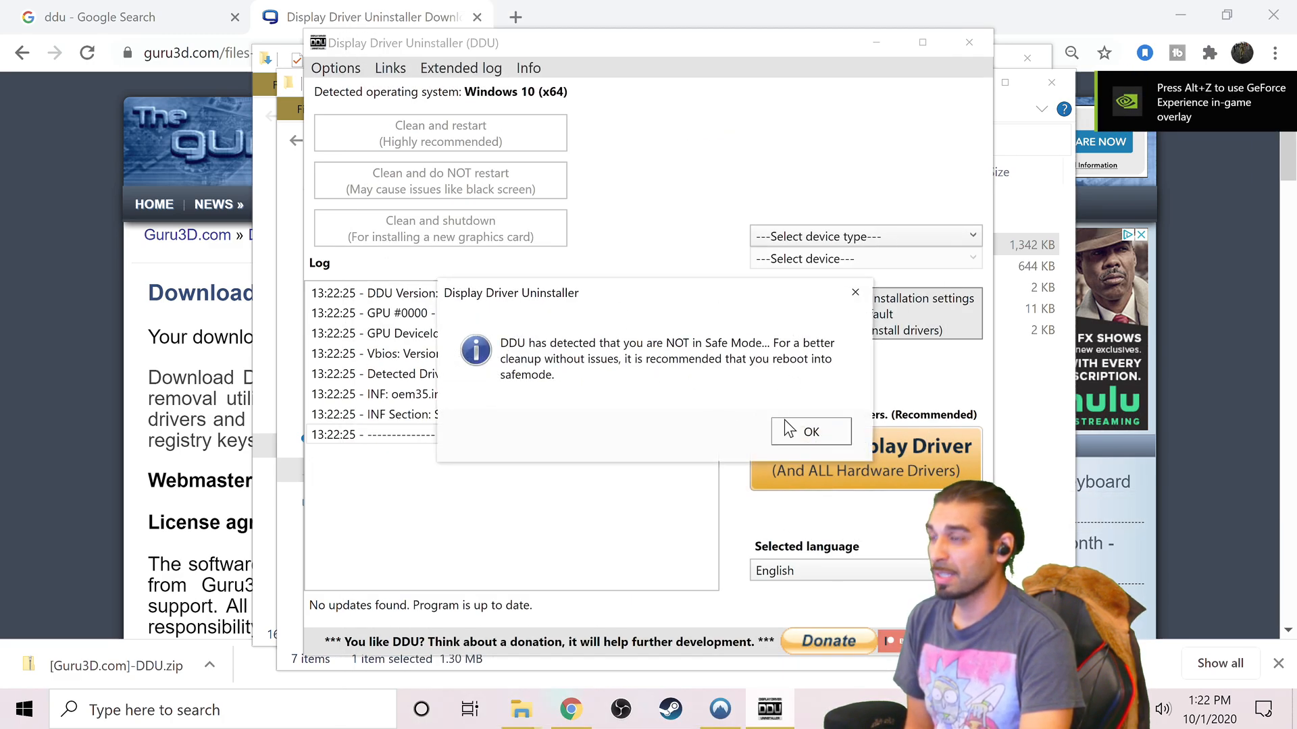
pyautogui.click(809, 432)
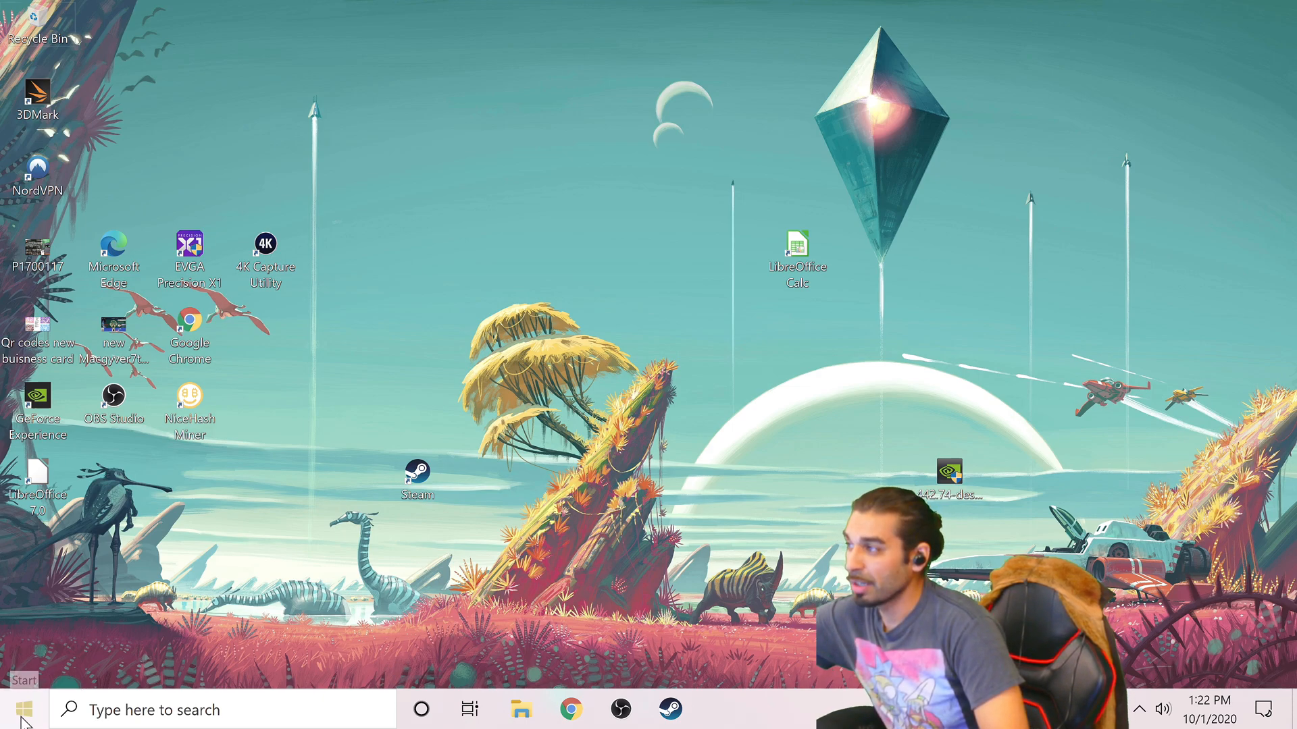
# Restart the PC from the Start menu power options into the recovery 'Choose an option' screen.
pyautogui.click(16, 709)
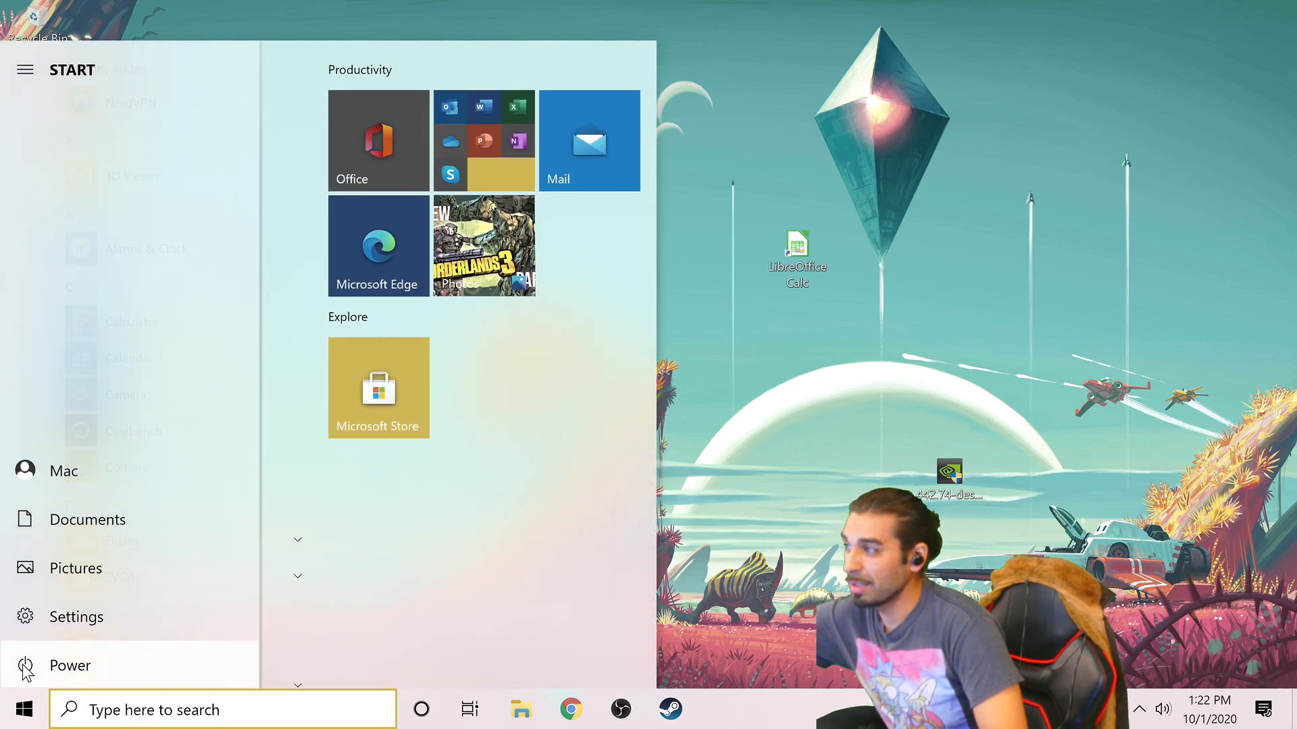
pyautogui.click(69, 665)
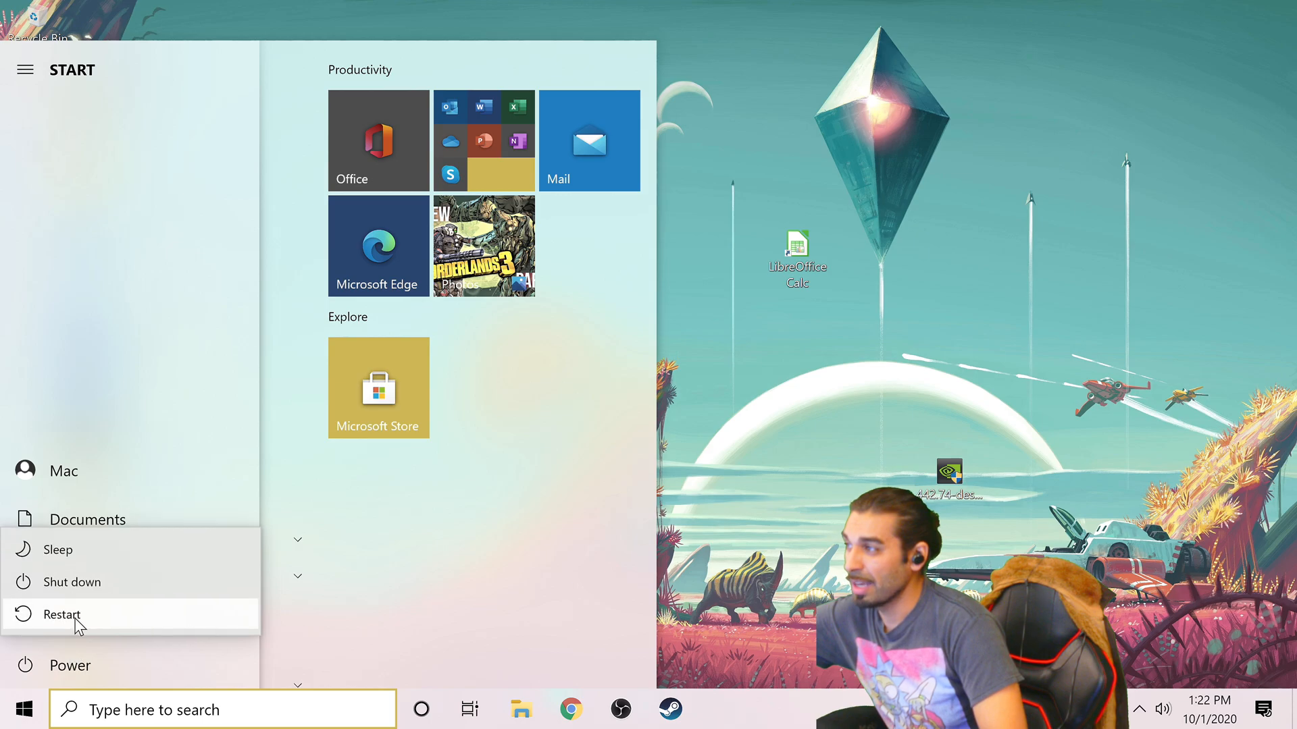
pyautogui.click(61, 614)
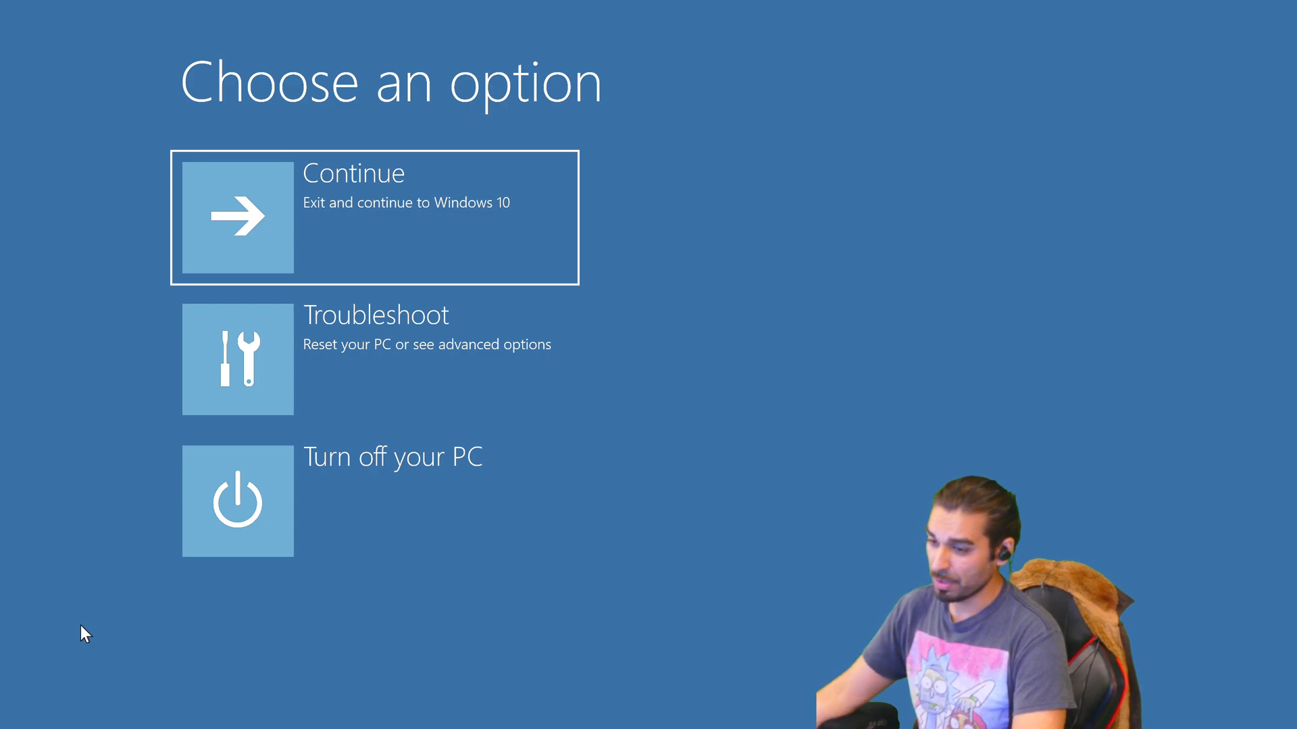
# Go through Troubleshoot, Advanced options and Startup Settings, then restart to boot Windows in Safe Mode.
pyautogui.click(374, 359)
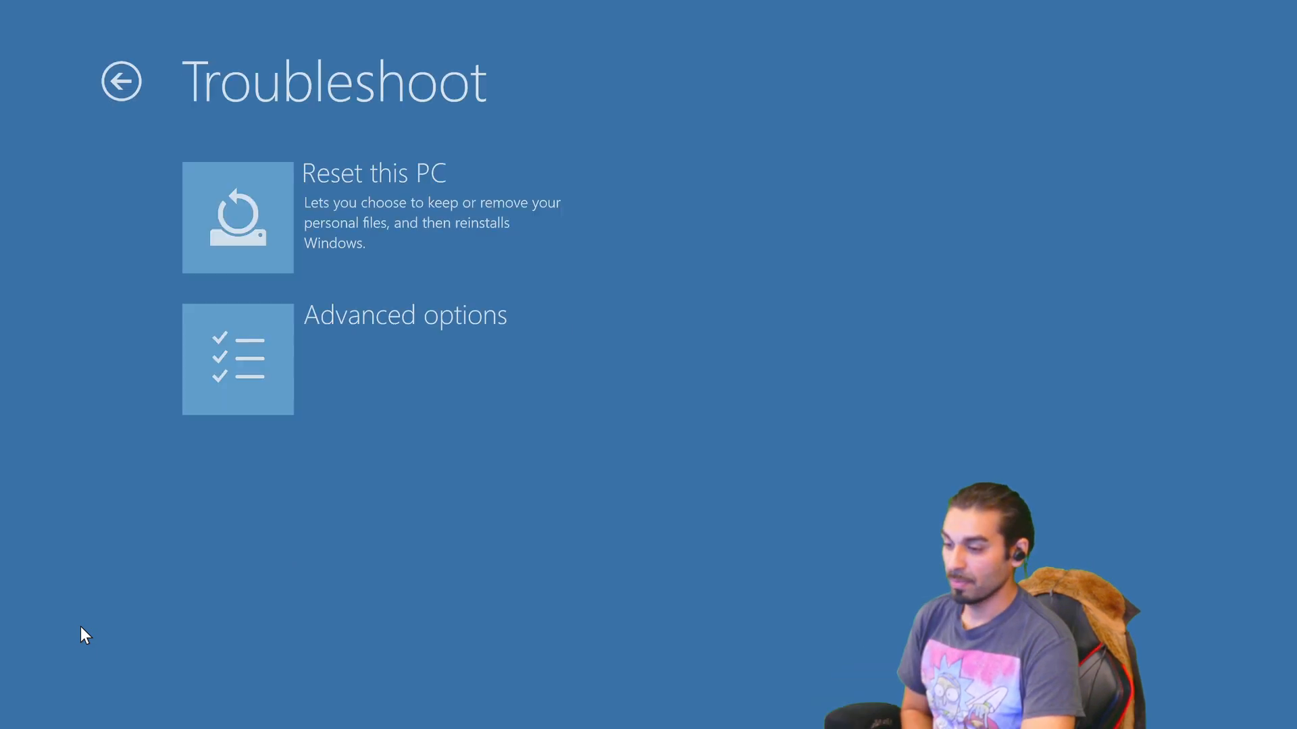
pyautogui.moveTo(373, 359)
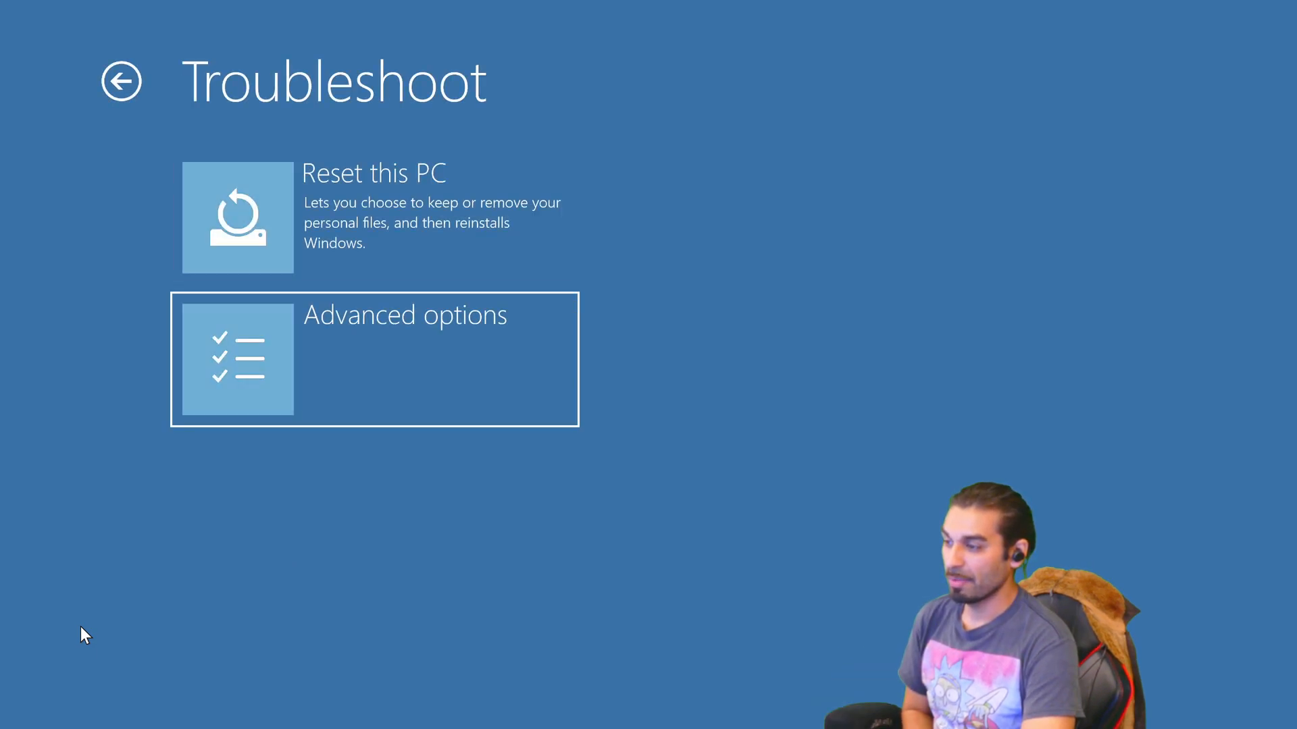
pyautogui.click(373, 359)
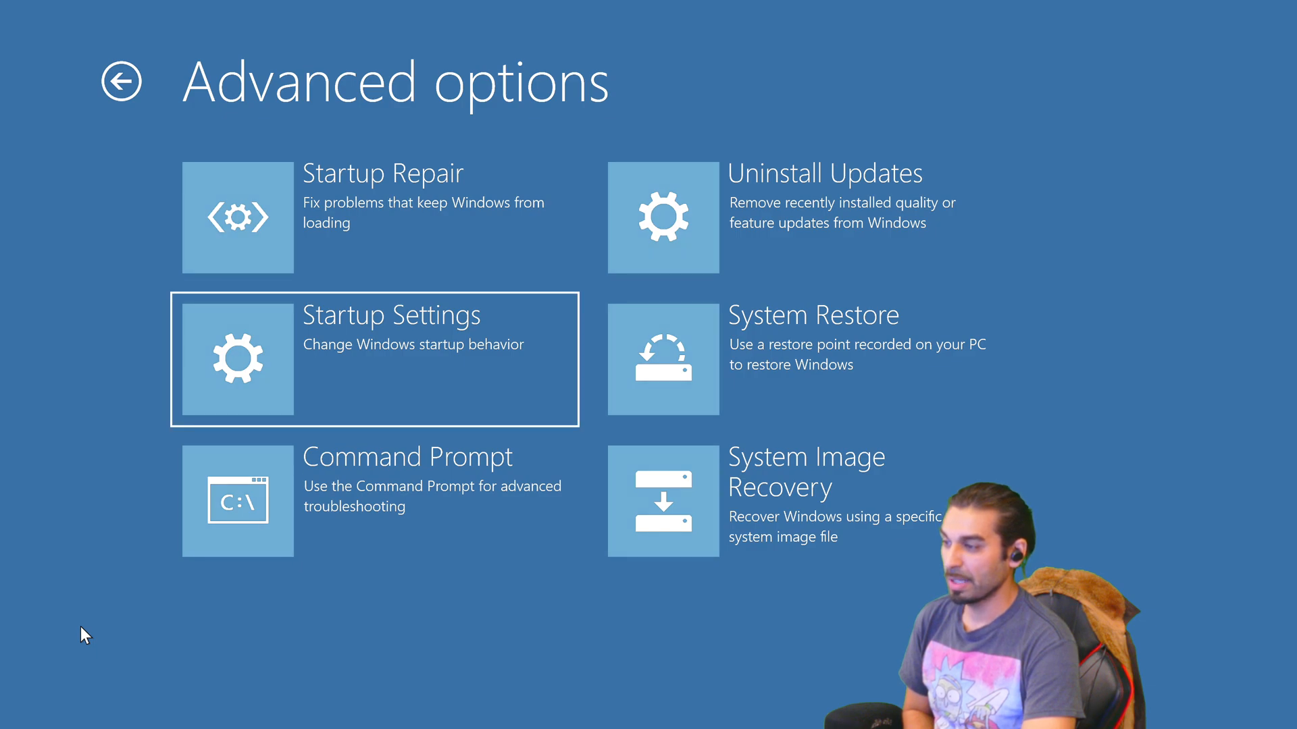
pyautogui.click(374, 359)
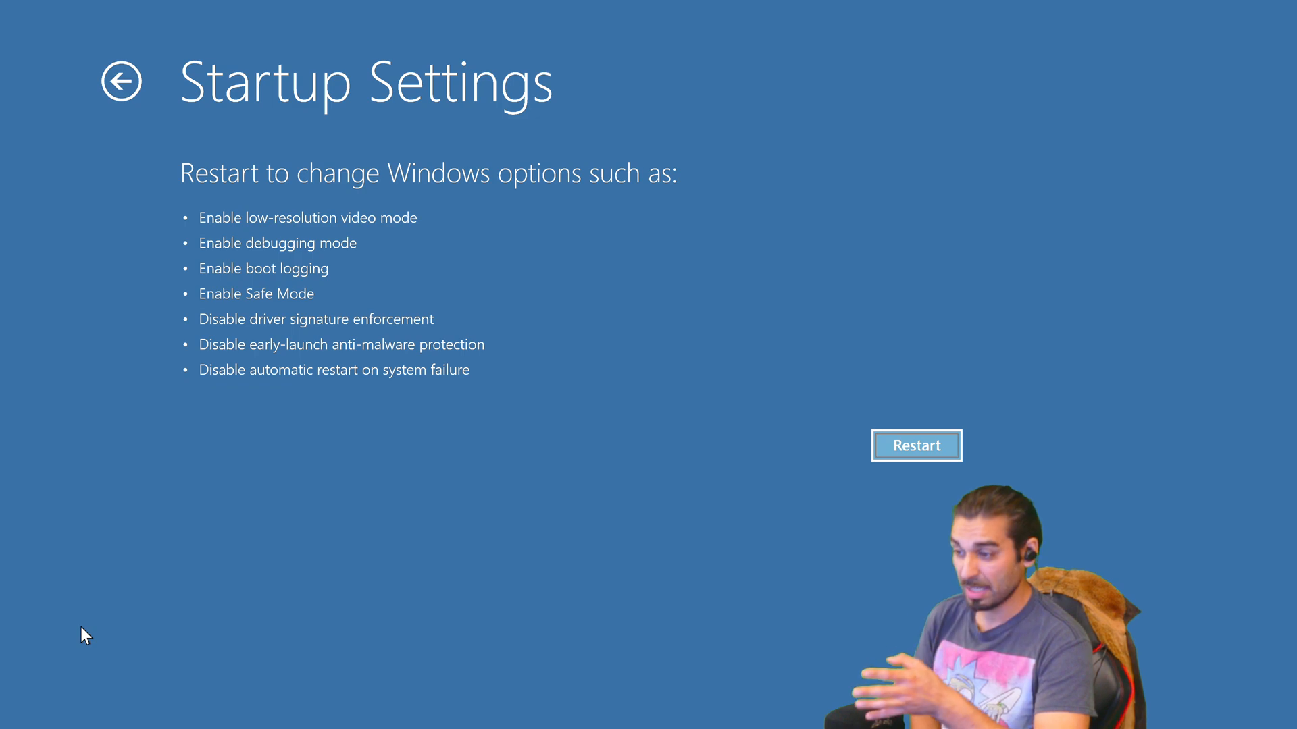
pyautogui.click(915, 445)
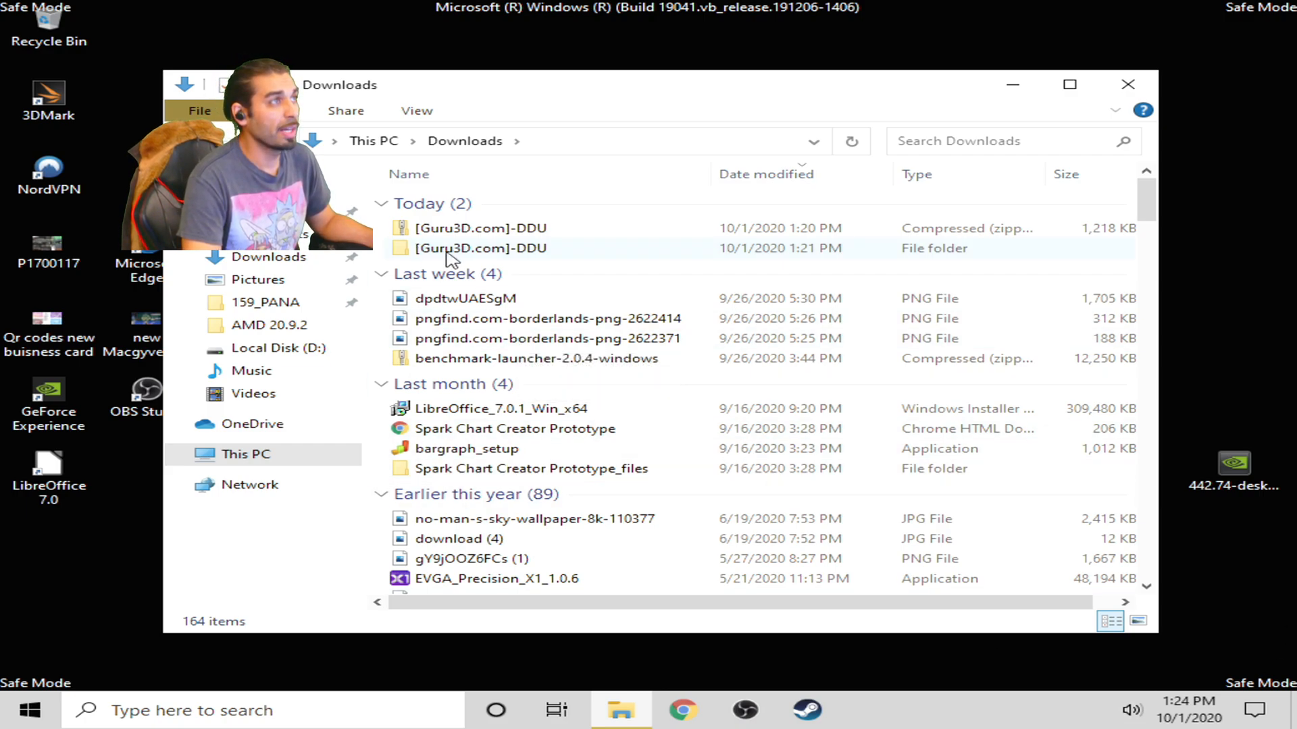
# From Downloads, open [Guru3D.com]-DDU then DDU v18.0.3.3 and launch Display Driver Uninstaller in Safe Mode.
pyautogui.click(482, 248)
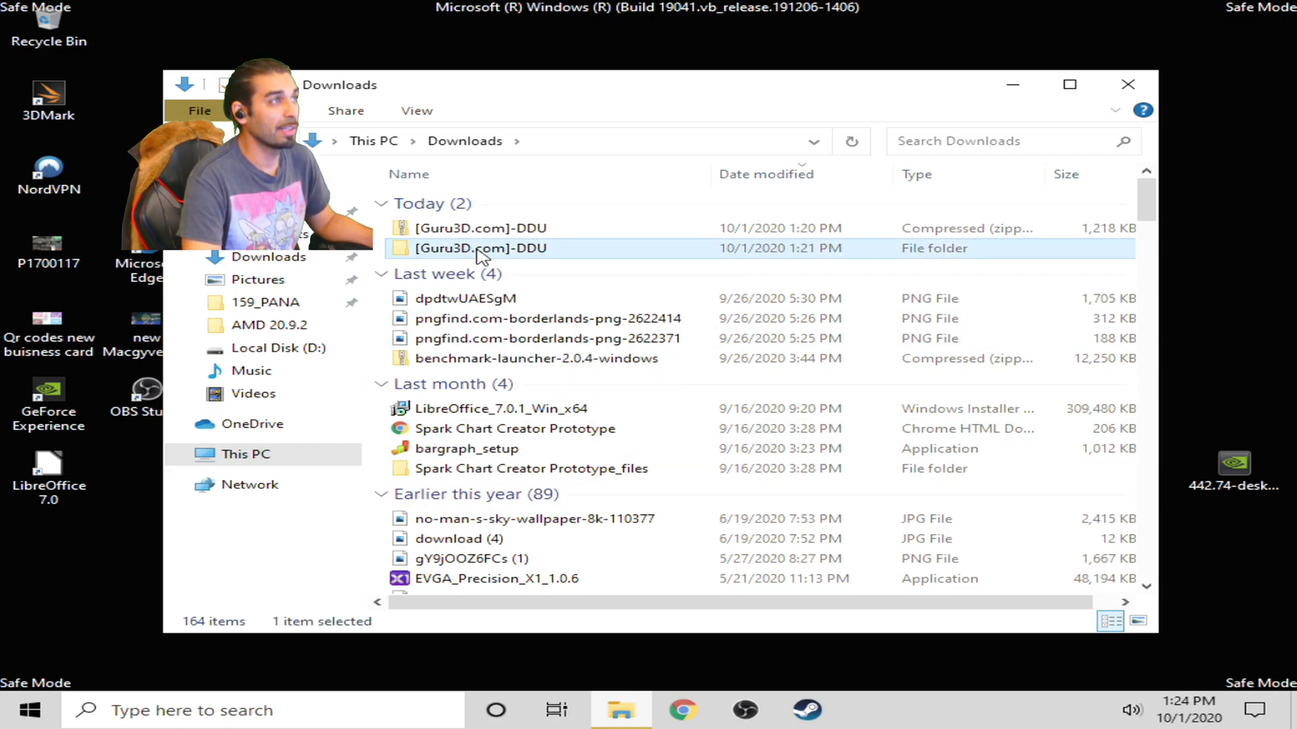
pyautogui.doubleClick(482, 248)
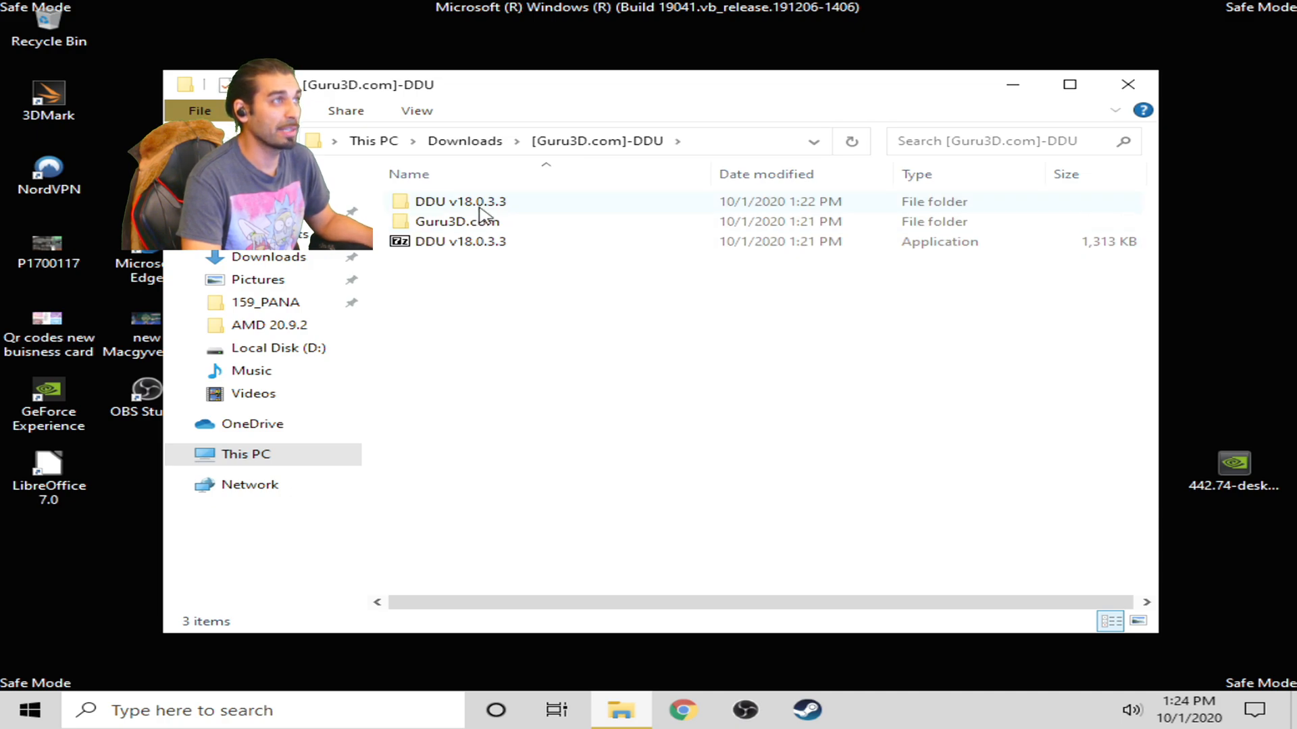
pyautogui.doubleClick(461, 201)
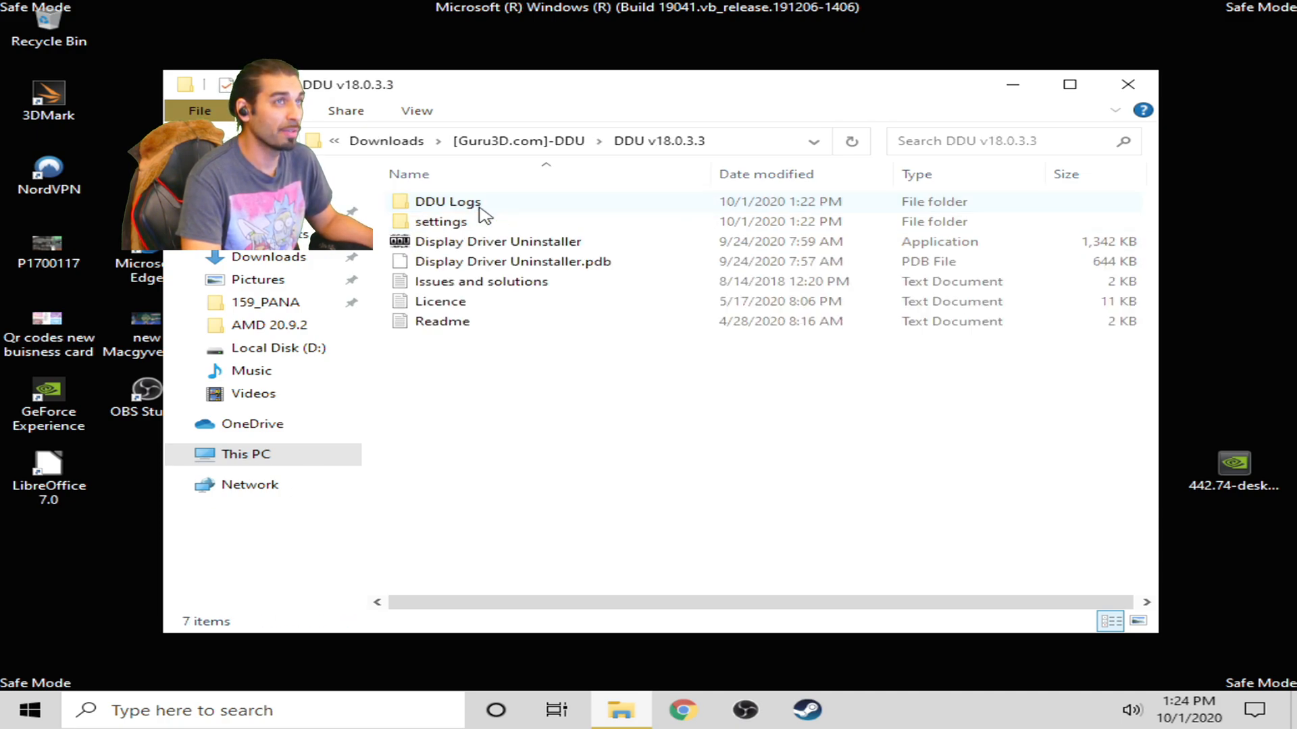
pyautogui.moveTo(513, 249)
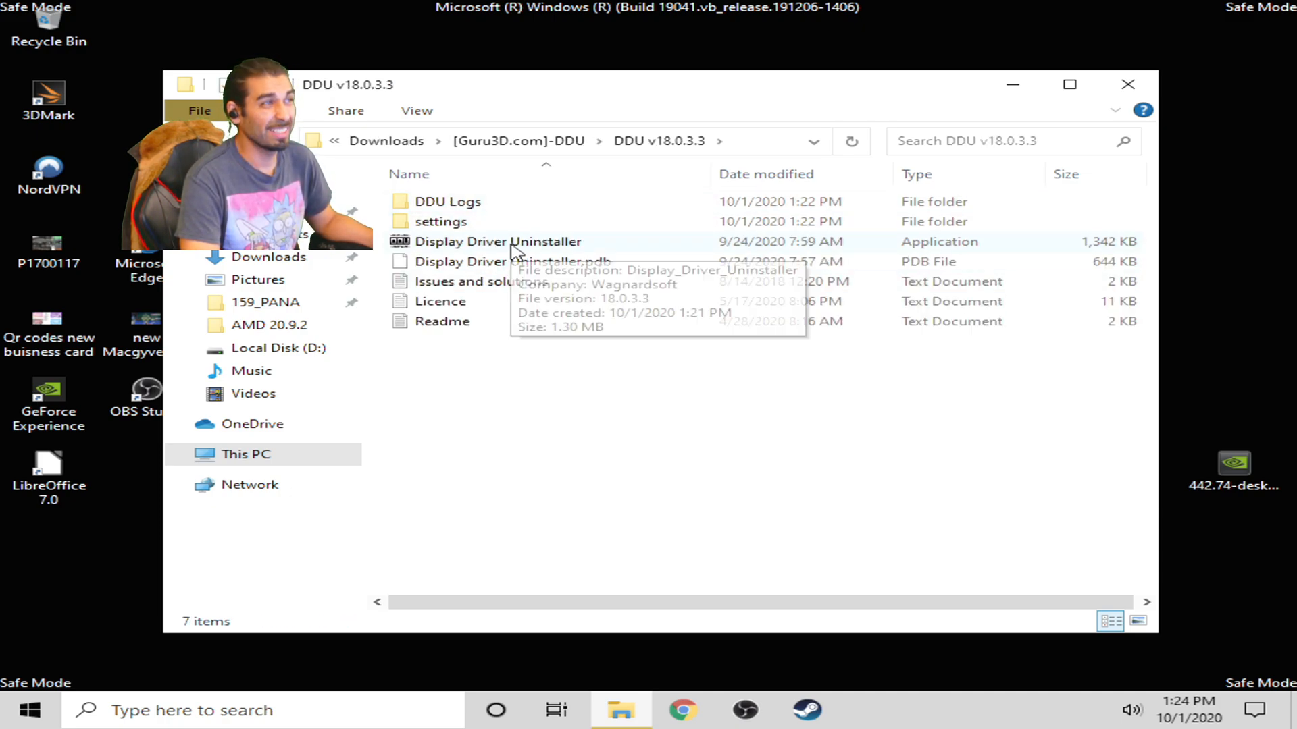
pyautogui.doubleClick(499, 242)
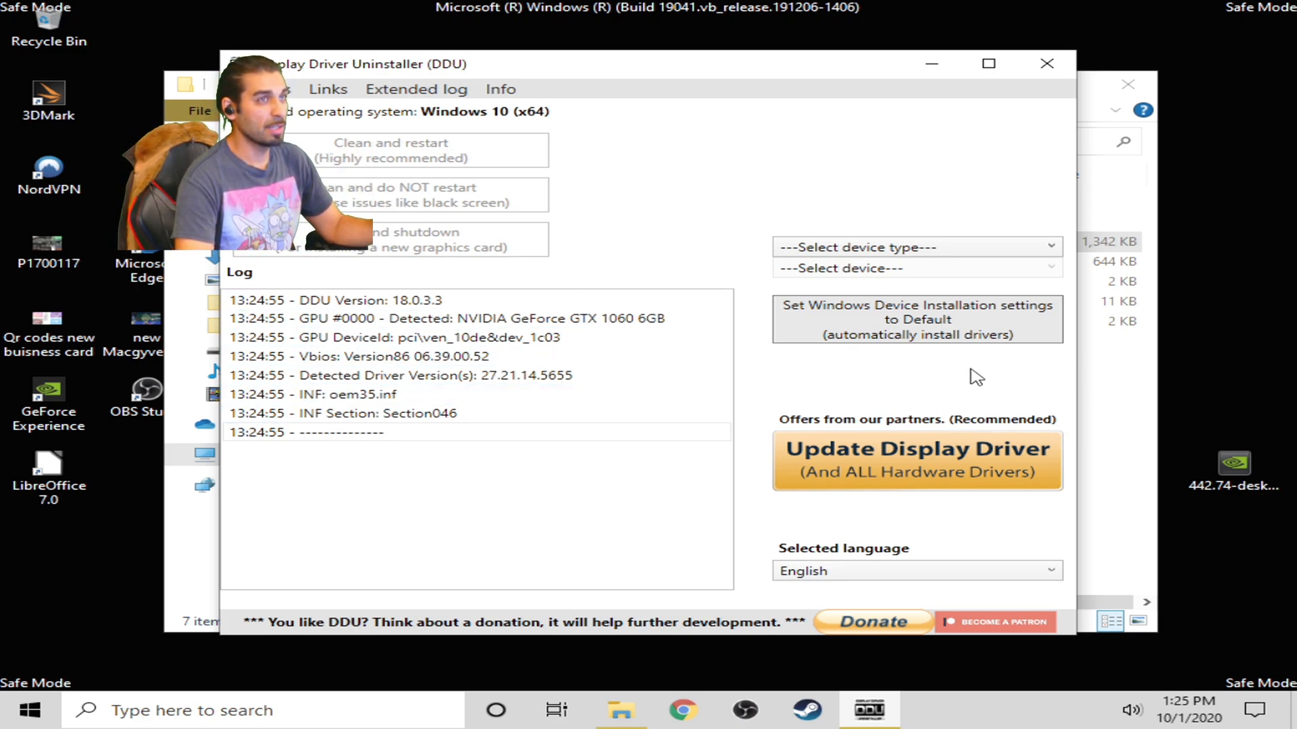
pyautogui.click(914, 246)
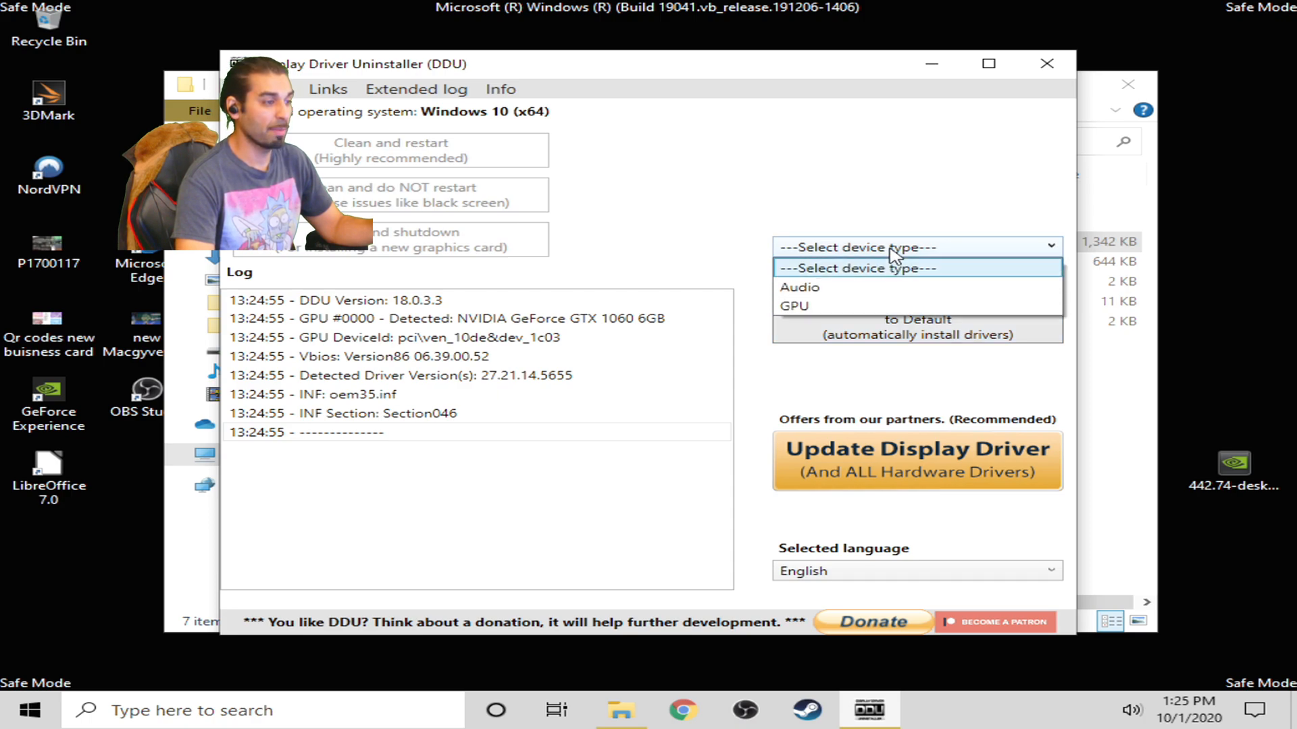
pyautogui.moveTo(850, 306)
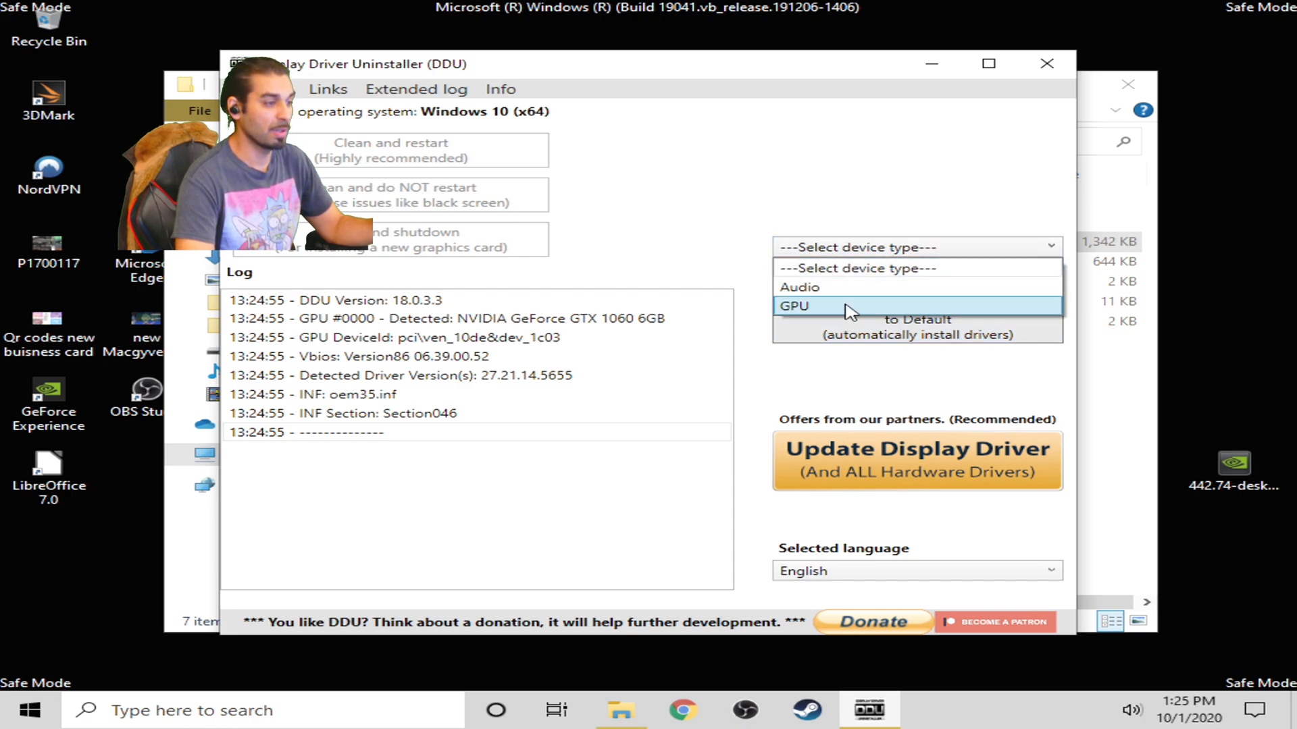
pyautogui.click(793, 305)
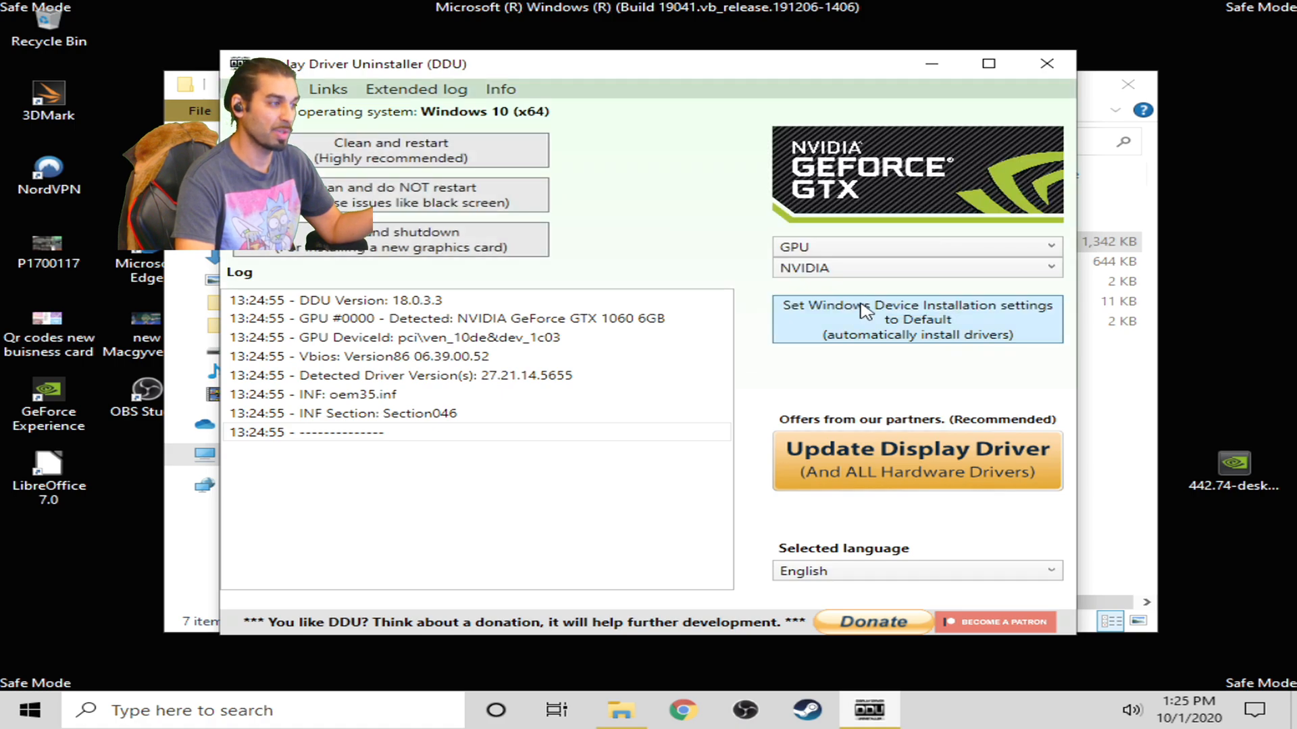
pyautogui.moveTo(881, 275)
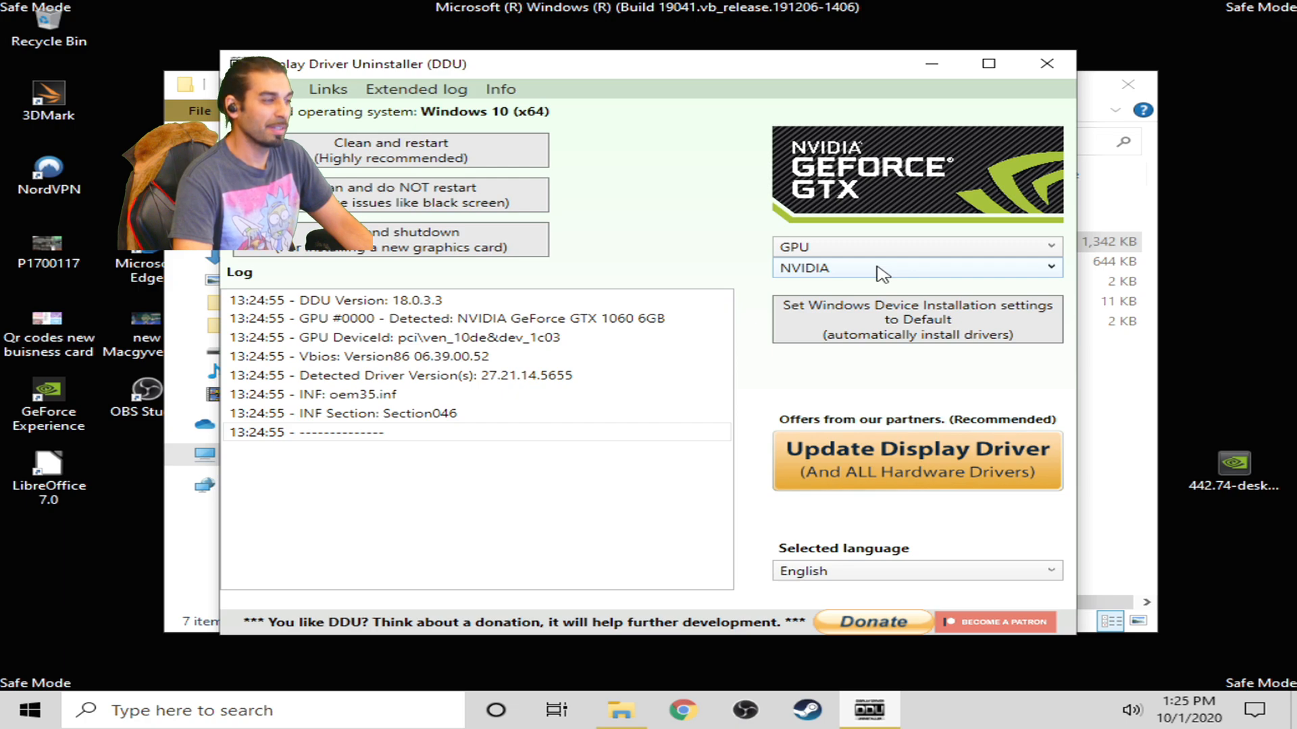
pyautogui.click(909, 268)
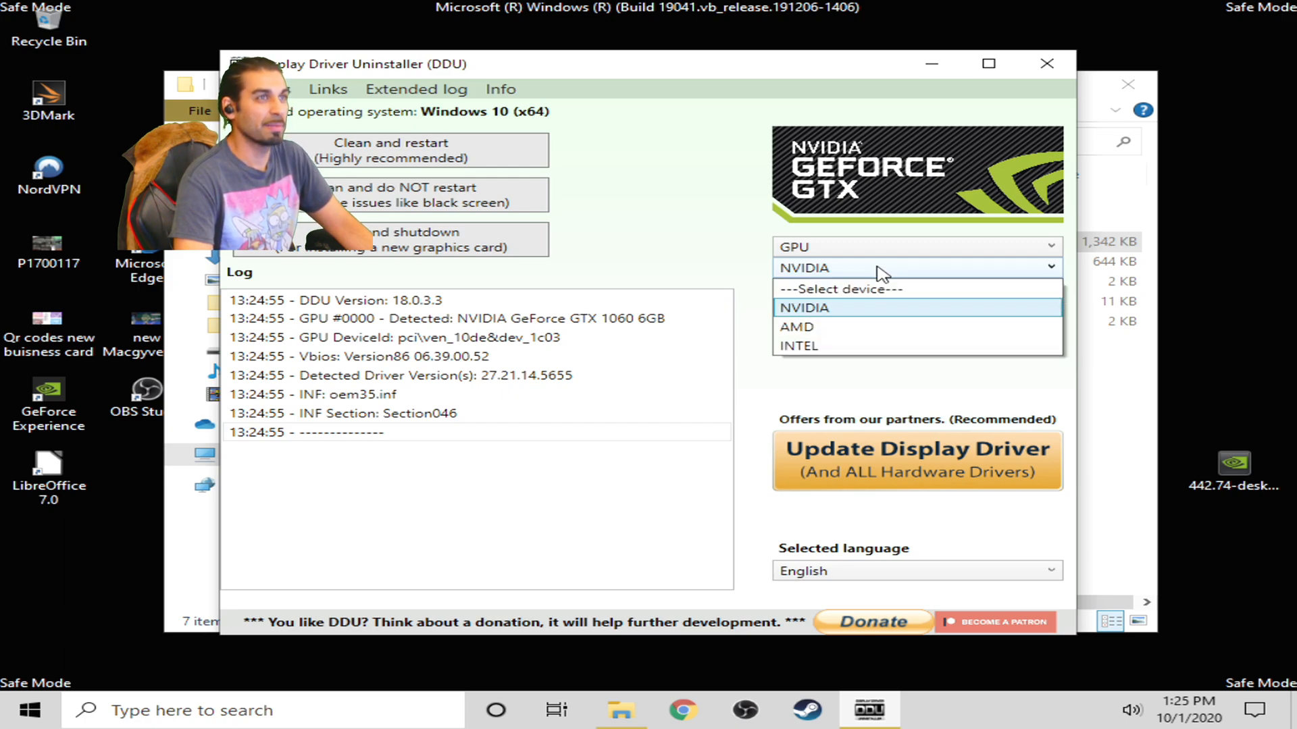
pyautogui.moveTo(813, 327)
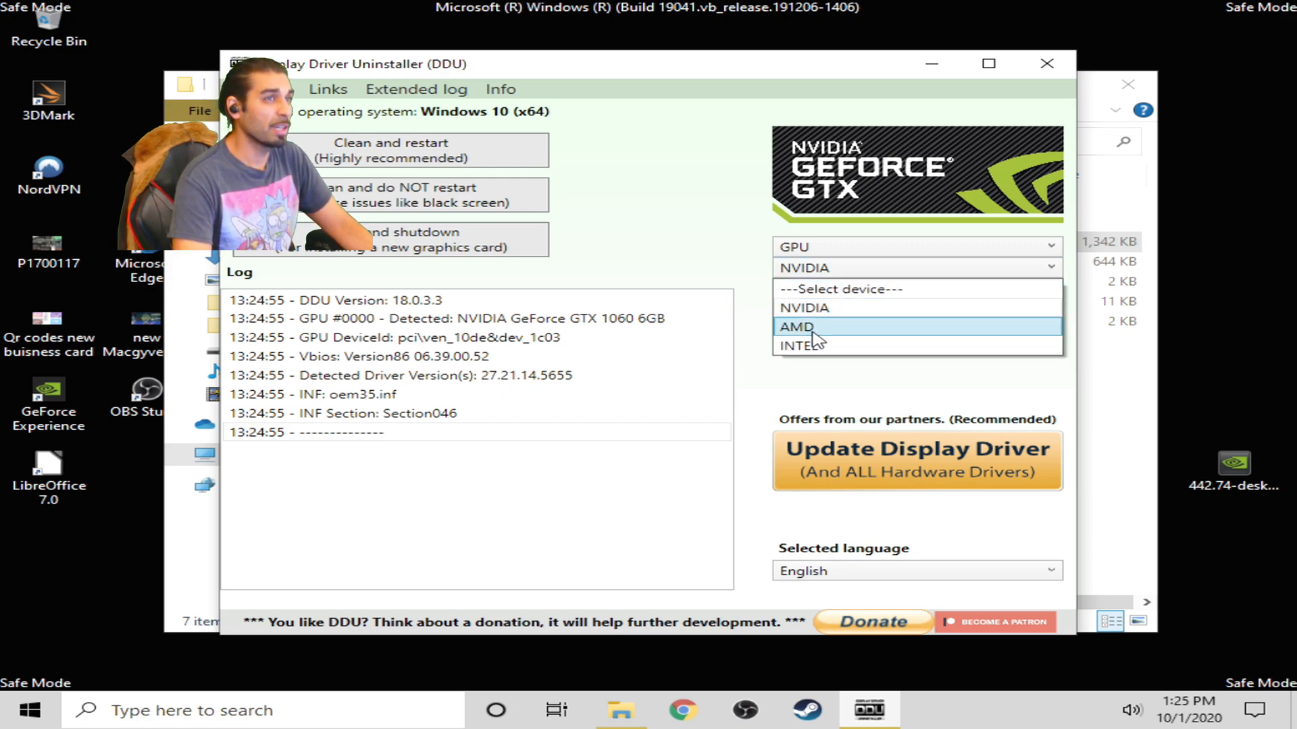
pyautogui.moveTo(802, 308)
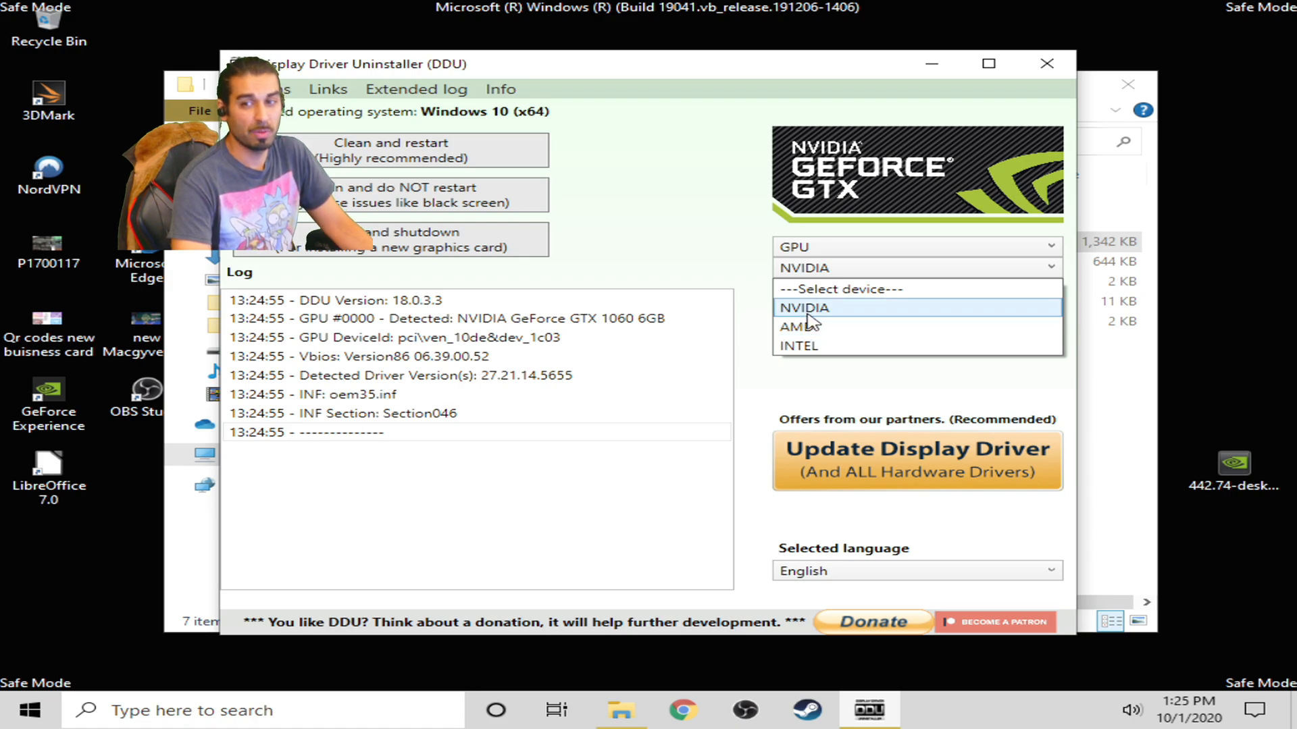
pyautogui.moveTo(797, 326)
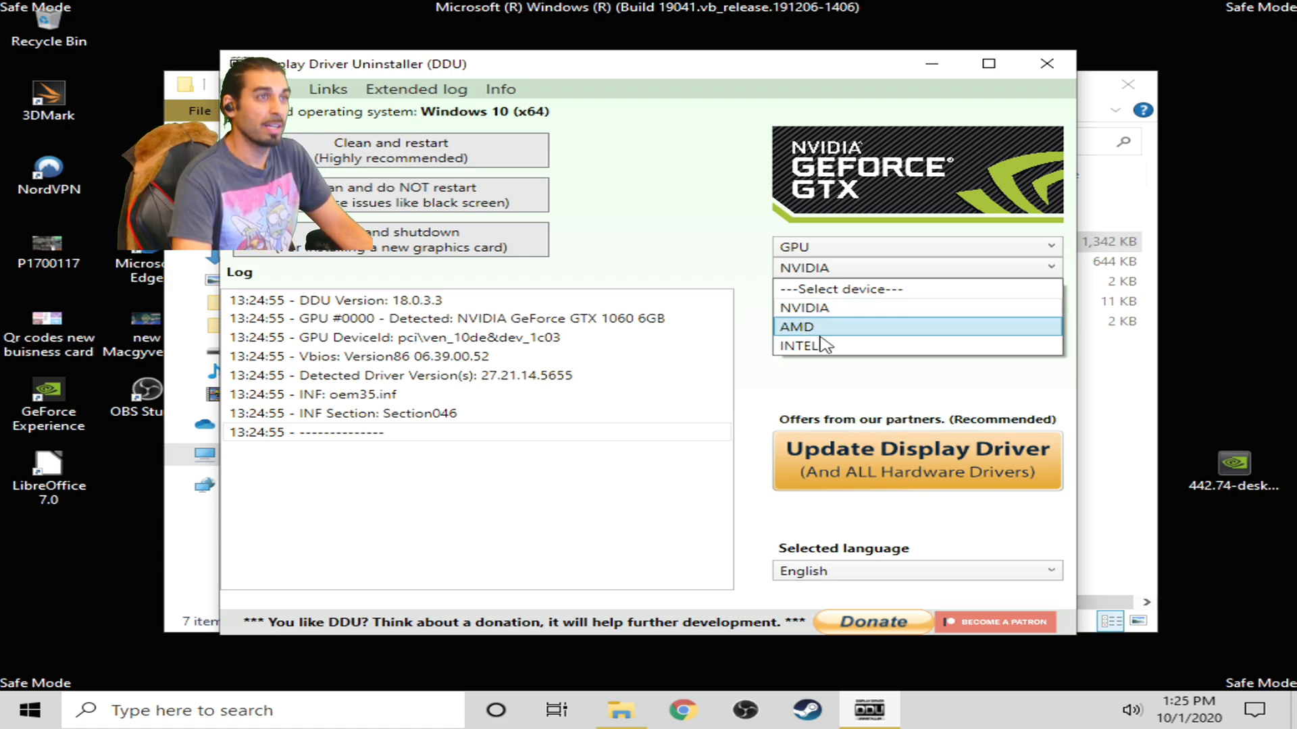
pyautogui.moveTo(806, 346)
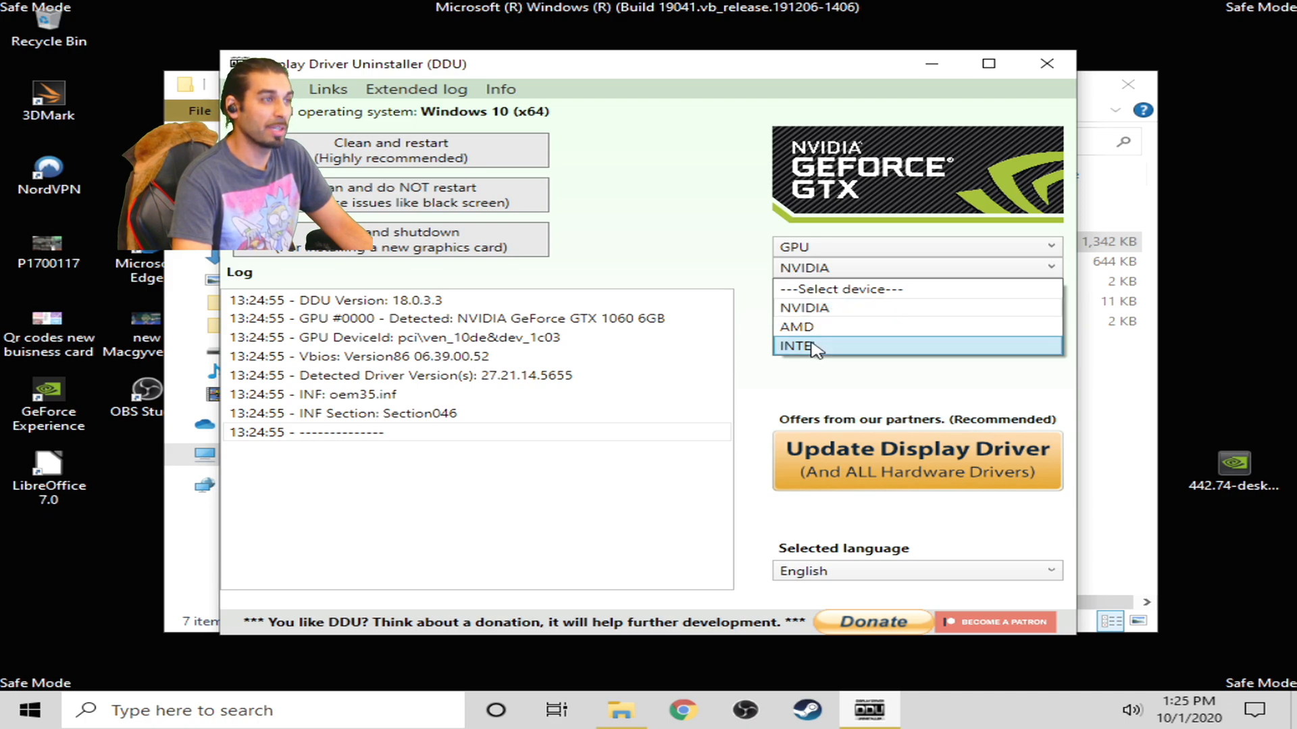
pyautogui.moveTo(814, 327)
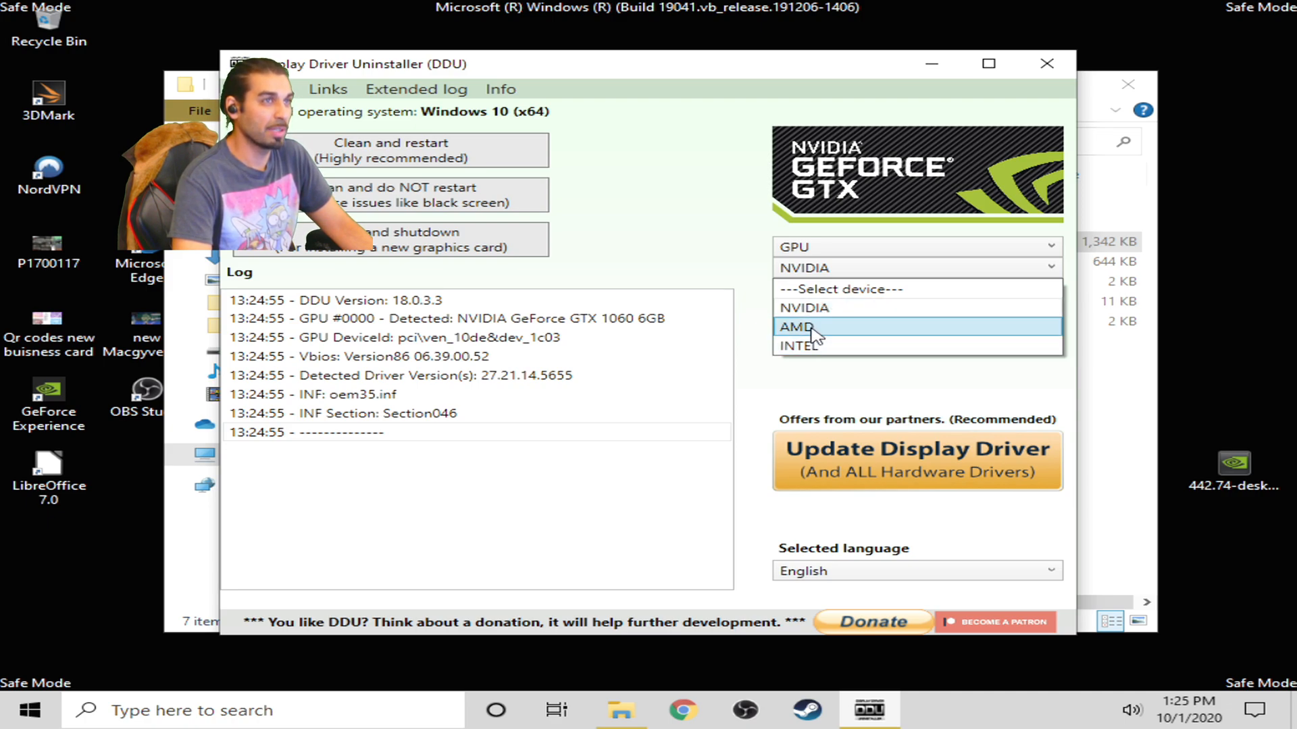
pyautogui.moveTo(803, 345)
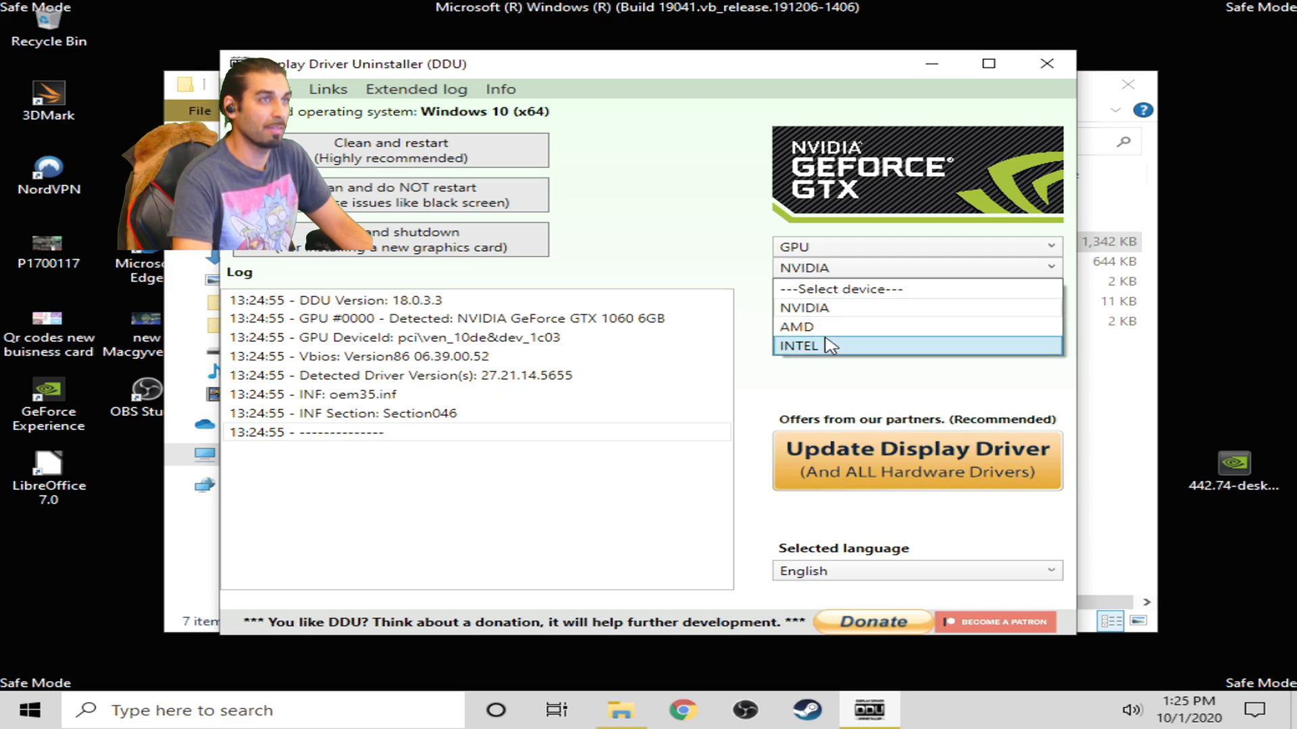
pyautogui.moveTo(818, 316)
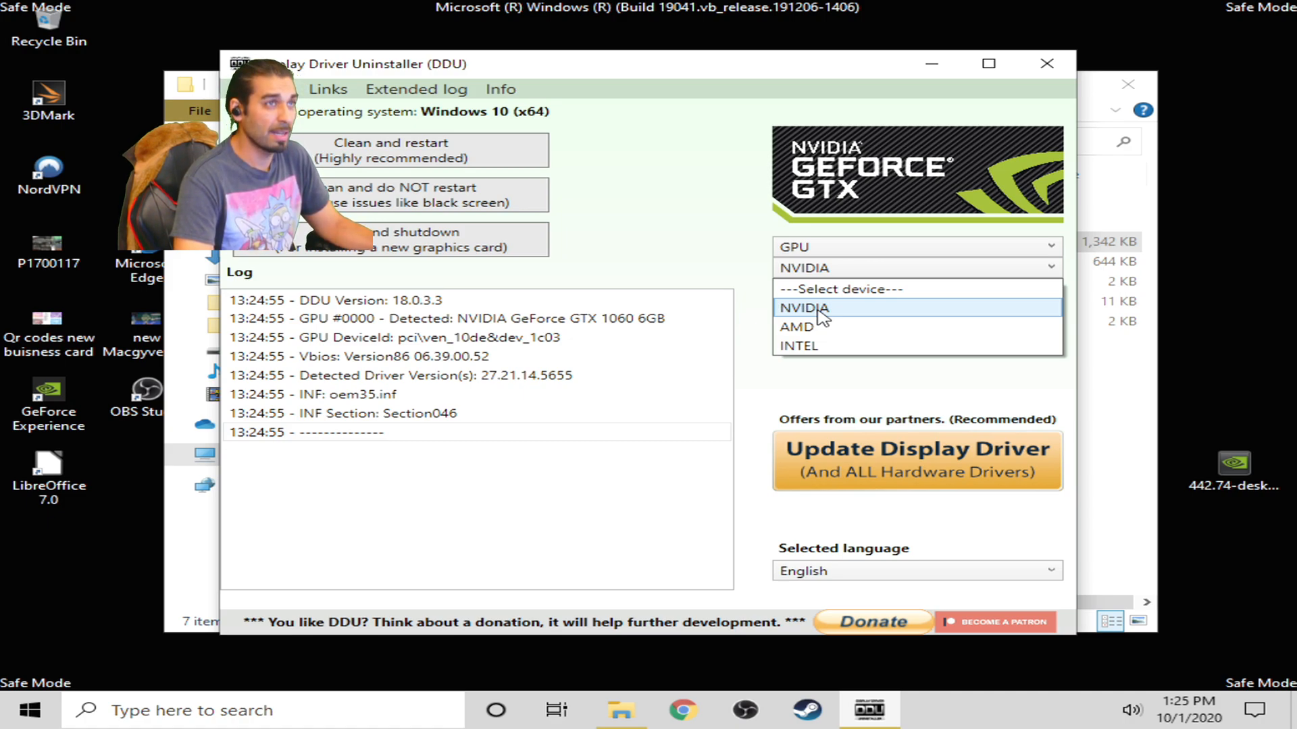
pyautogui.click(802, 308)
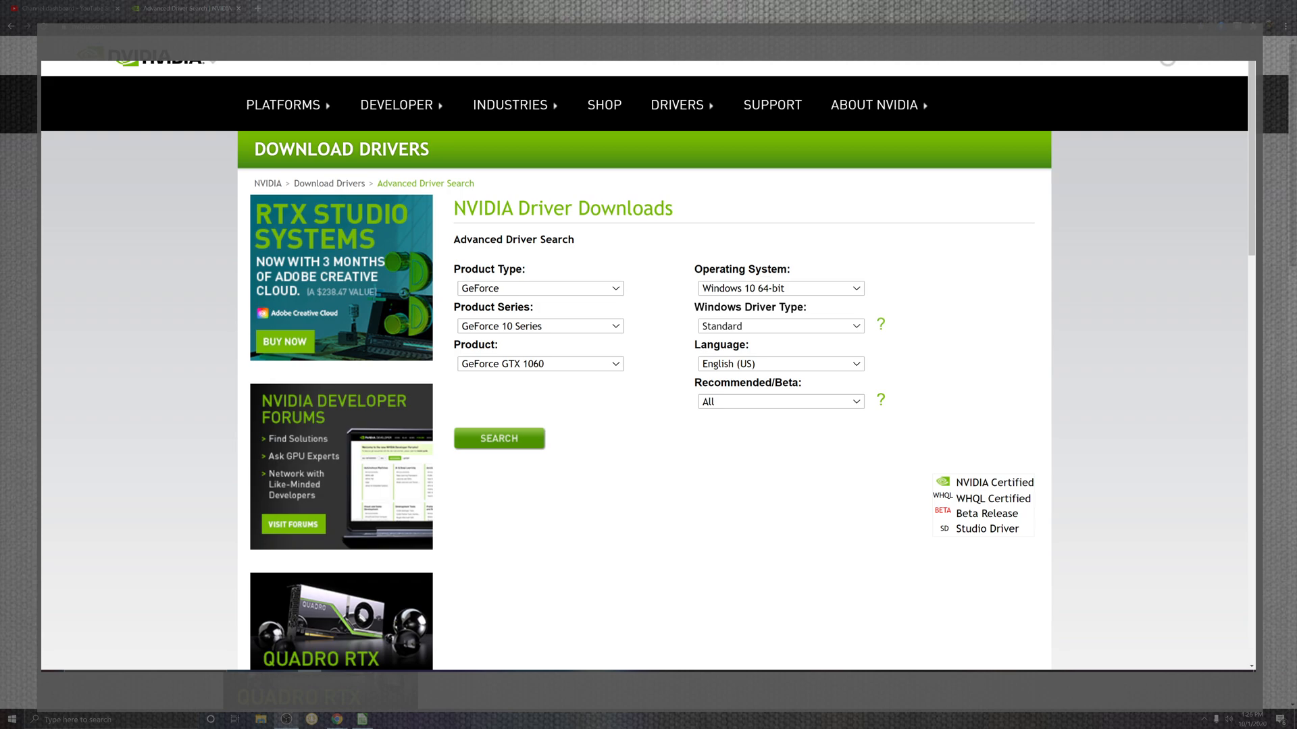
# Keep Windows Driver Type at Standard and search, listing GTX 1060 drivers headed by Game Ready 456.55.
pyautogui.click(778, 325)
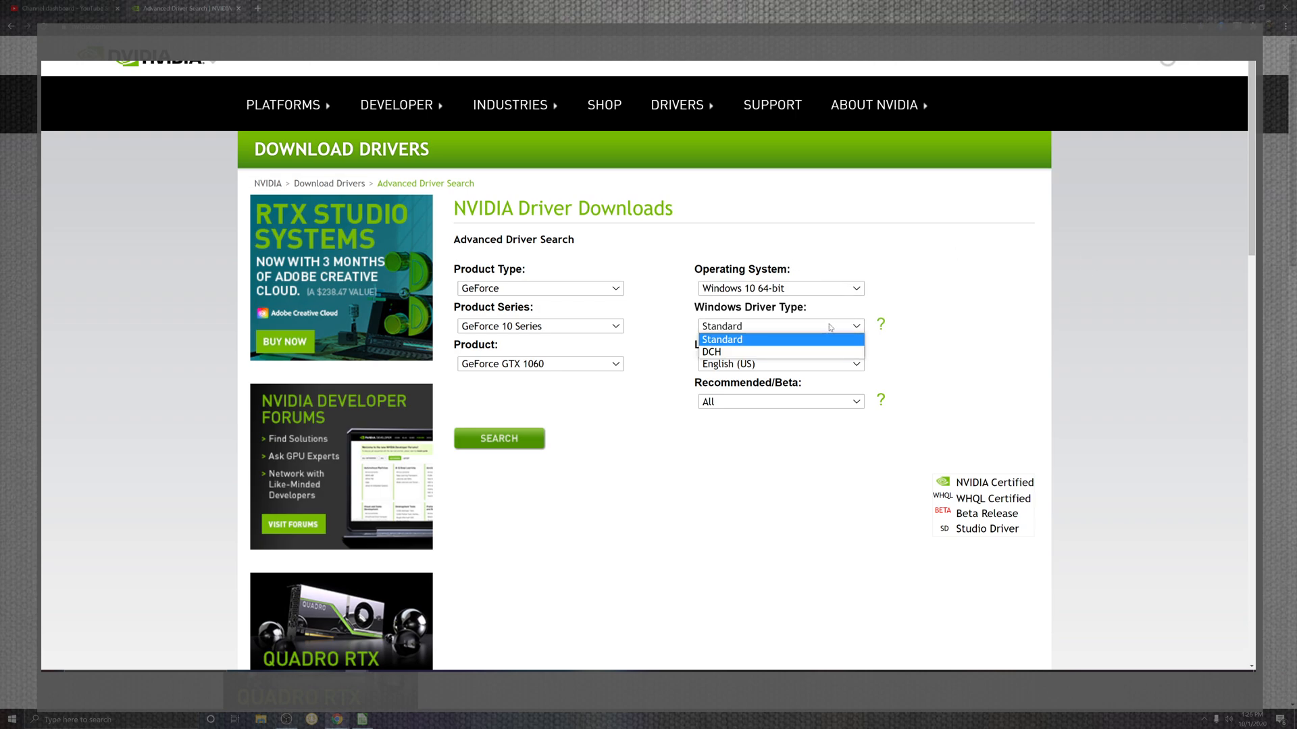
pyautogui.click(721, 339)
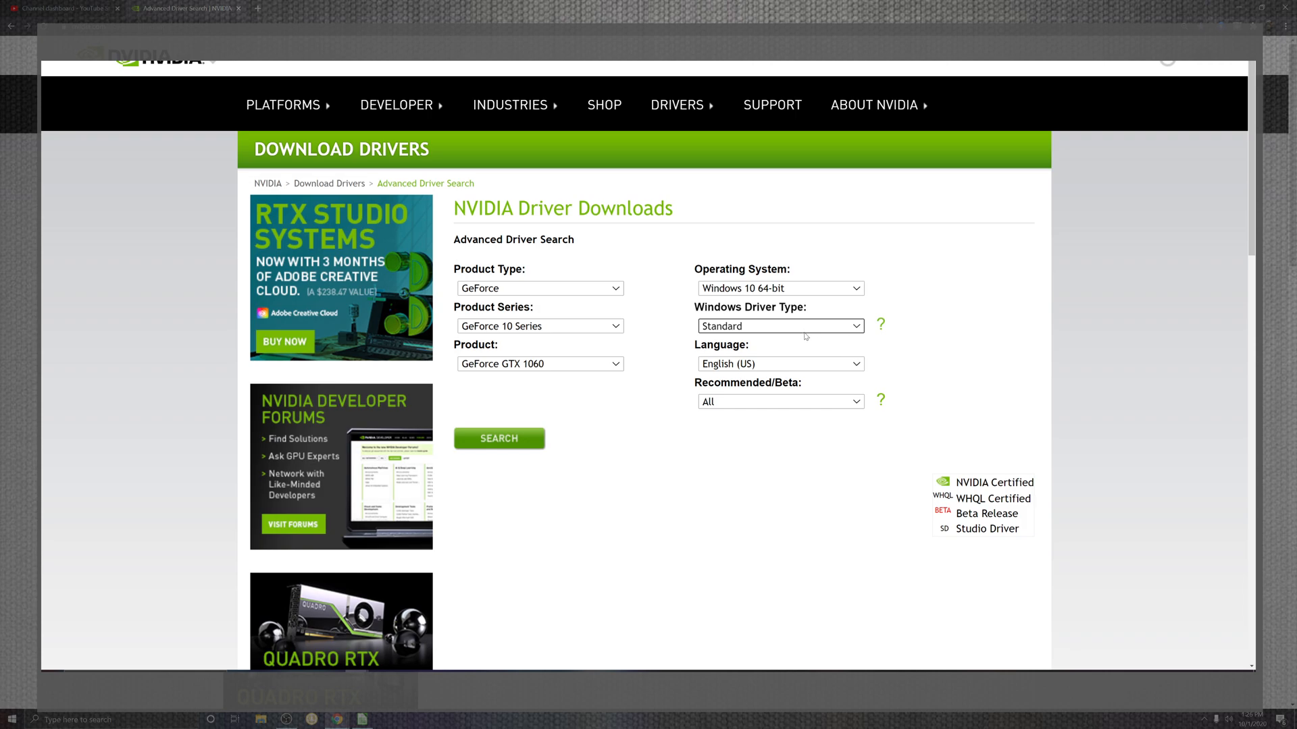
pyautogui.moveTo(329, 410)
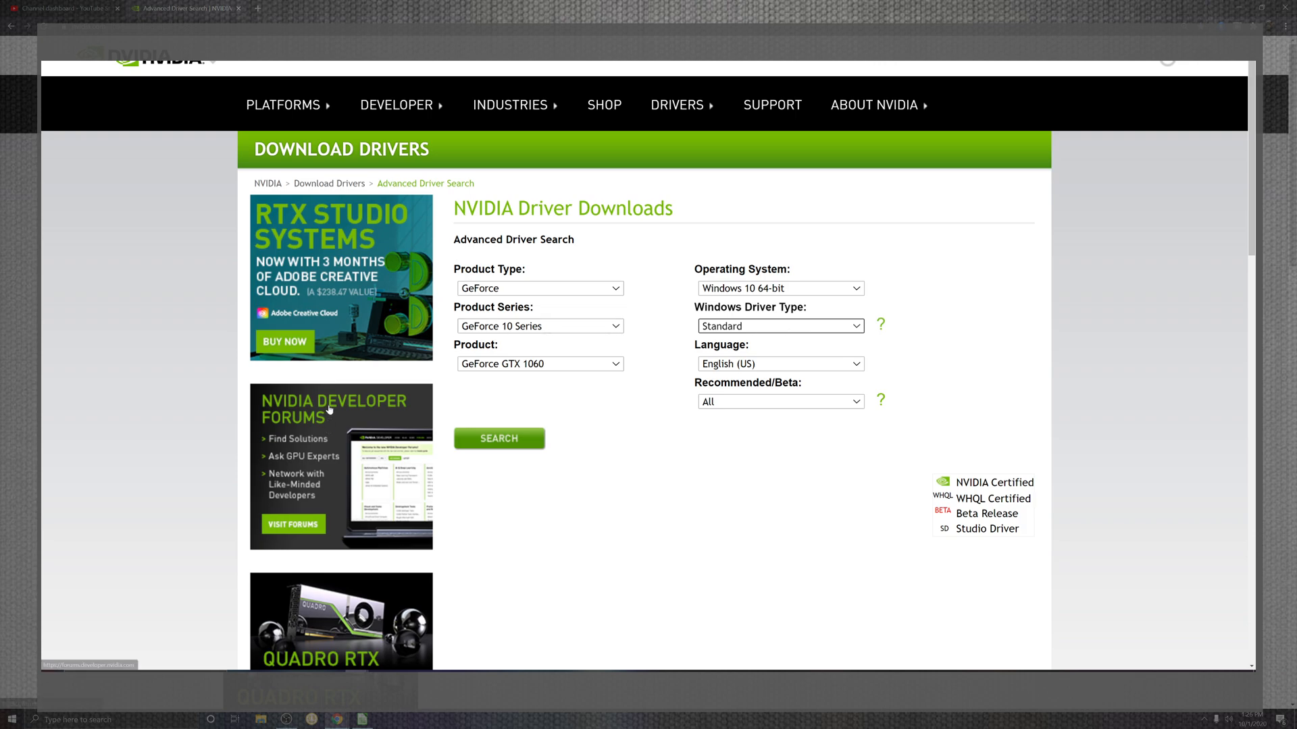
pyautogui.click(498, 438)
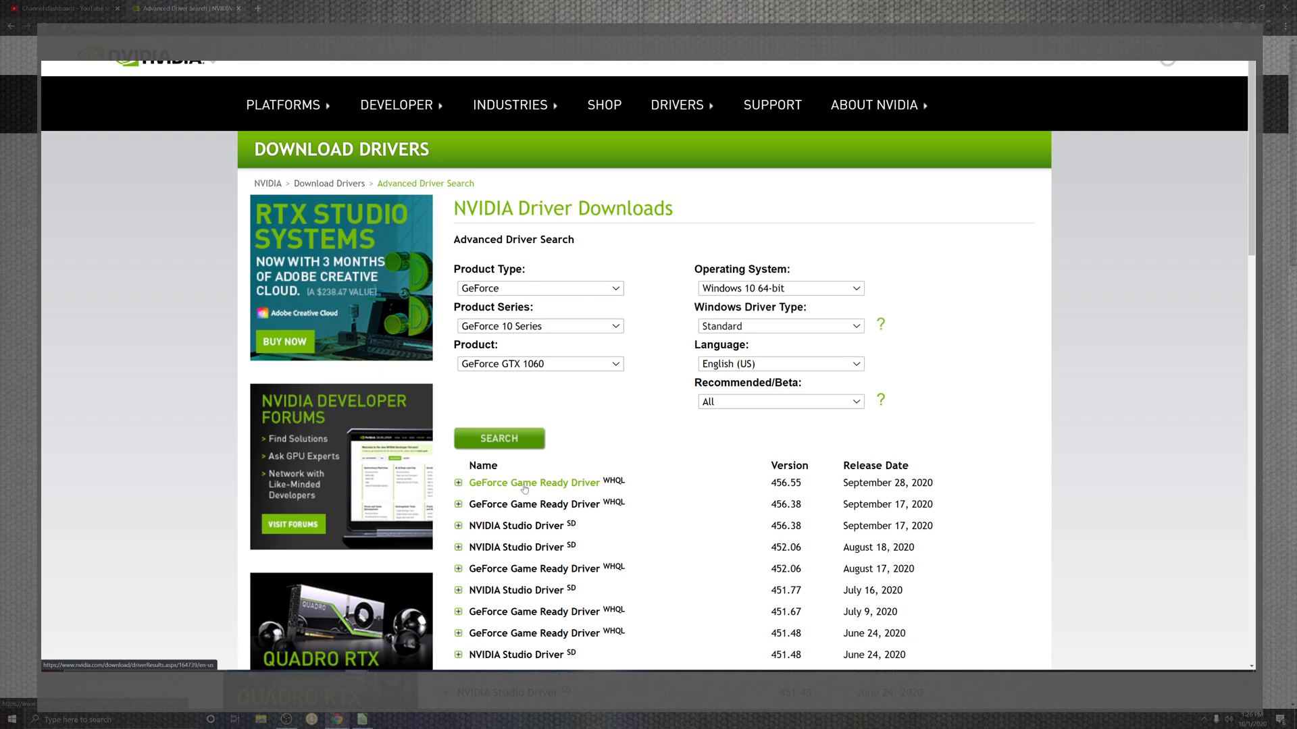
pyautogui.moveTo(534, 483)
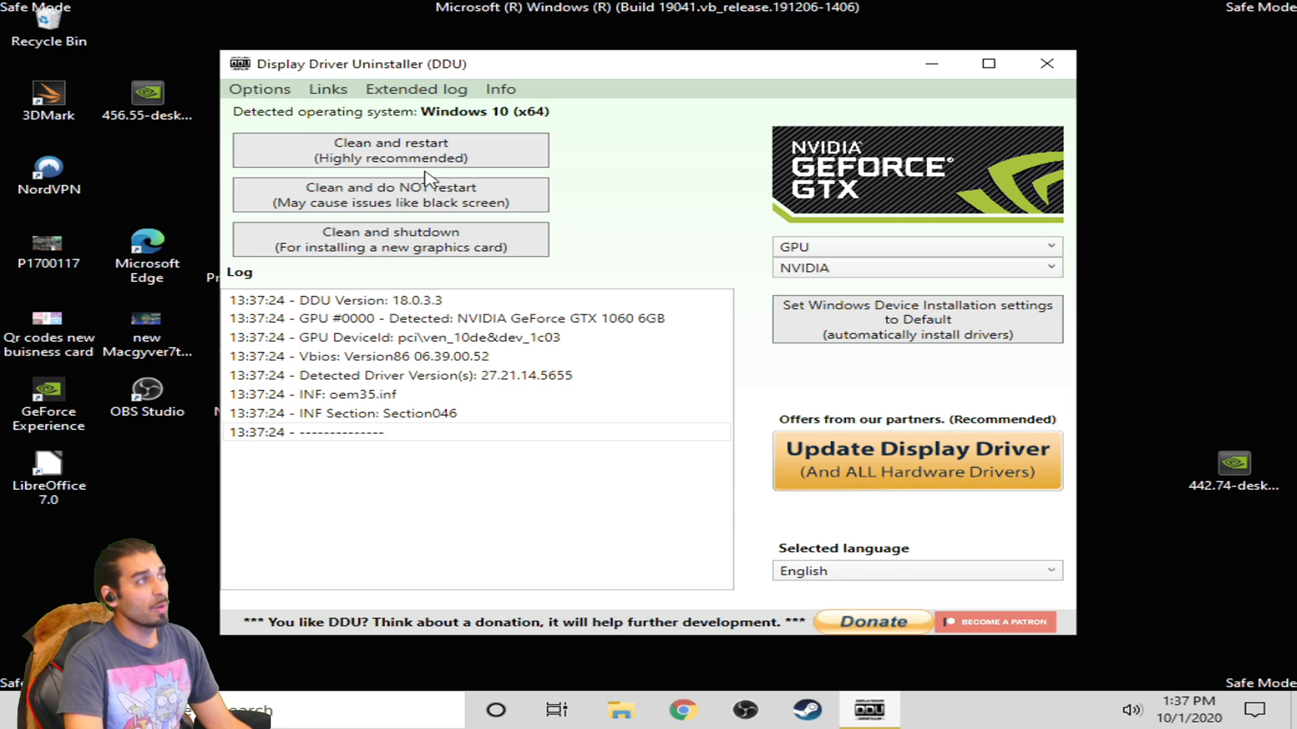
pyautogui.moveTo(459, 180)
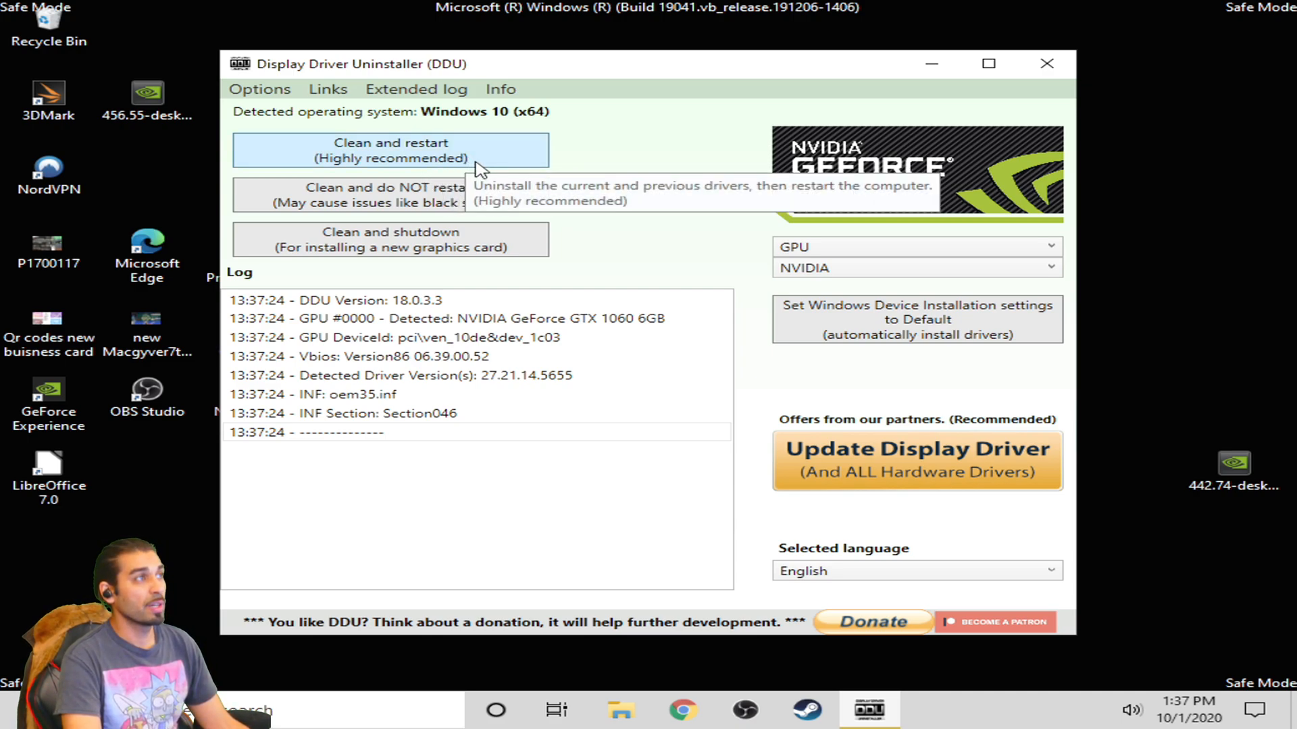
pyautogui.moveTo(491, 245)
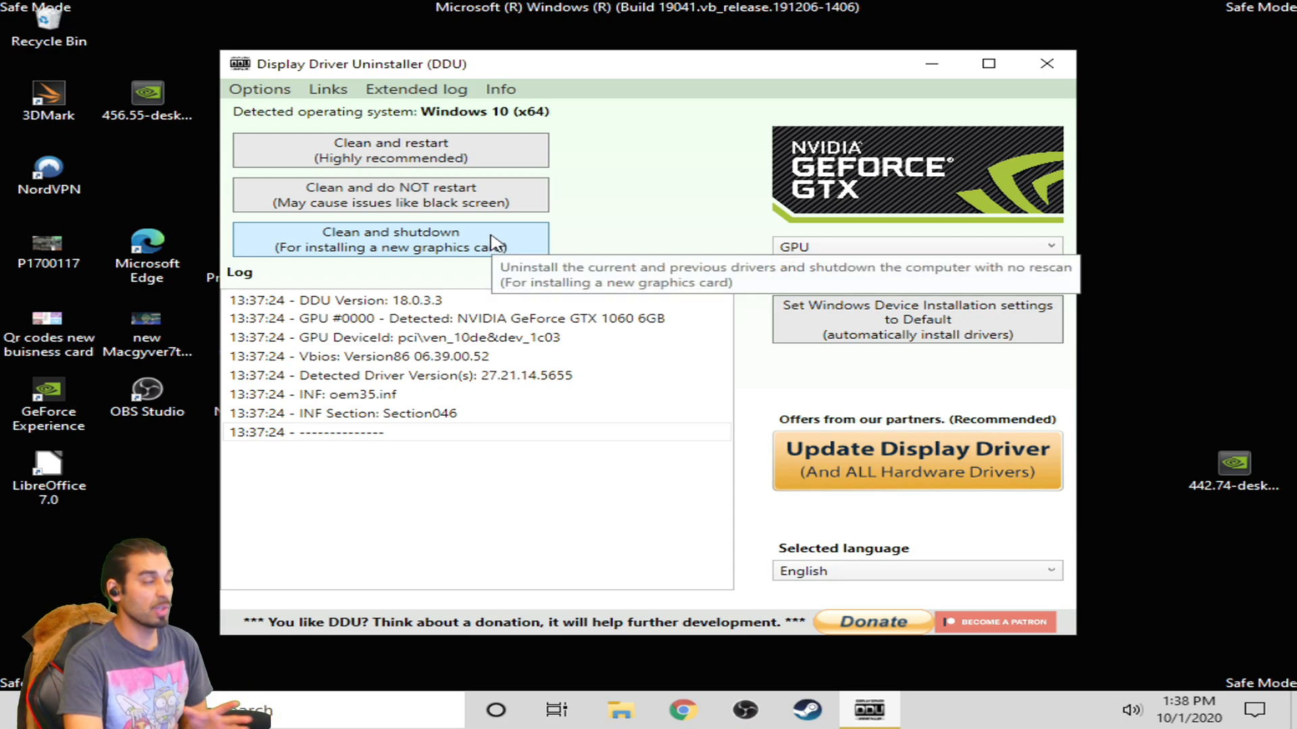
pyautogui.moveTo(424, 158)
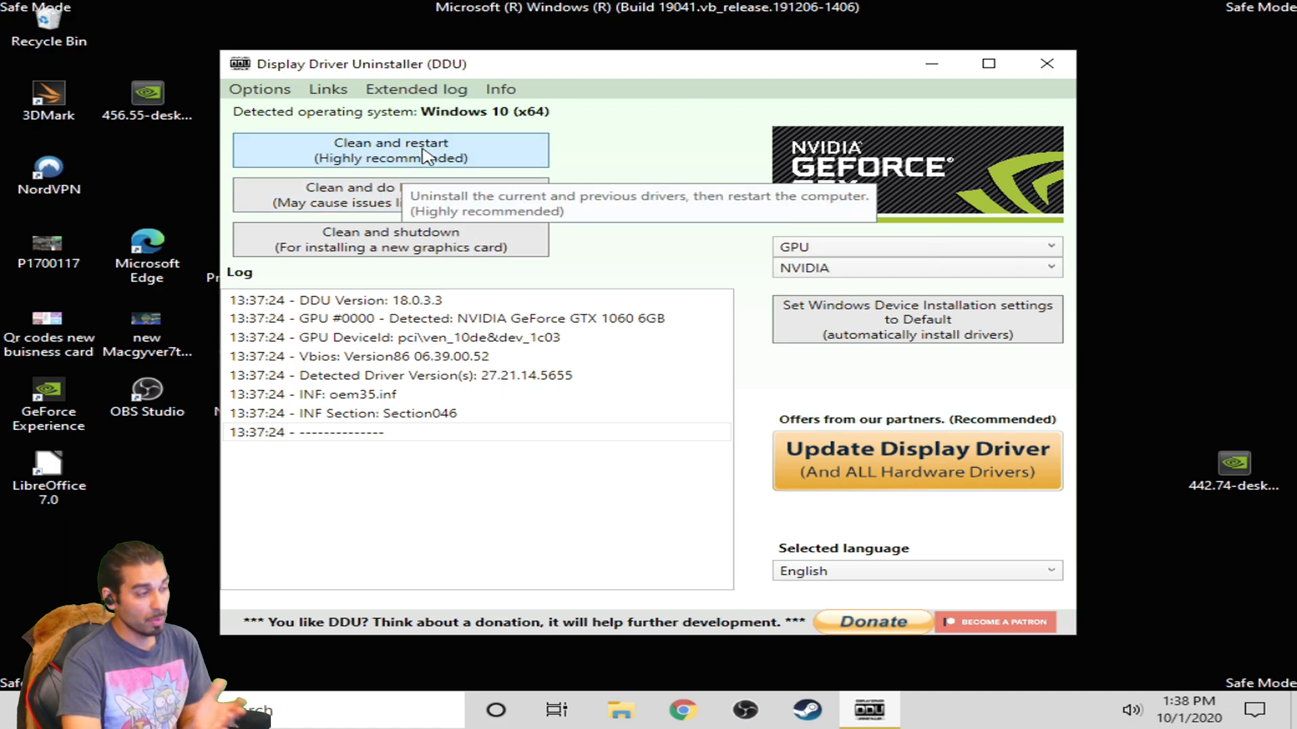
# Run DDU's 'Clean and restart' to remove the NVIDIA driver and reboot.
pyautogui.click(391, 150)
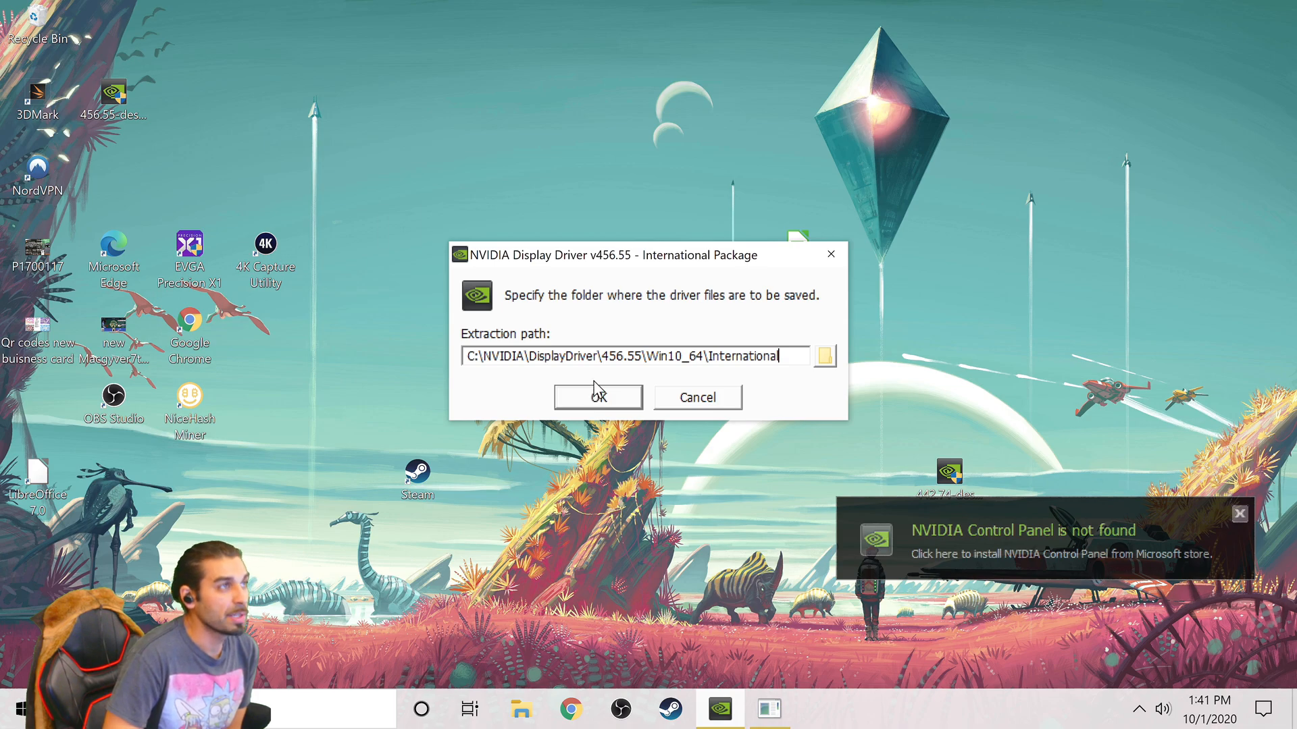
# Extract the 456.55 driver package to the default NVIDIA folder on drive C.
pyautogui.click(597, 397)
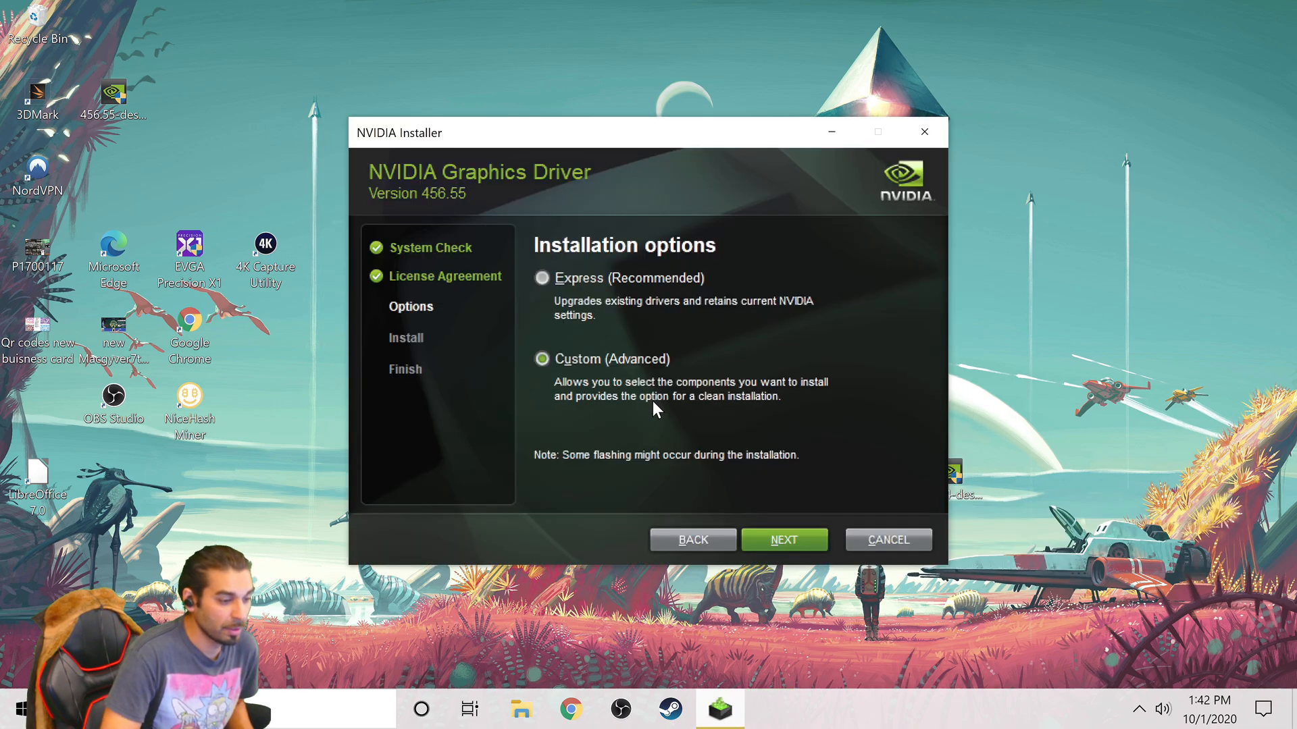
pyautogui.moveTo(740, 301)
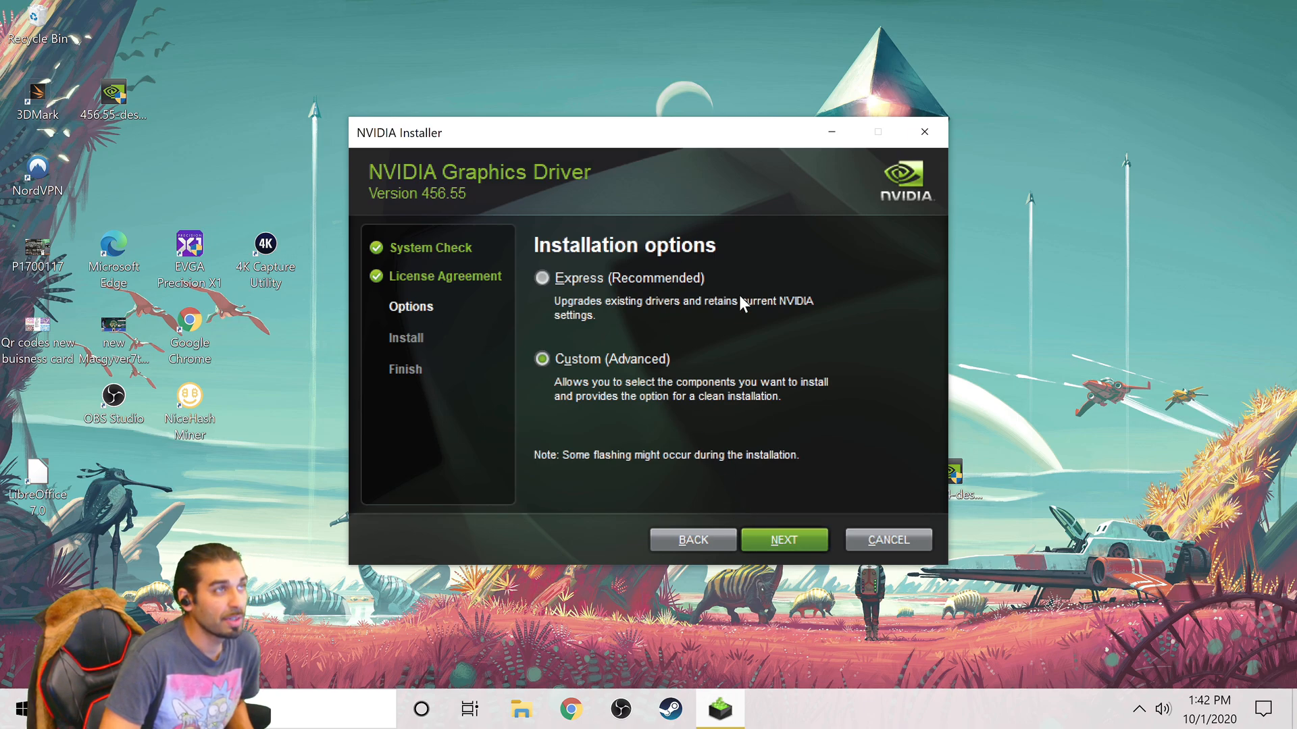
# Proceed with Custom (Advanced), enable 'Perform a clean installation', and begin installing the 456.55 driver components.
pyautogui.click(782, 539)
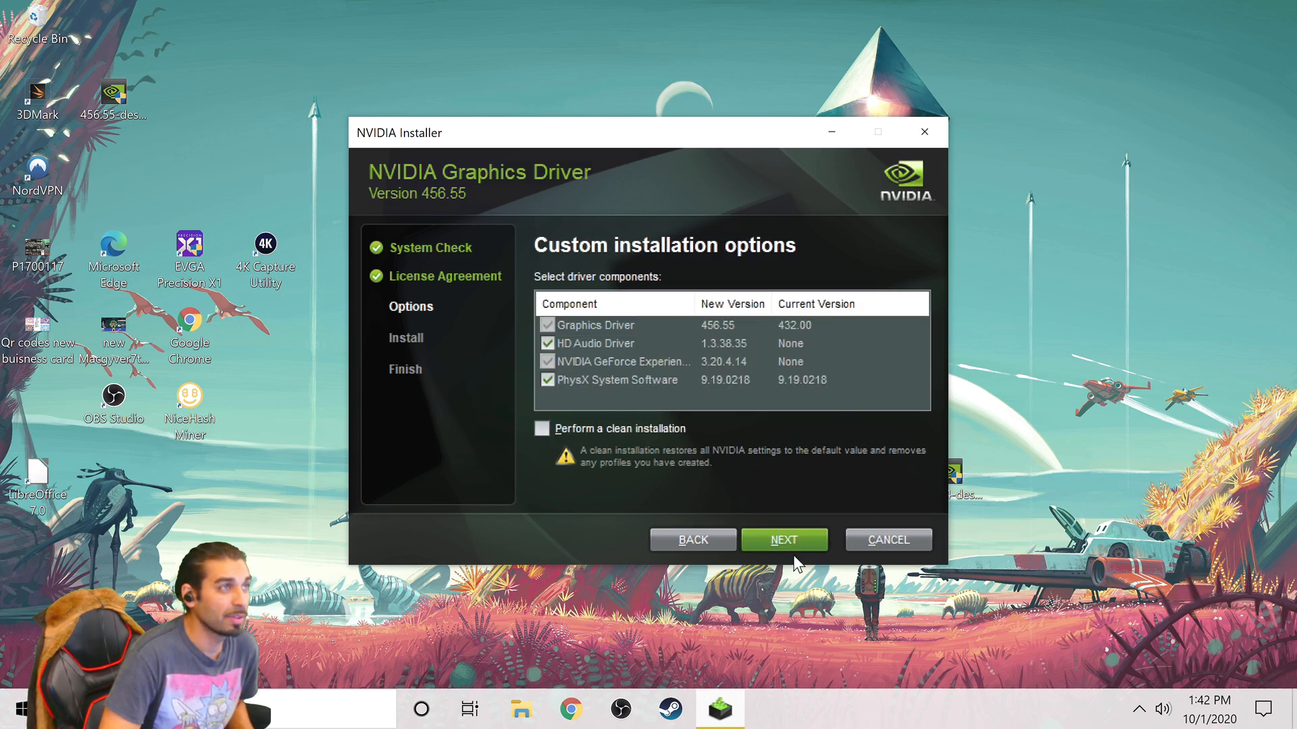
pyautogui.click(543, 428)
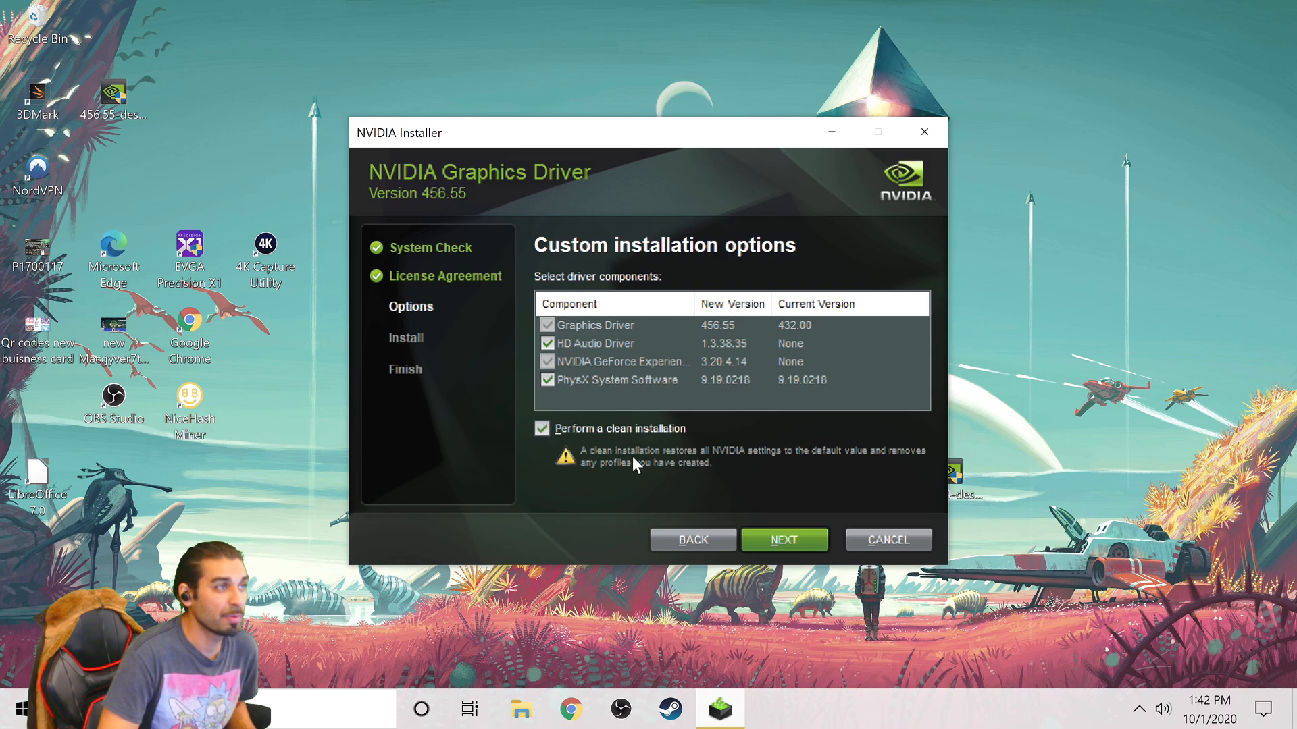
pyautogui.moveTo(783, 539)
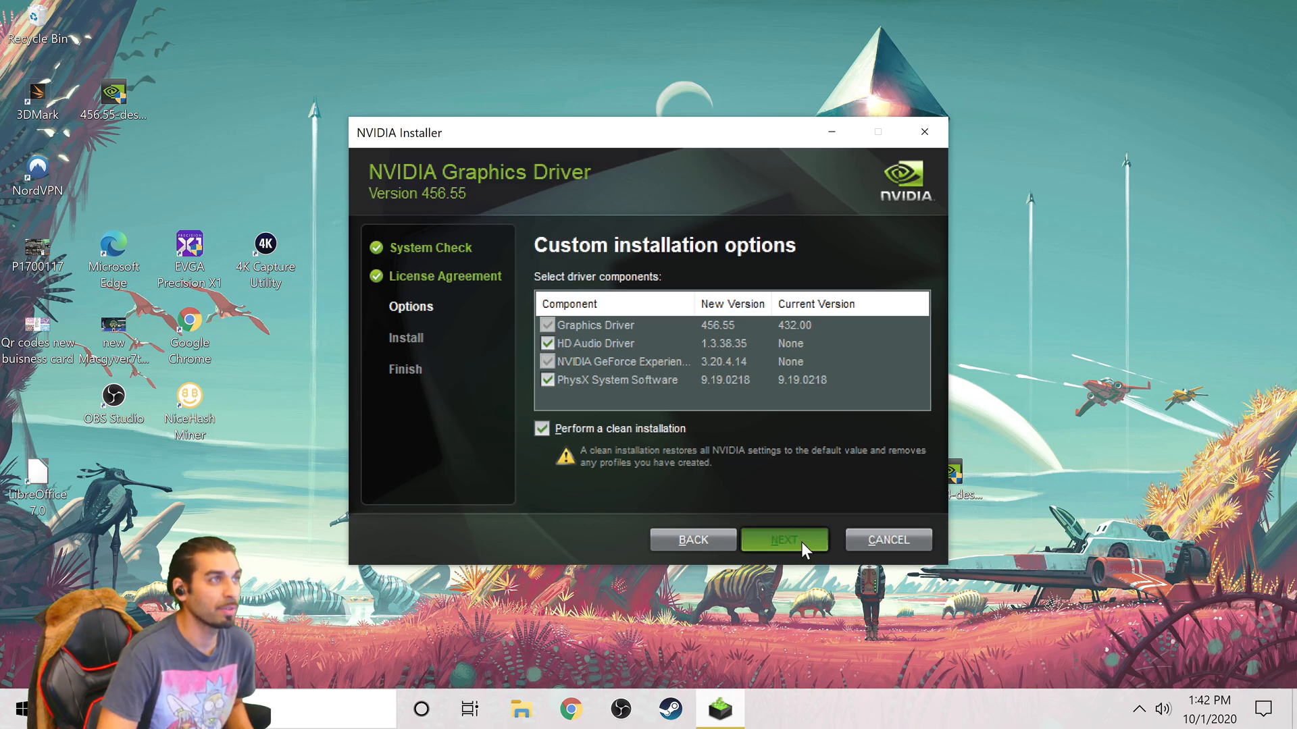
pyautogui.click(783, 539)
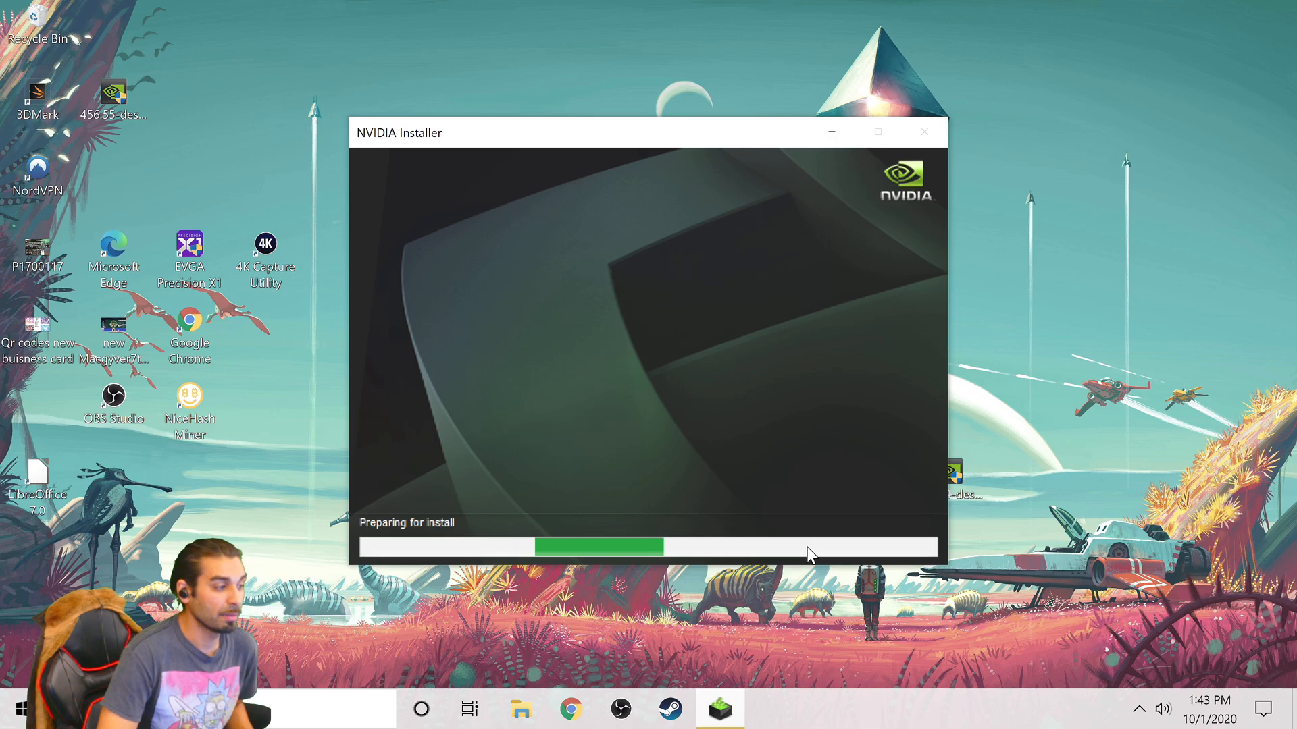
pyautogui.click(831, 132)
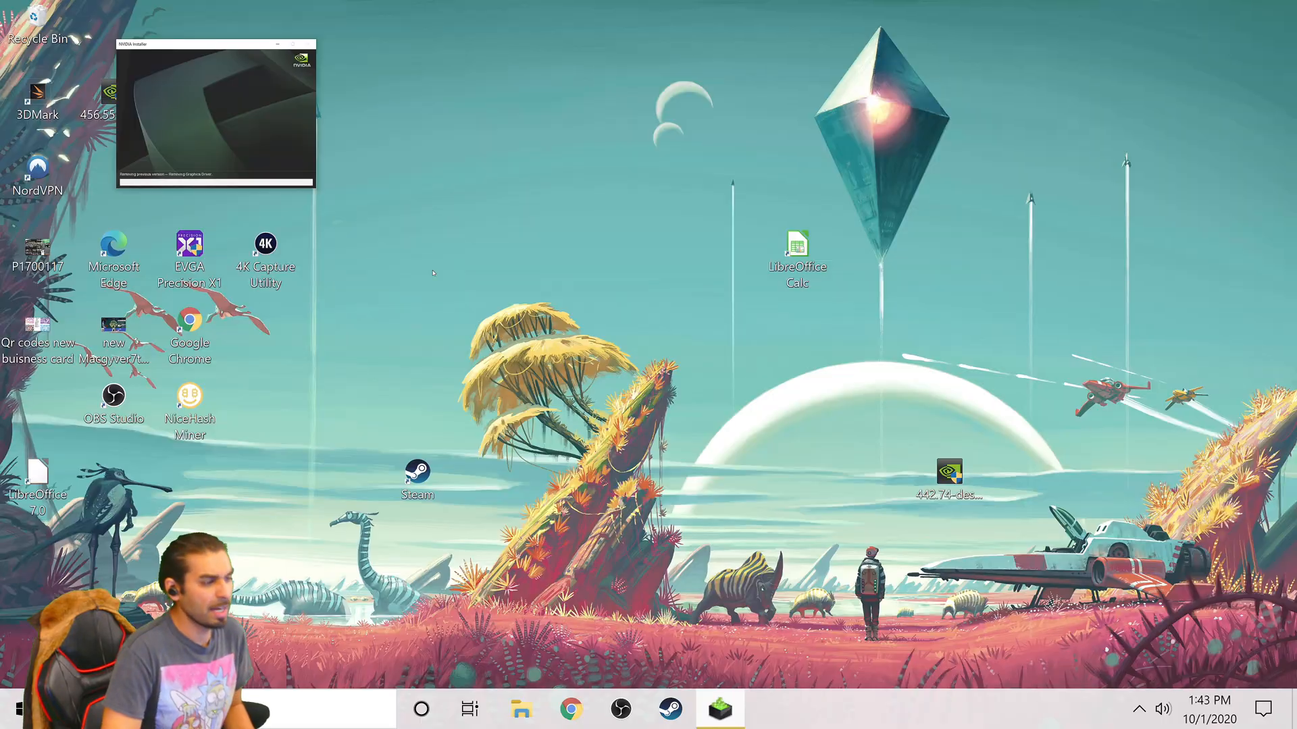